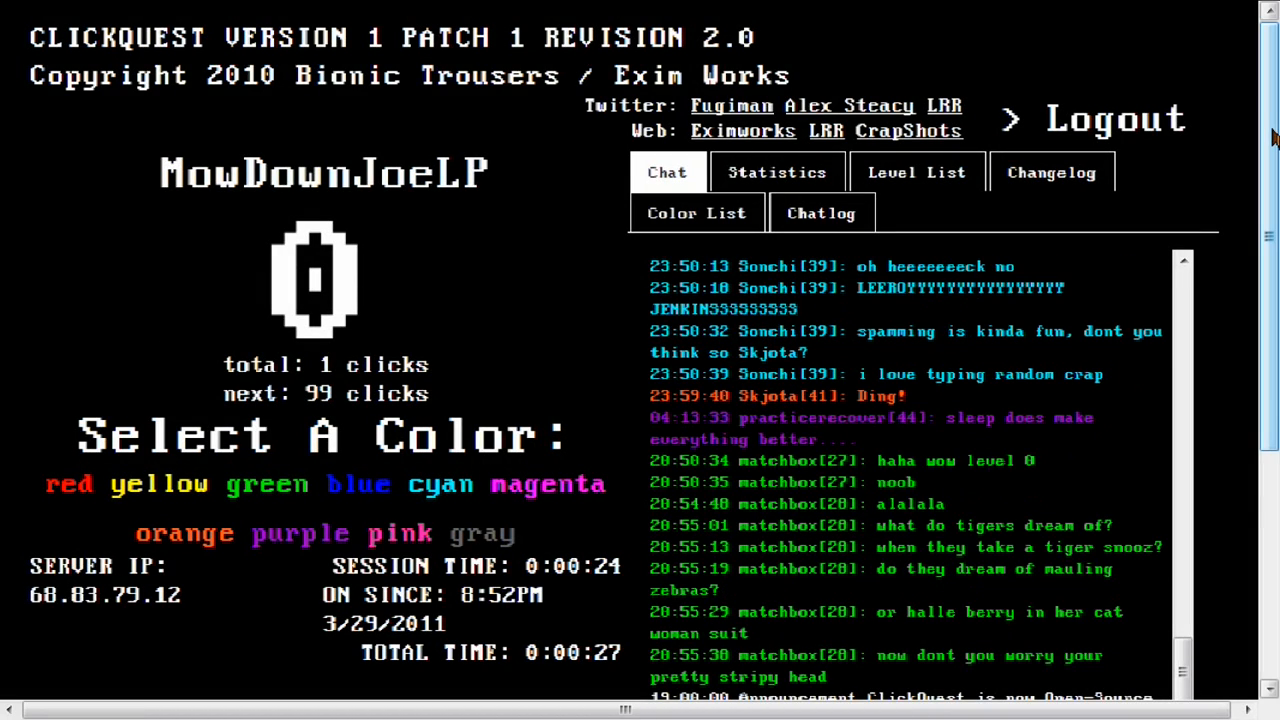
Step: Scroll the page down and back up to look around before picking the orange colour
scroll("down", 3)
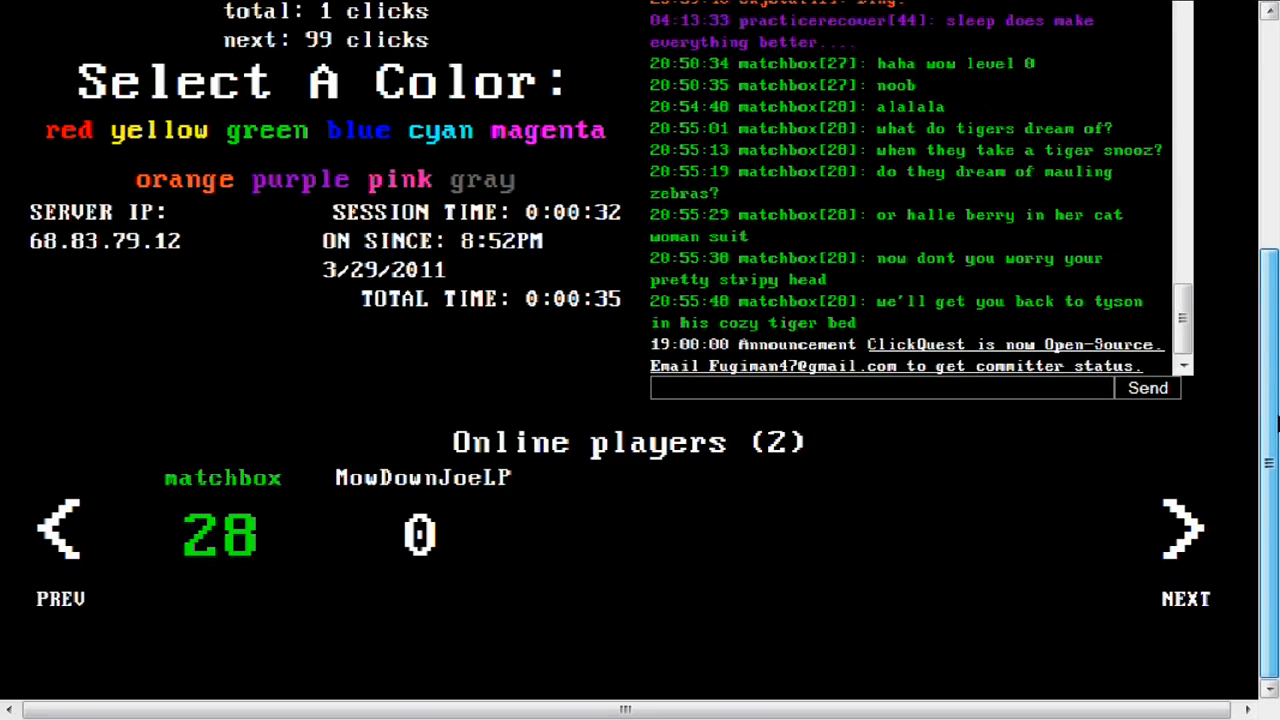
scroll("up", 3)
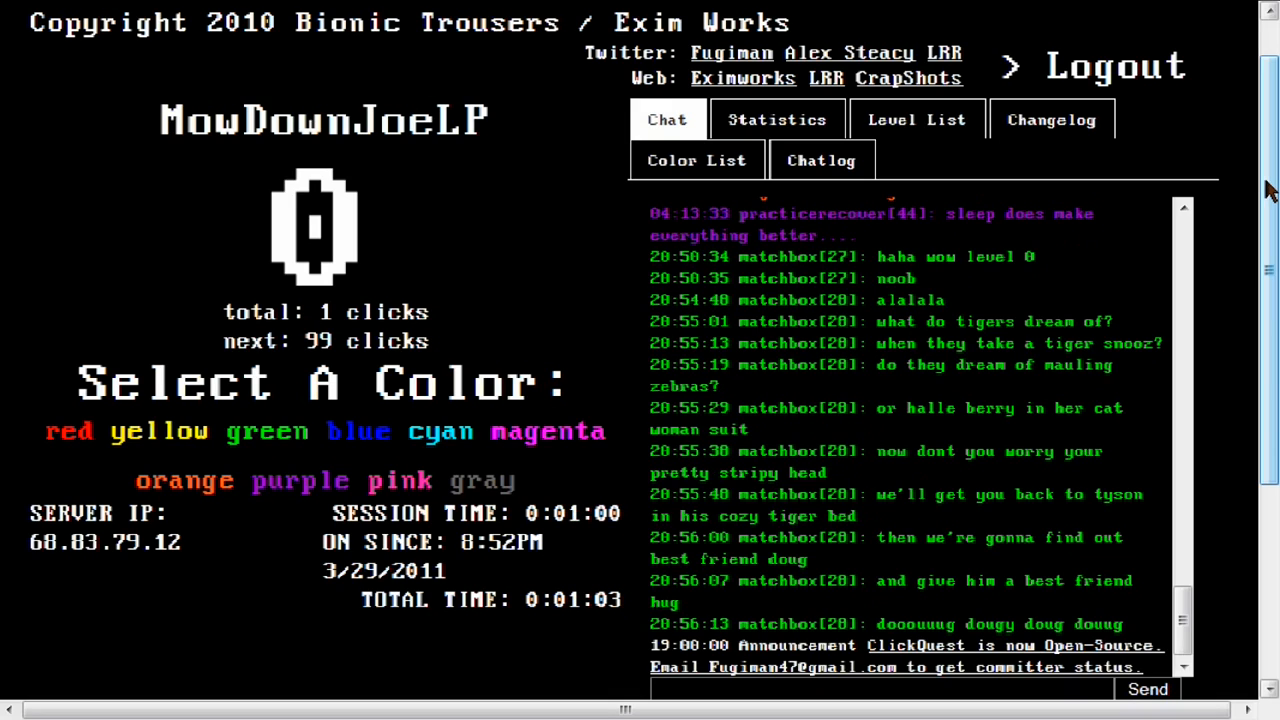
mouse_move(196, 488)
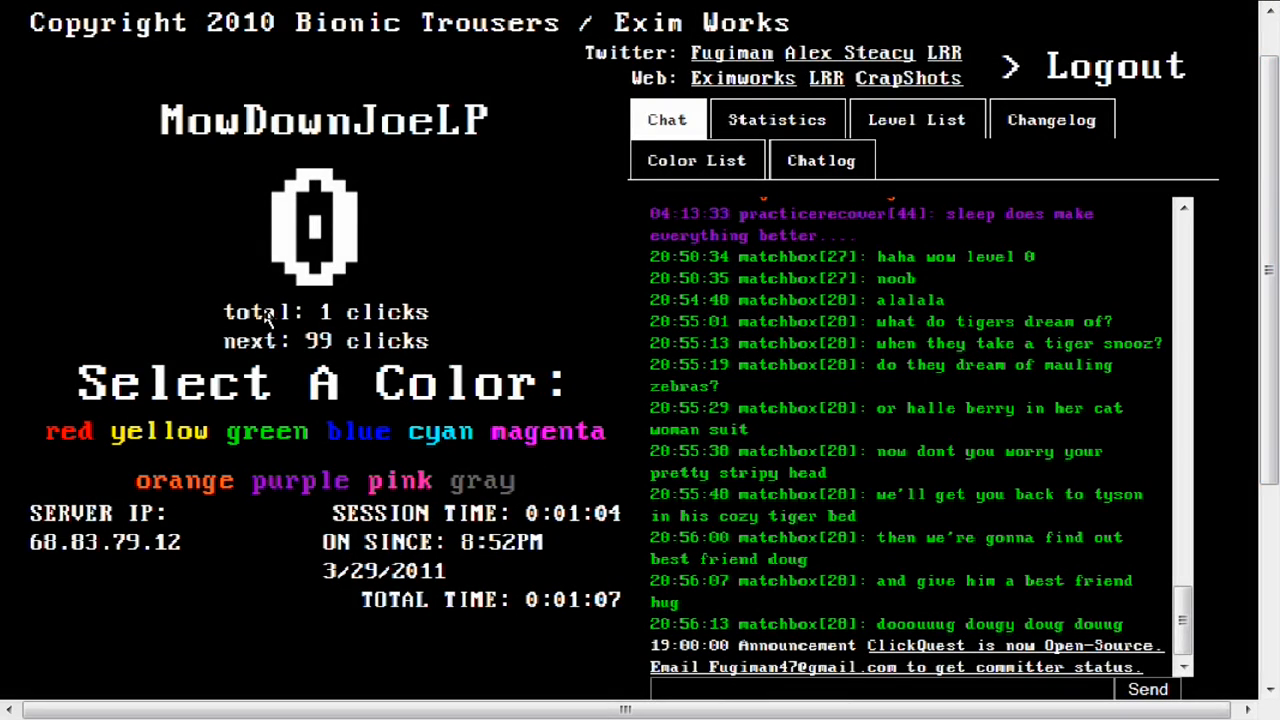
mouse_move(196, 490)
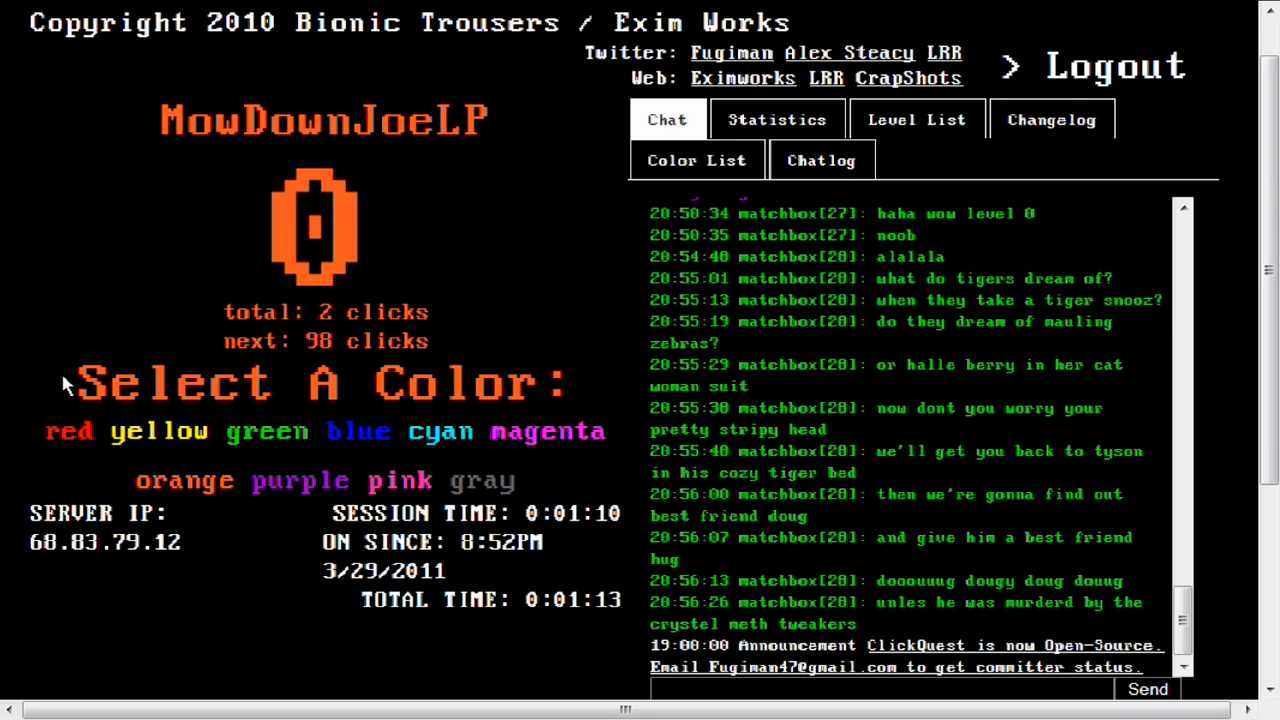
Step: Click the level counter repeatedly until the total passes 100 and LEVEL UP shows level 1
left_click(312, 224)
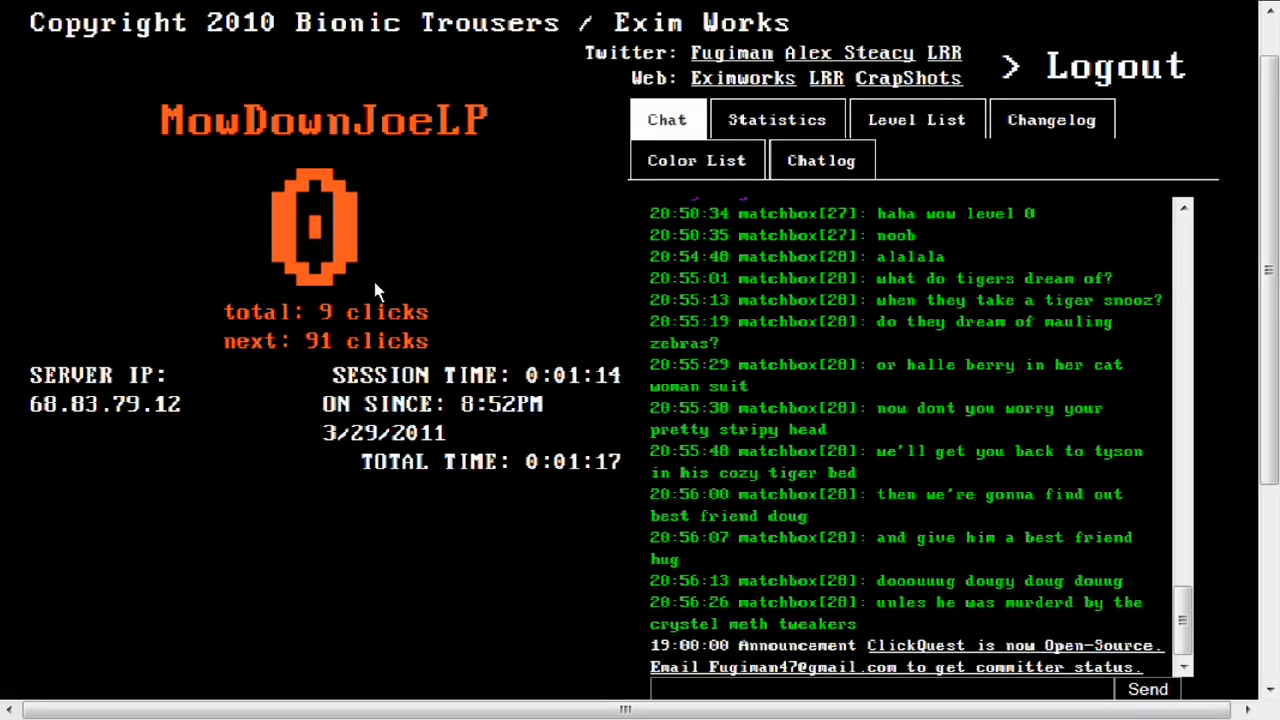
left_click(312, 224)
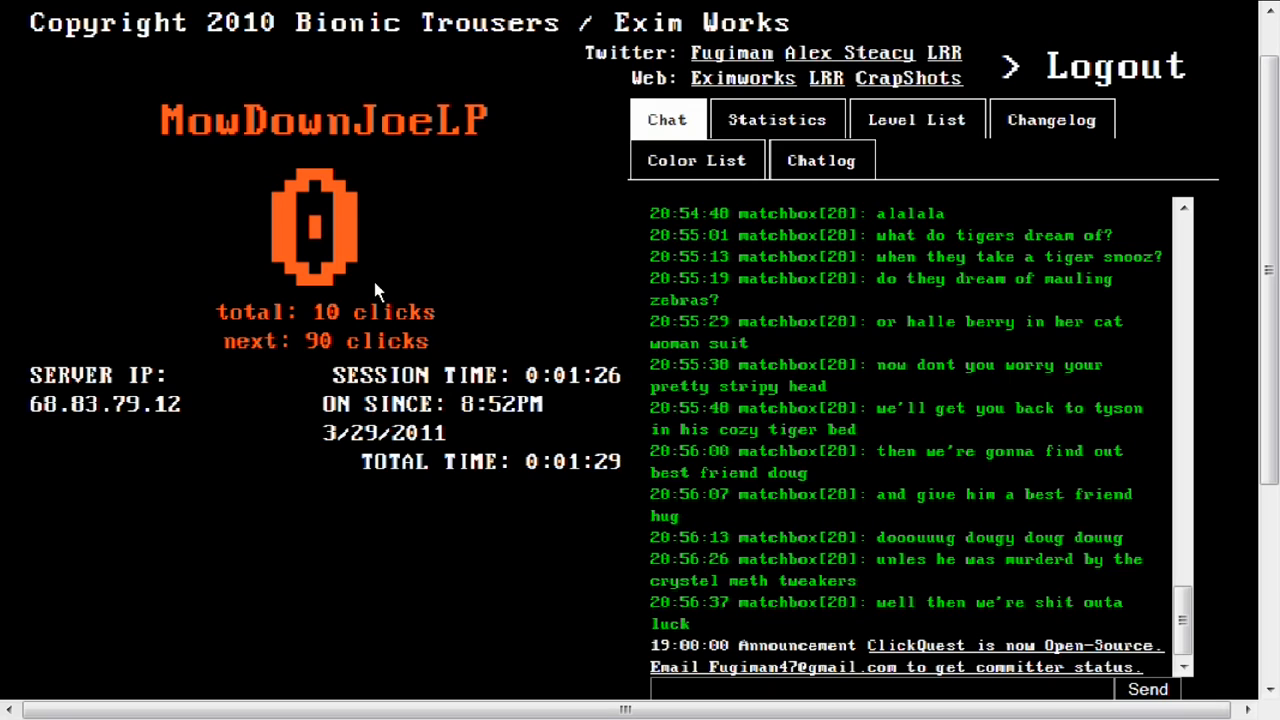
left_click(312, 228)
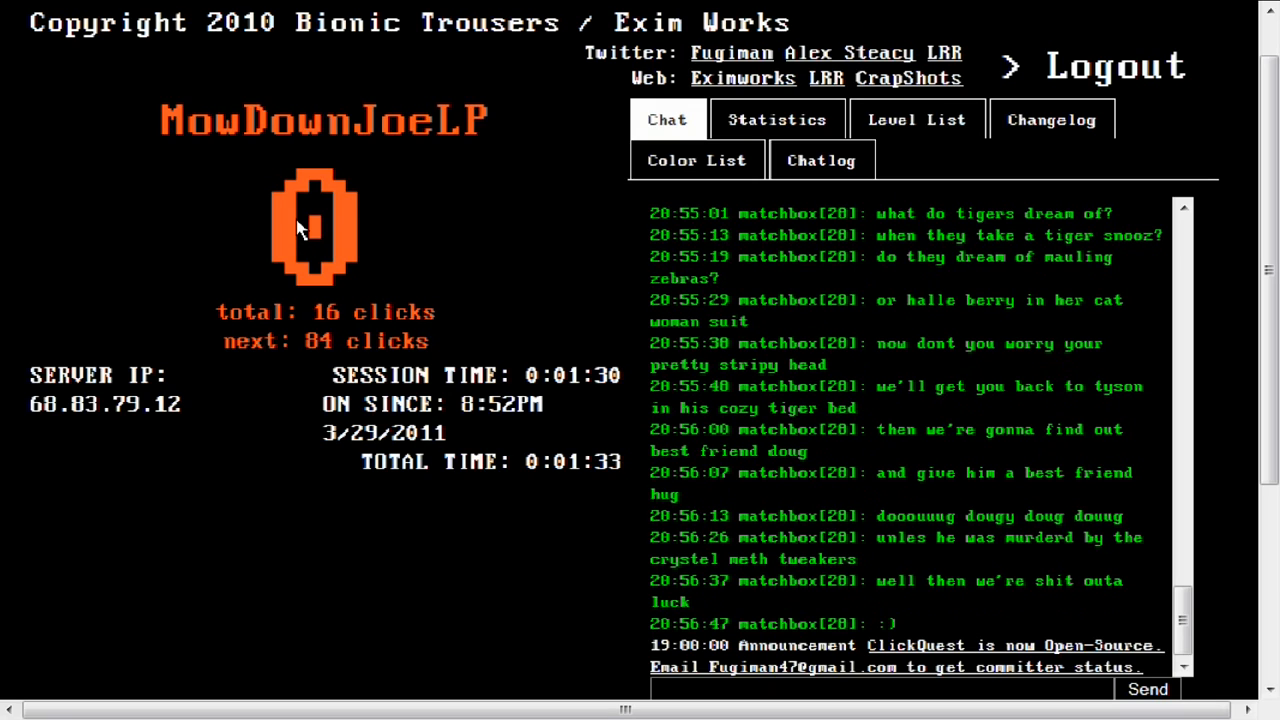
left_click(312, 224)
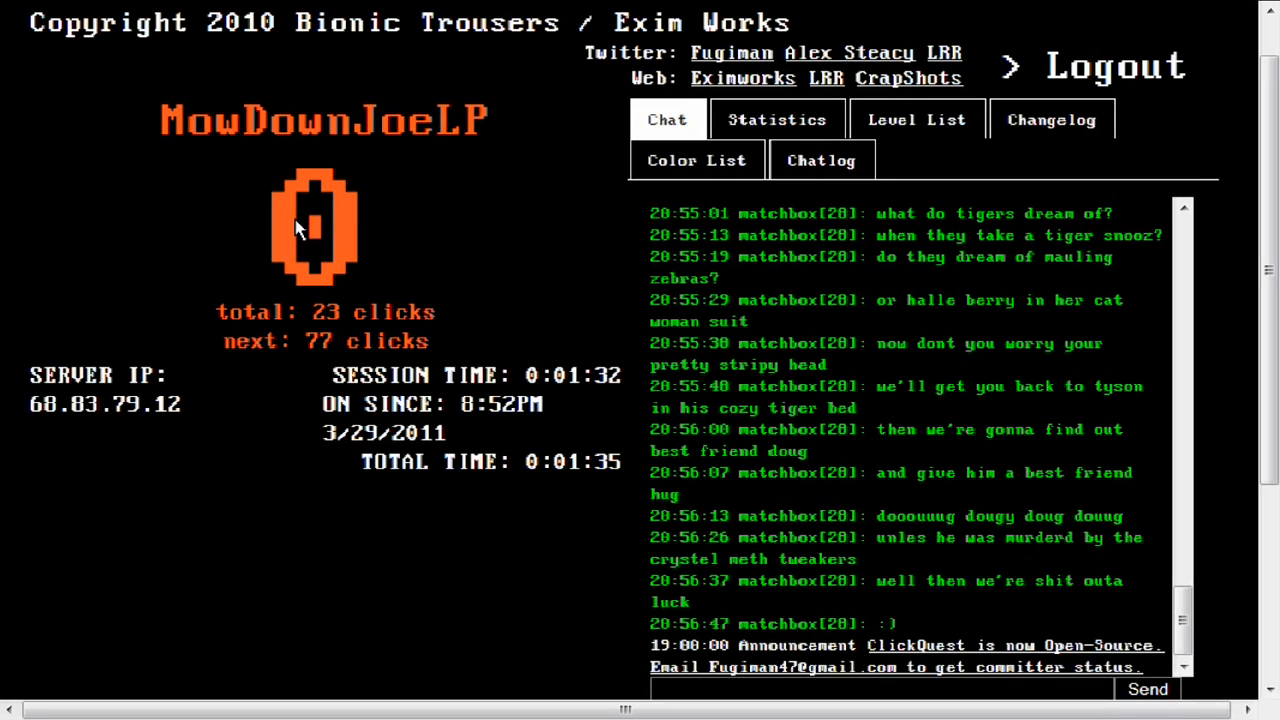
left_click(312, 226)
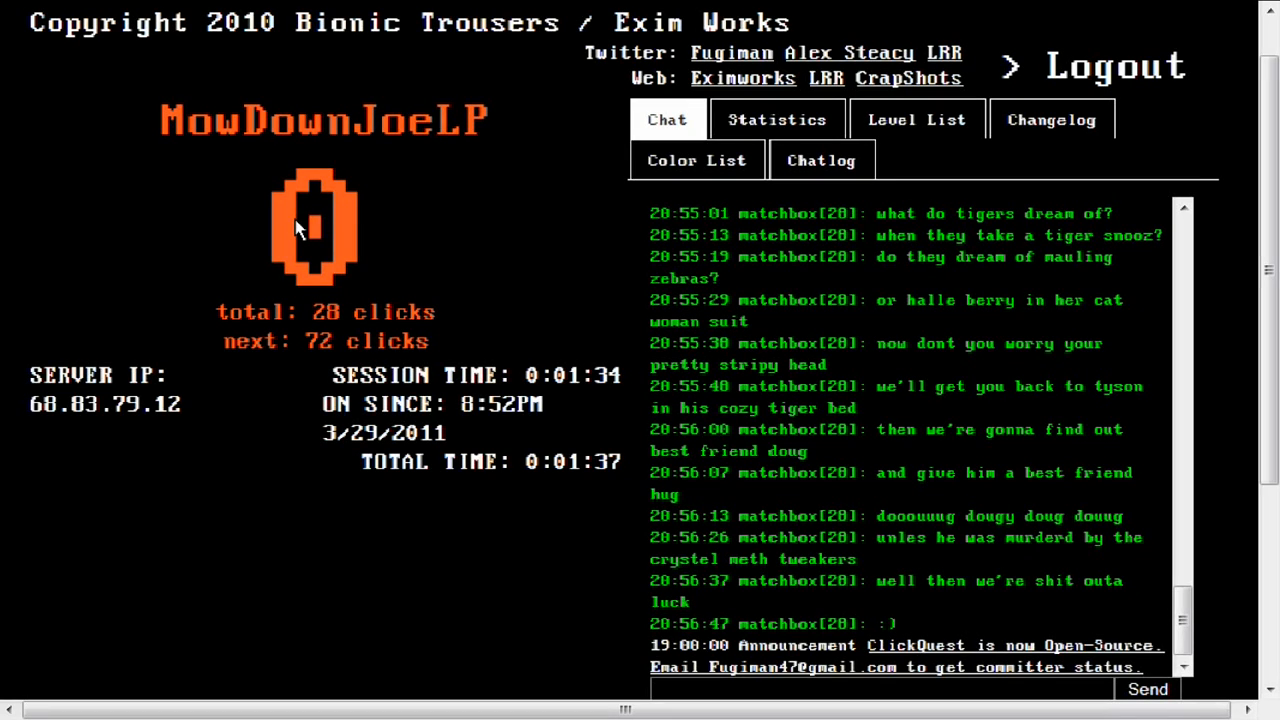
left_click(312, 224)
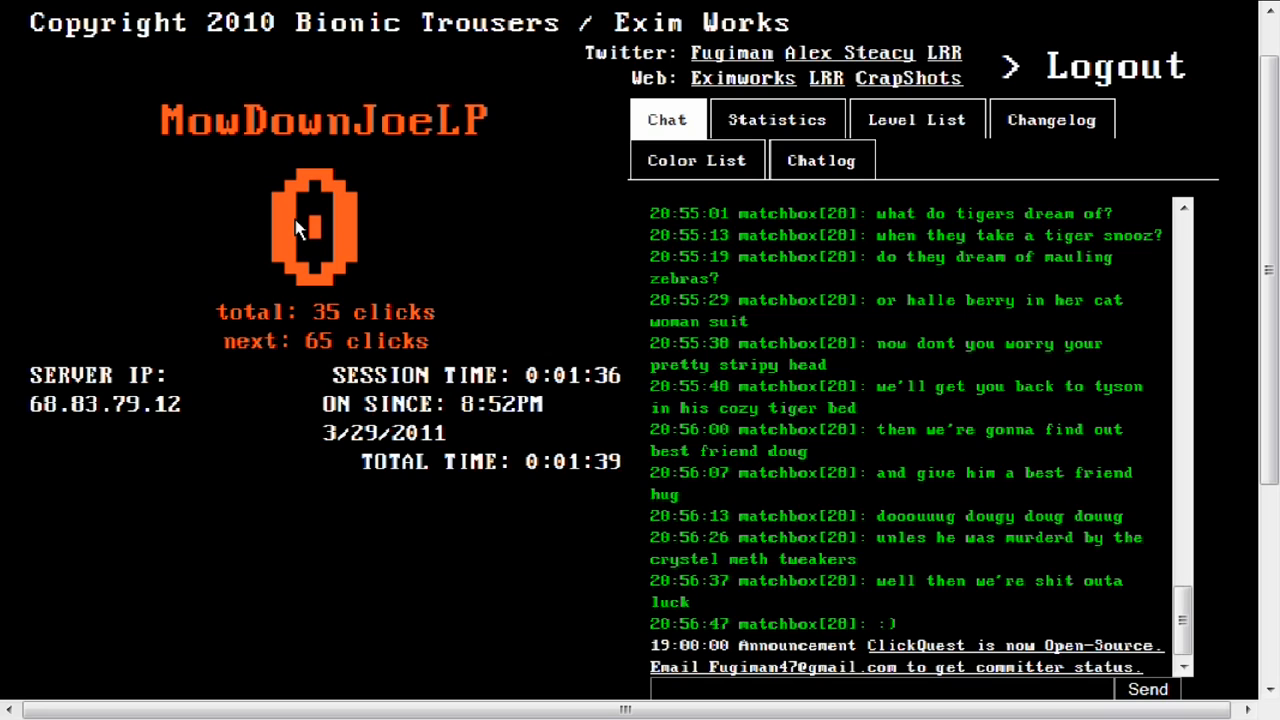
left_click(312, 224)
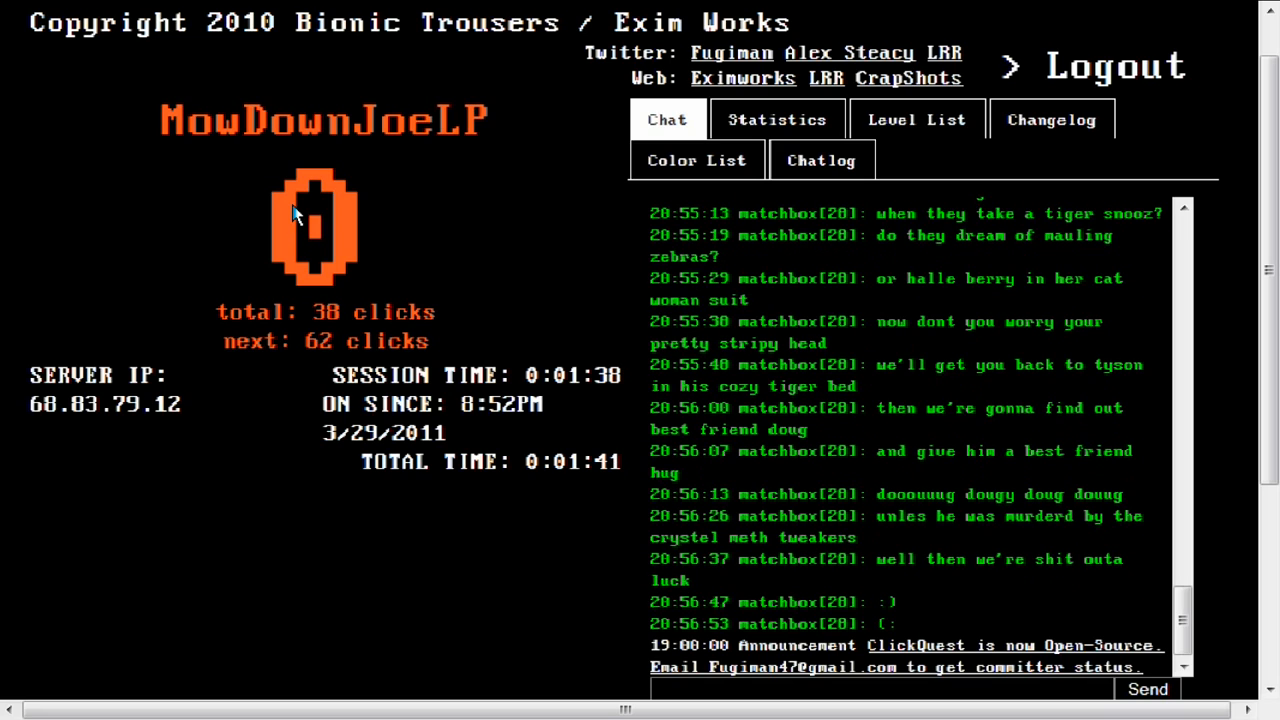
left_click(312, 224)
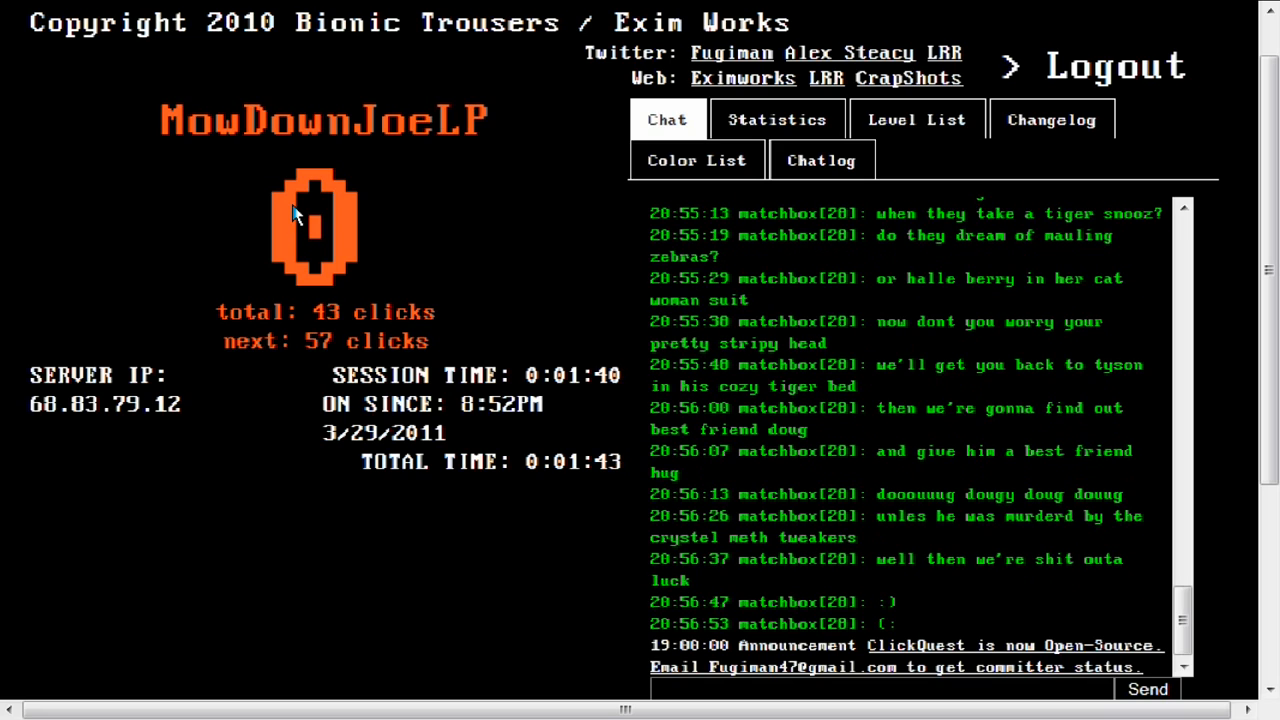
left_click(312, 224)
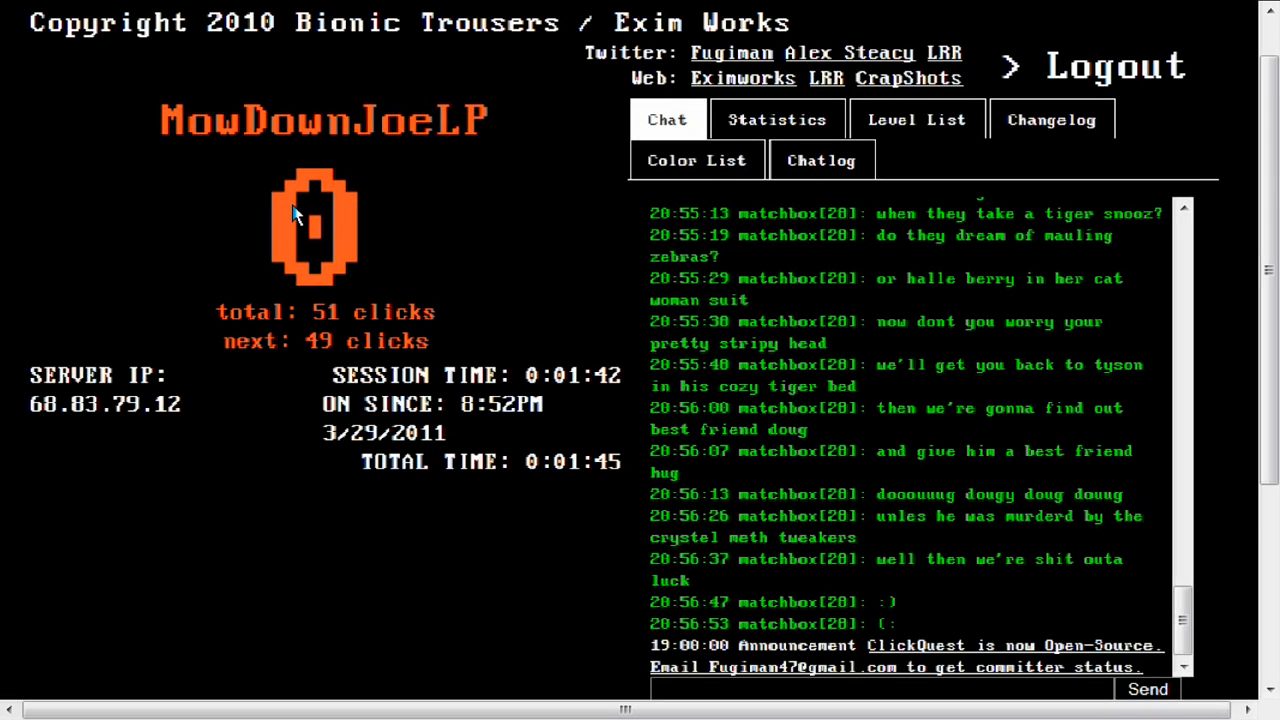
left_click(312, 224)
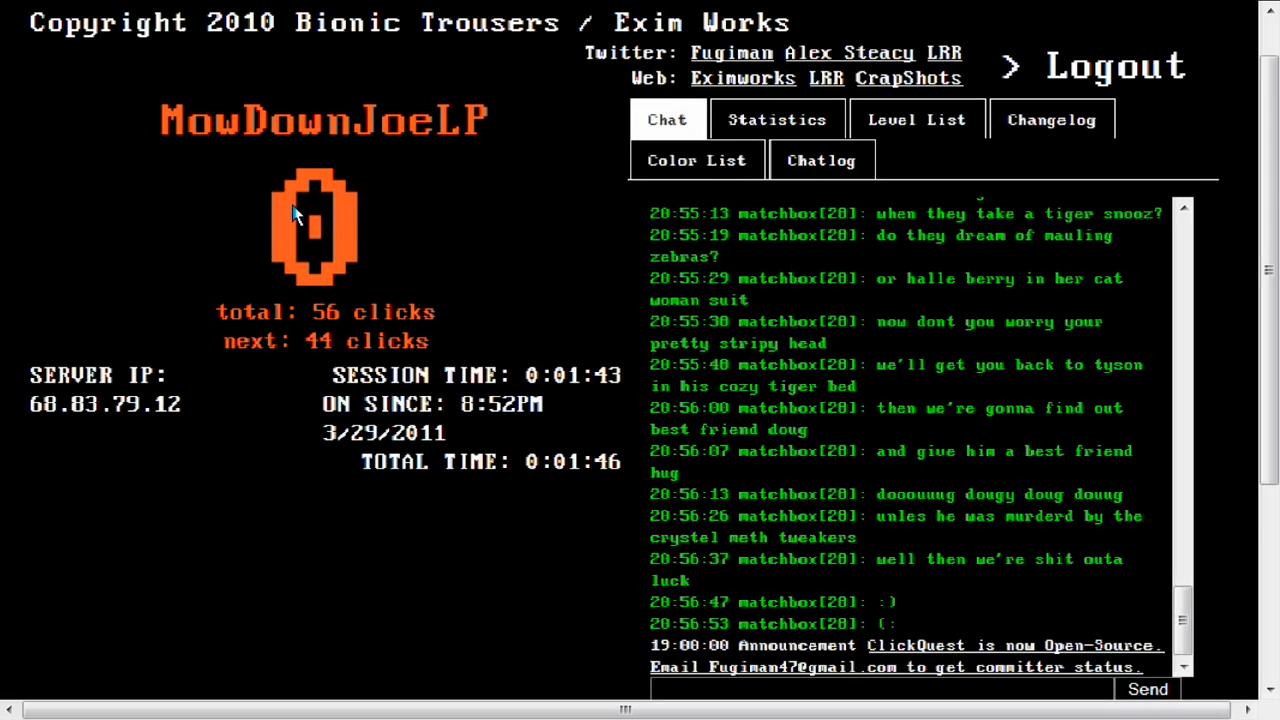
left_click(312, 224)
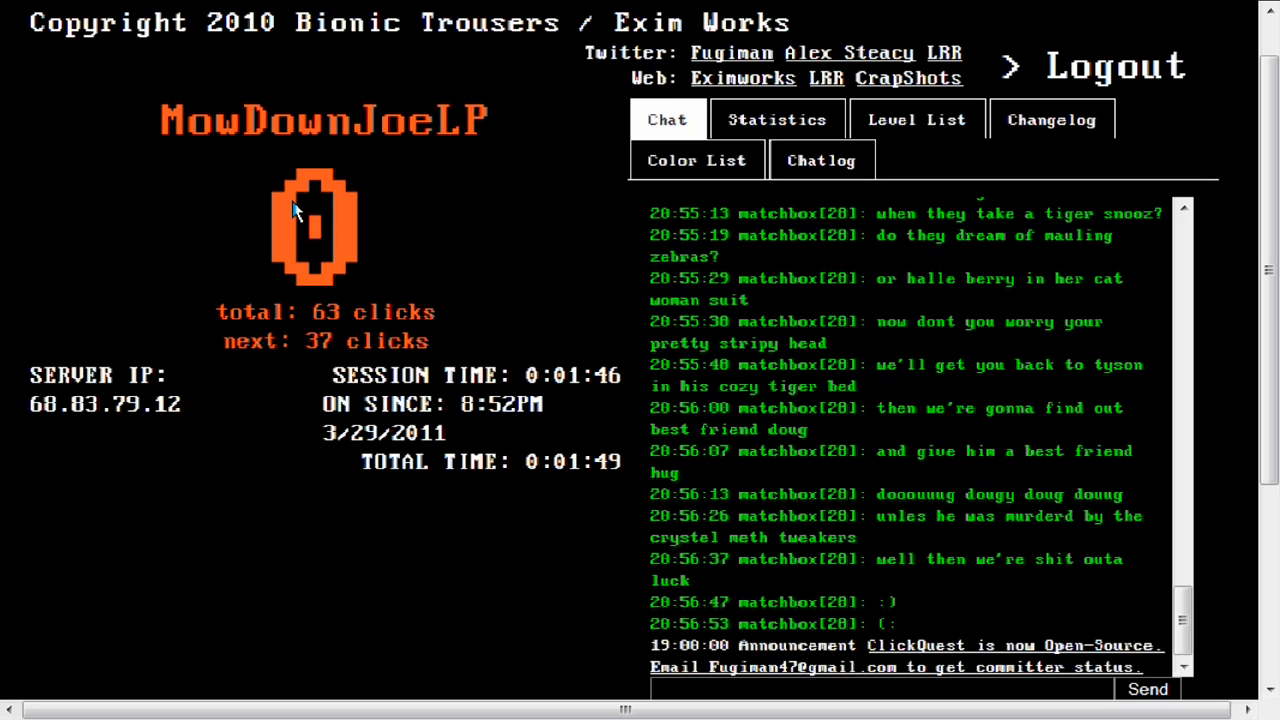
left_click(312, 228)
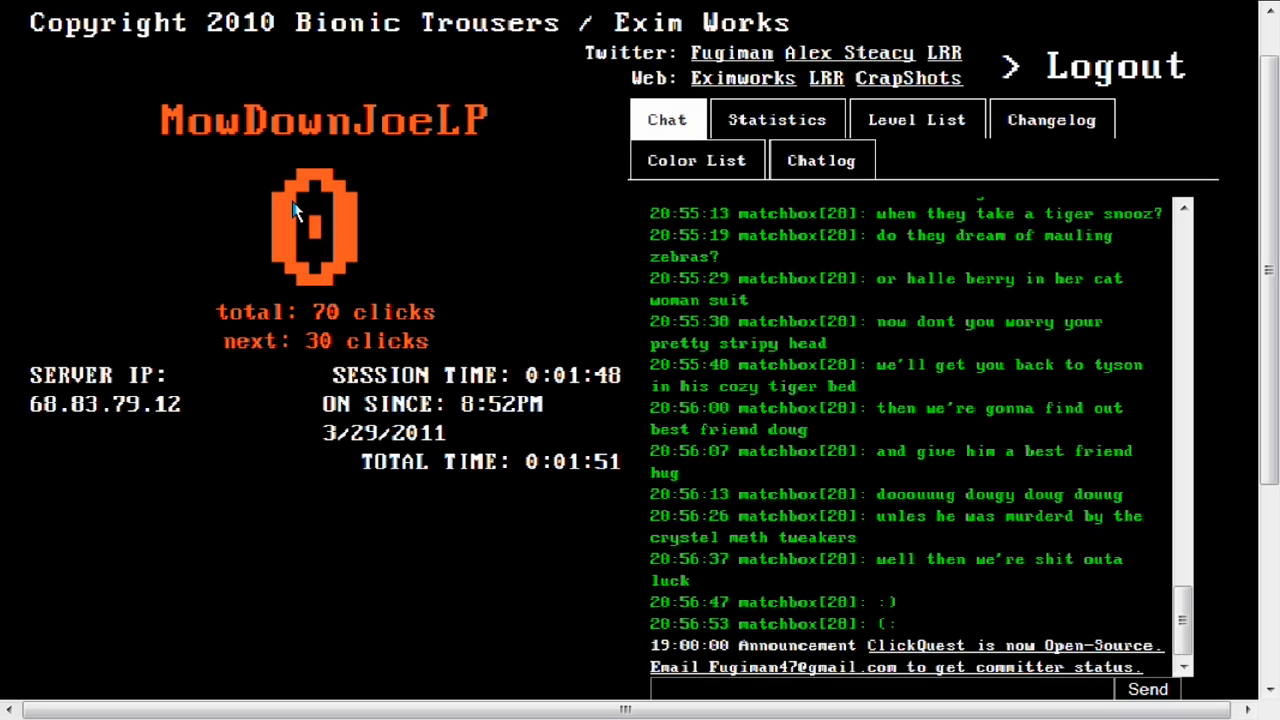
left_click(312, 224)
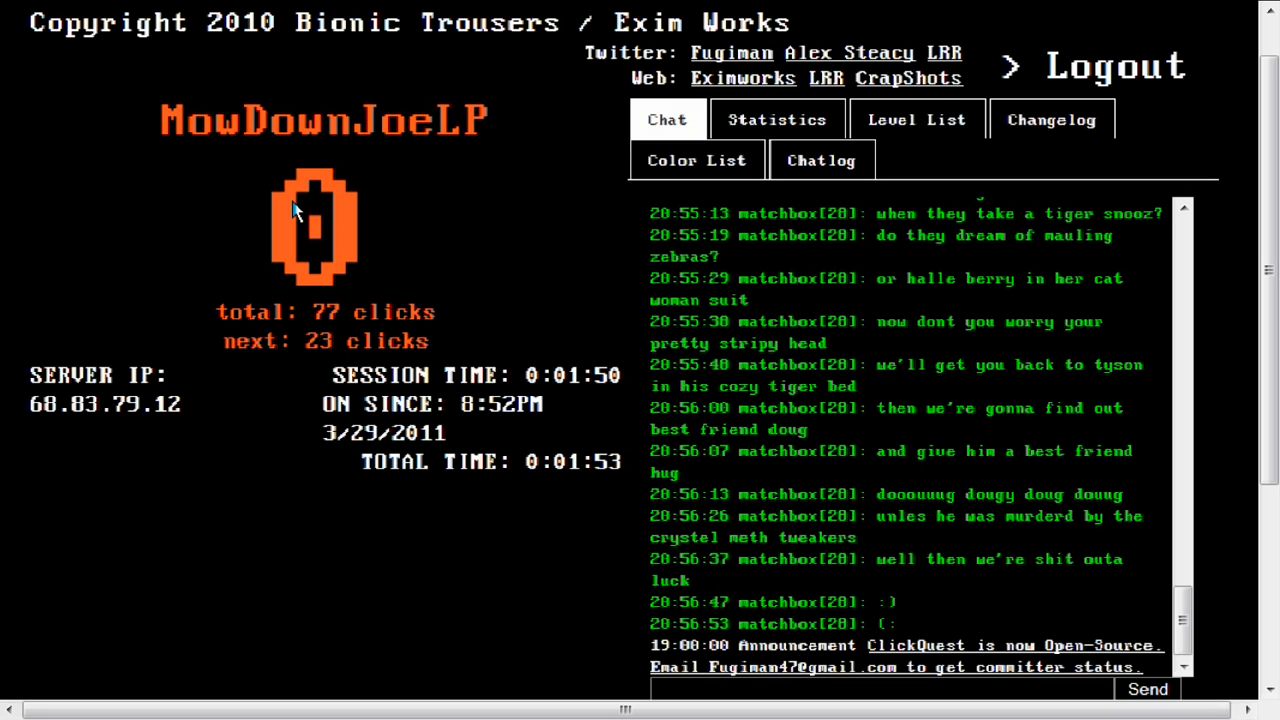
left_click(312, 228)
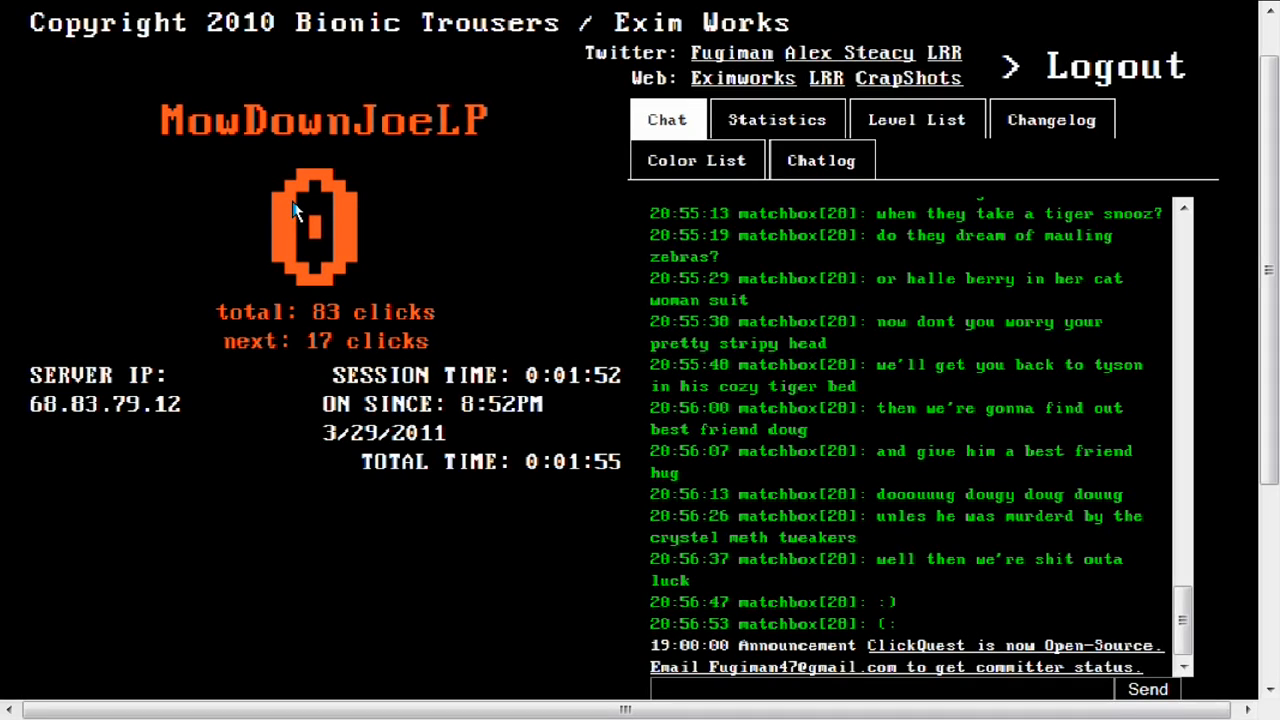
left_click(312, 228)
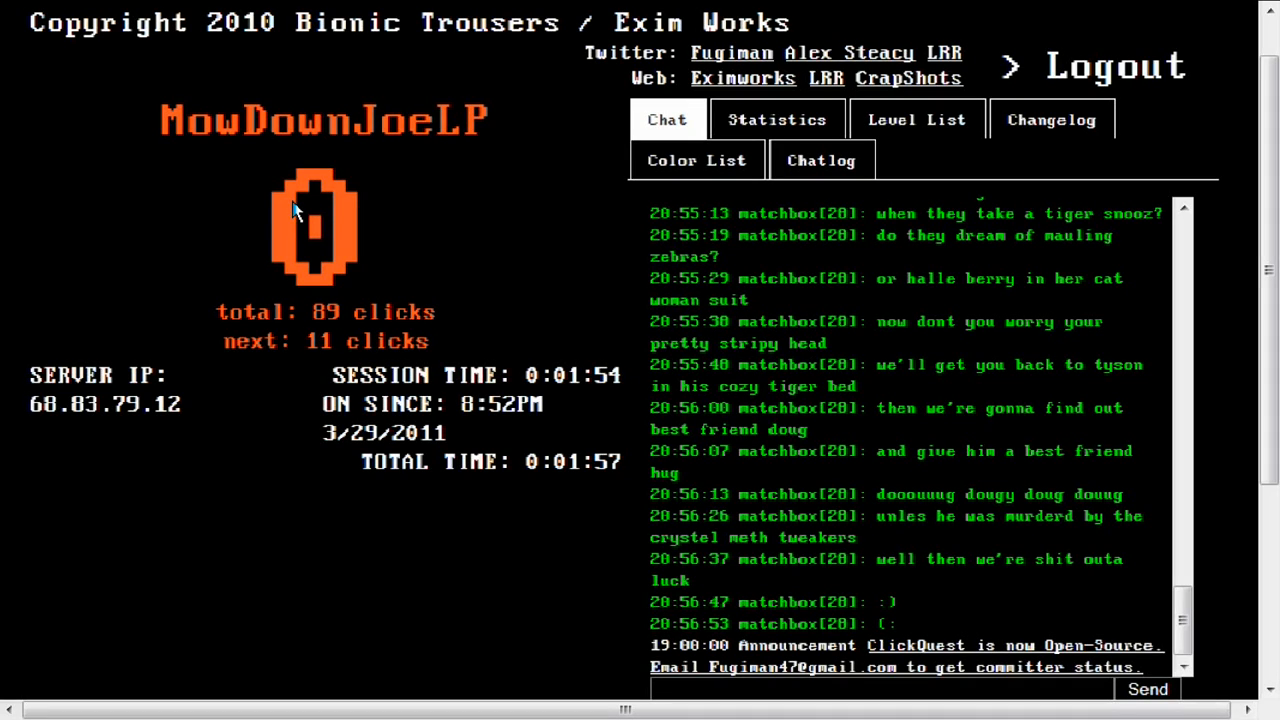
left_click(314, 224)
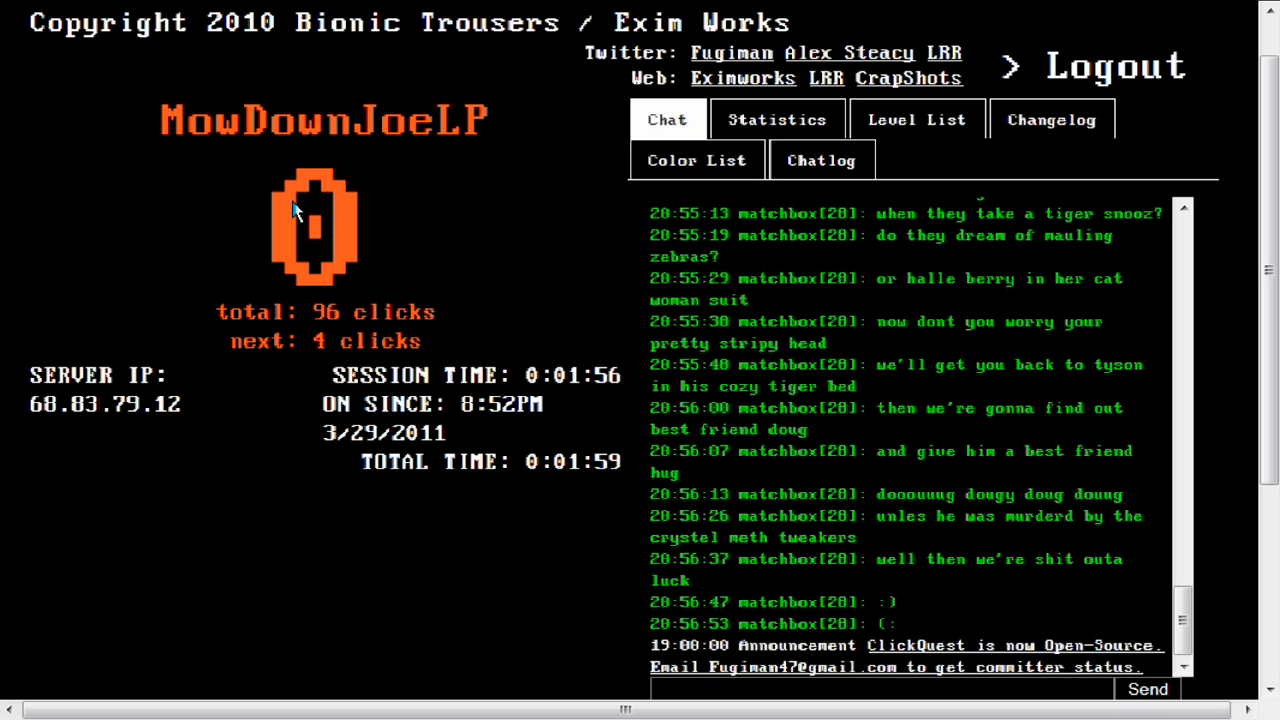
left_click(312, 224)
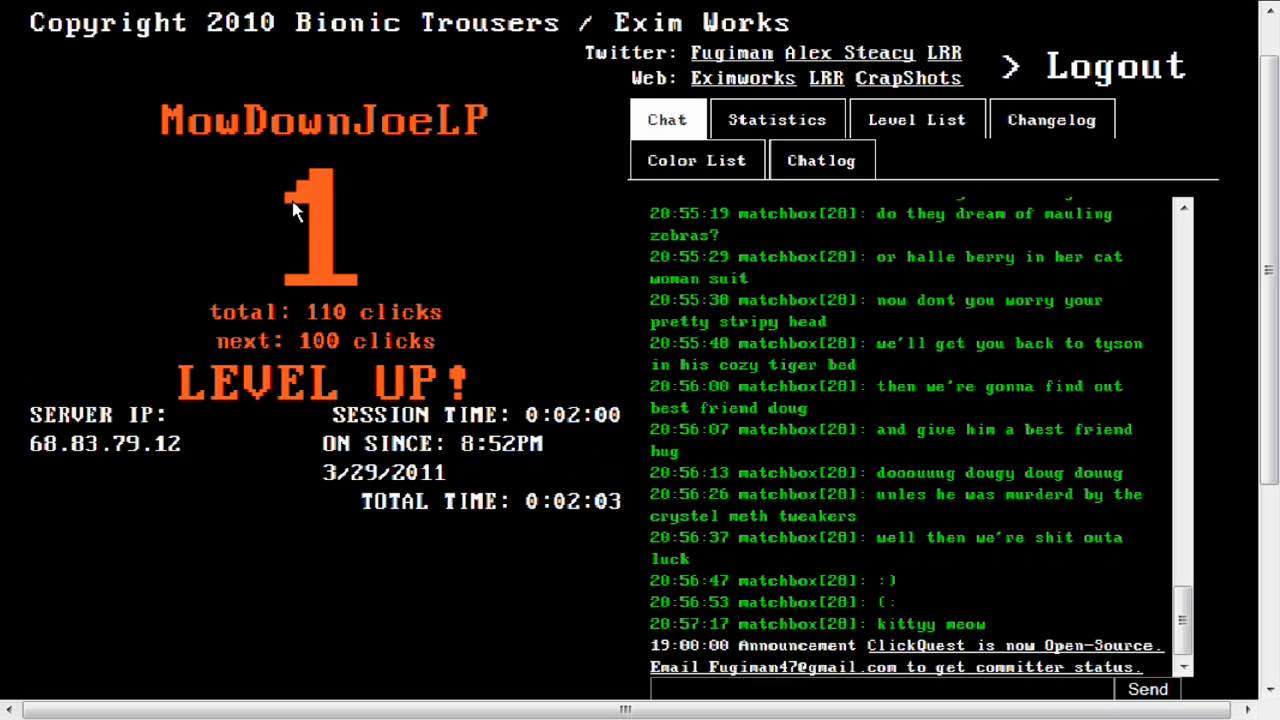
Step: Keep clicking the level counter until it turns from 1 to 2 at 244 total clicks
left_click(320, 224)
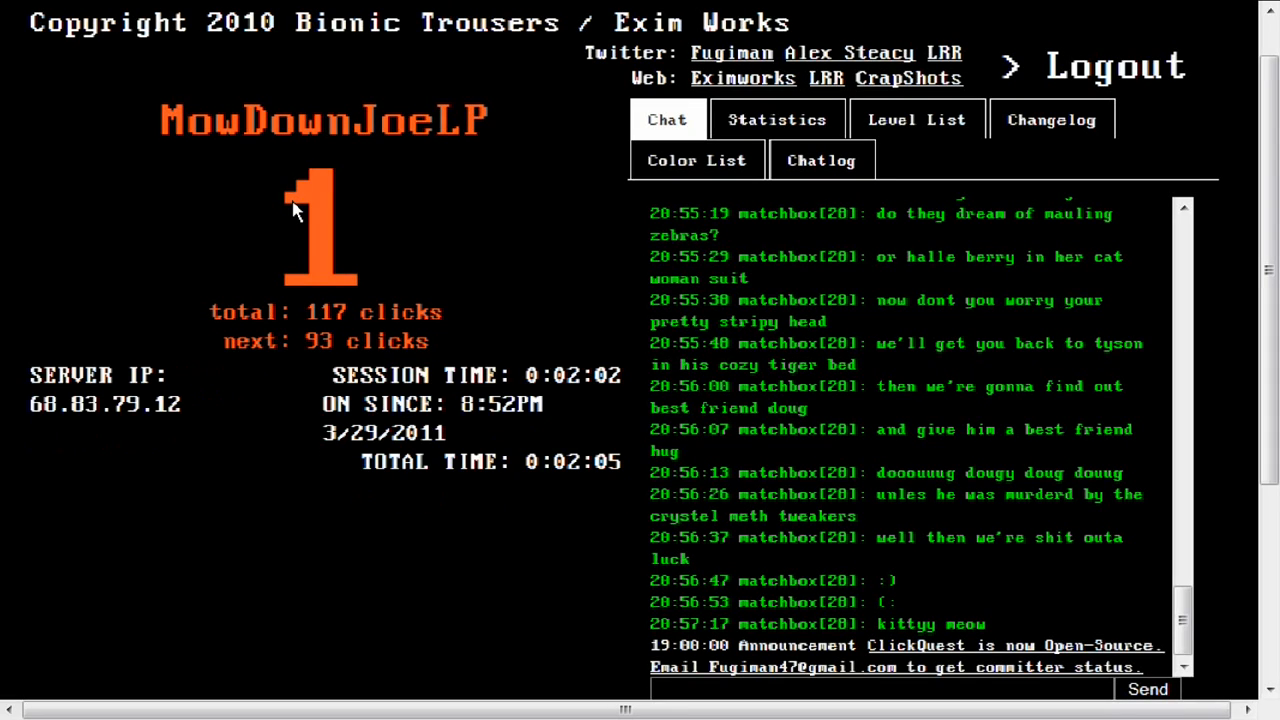
left_click(320, 220)
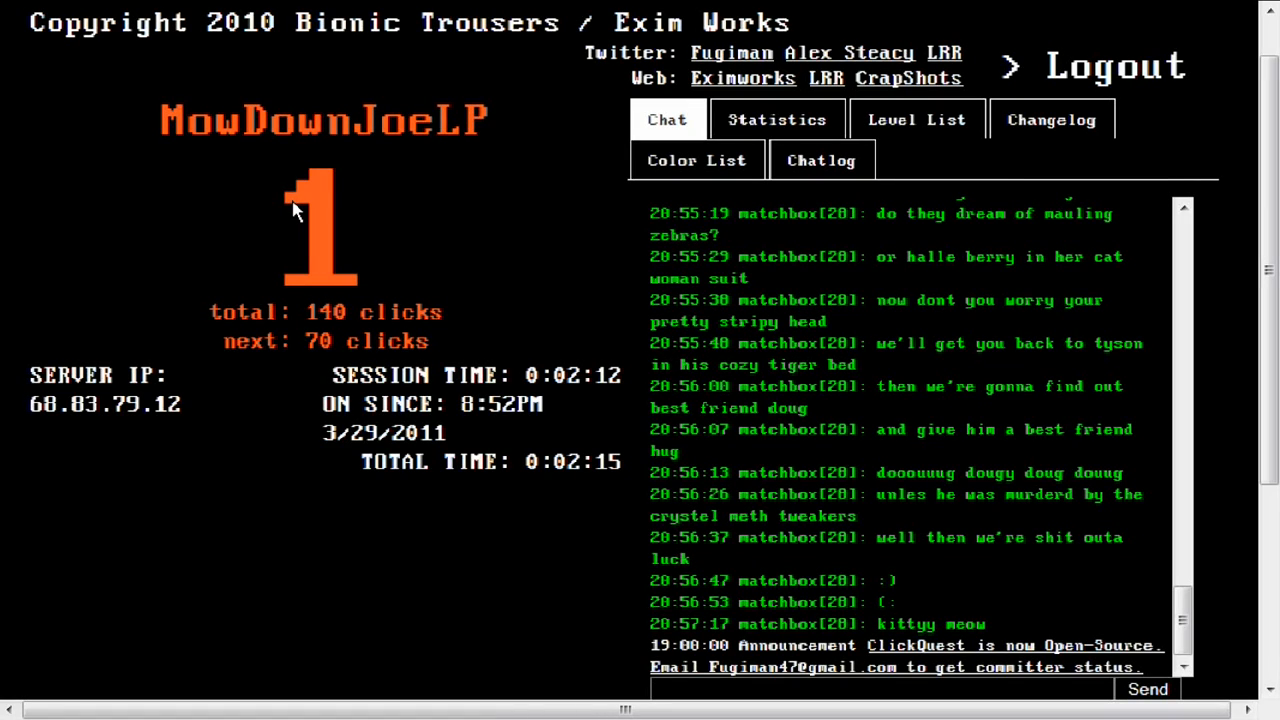
left_click(320, 224)
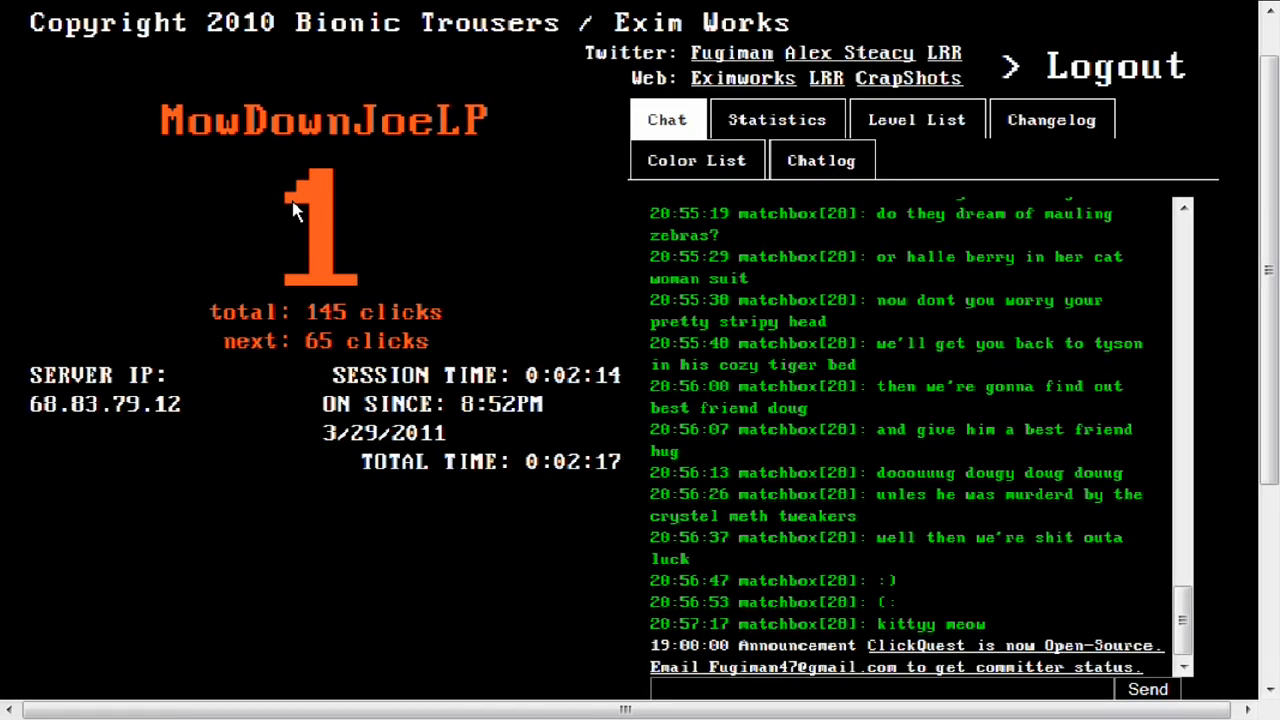
left_click(320, 224)
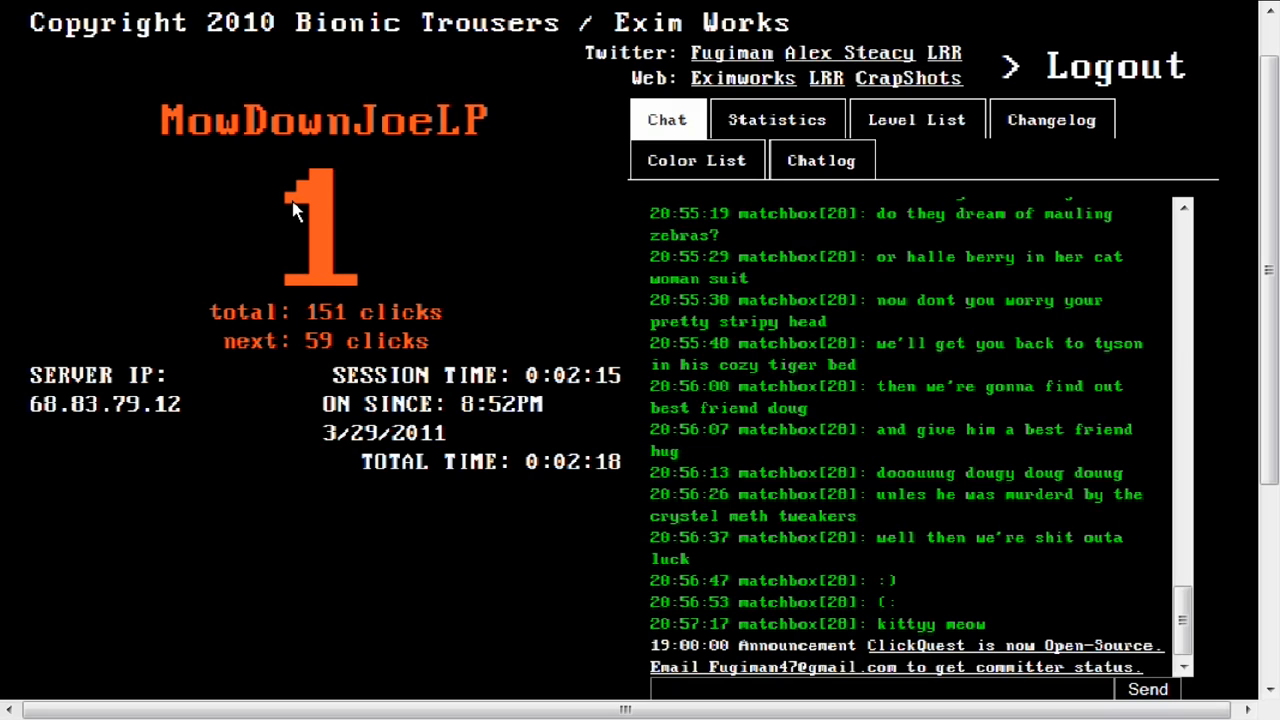
left_click(320, 220)
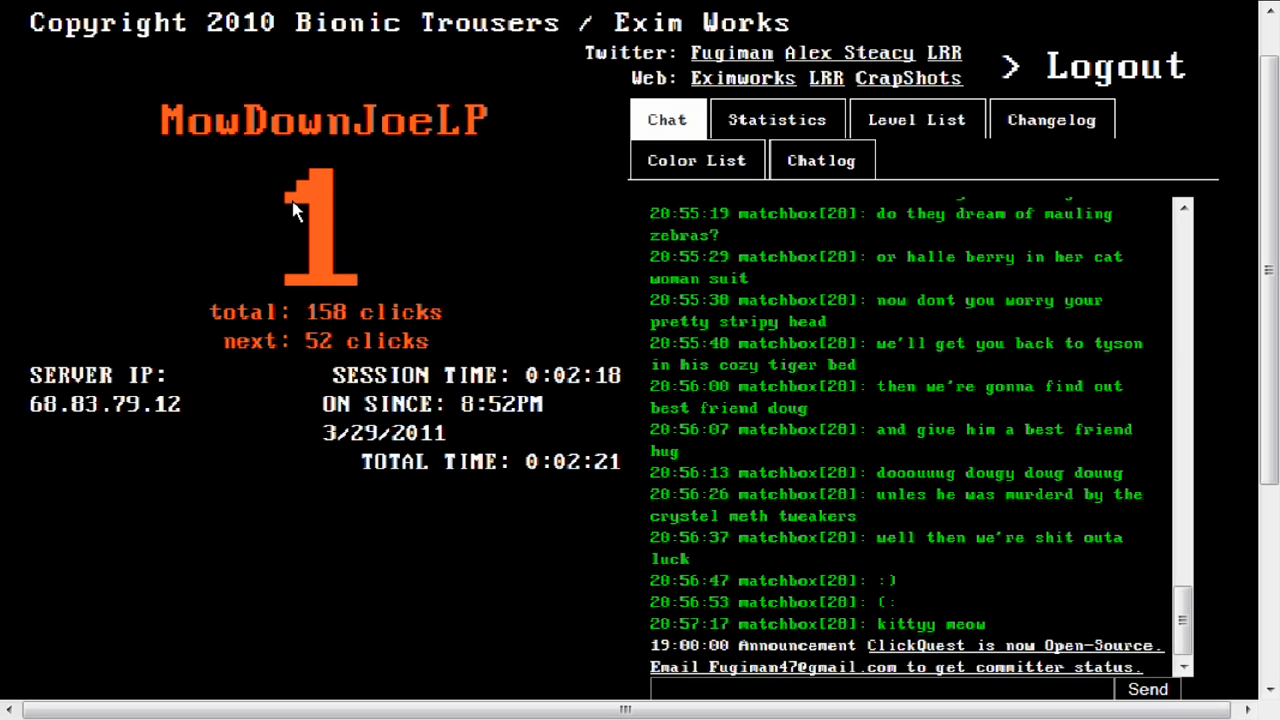
left_click(320, 224)
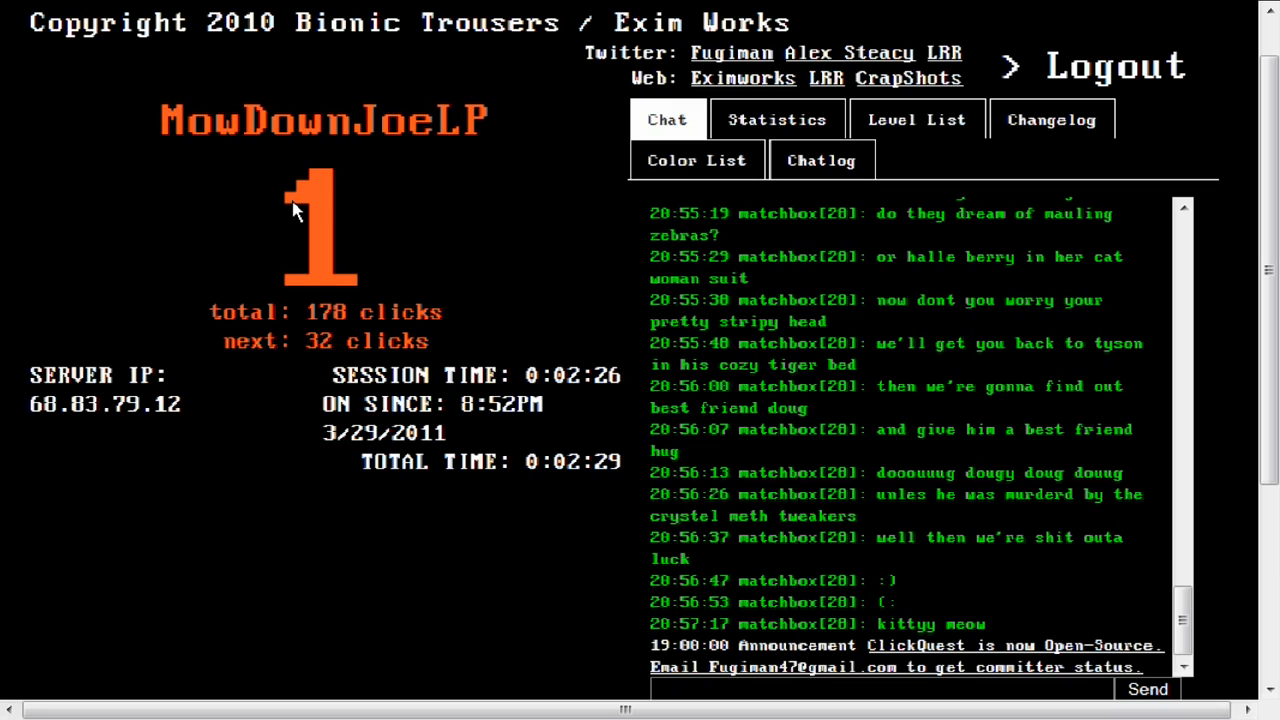
left_click(320, 220)
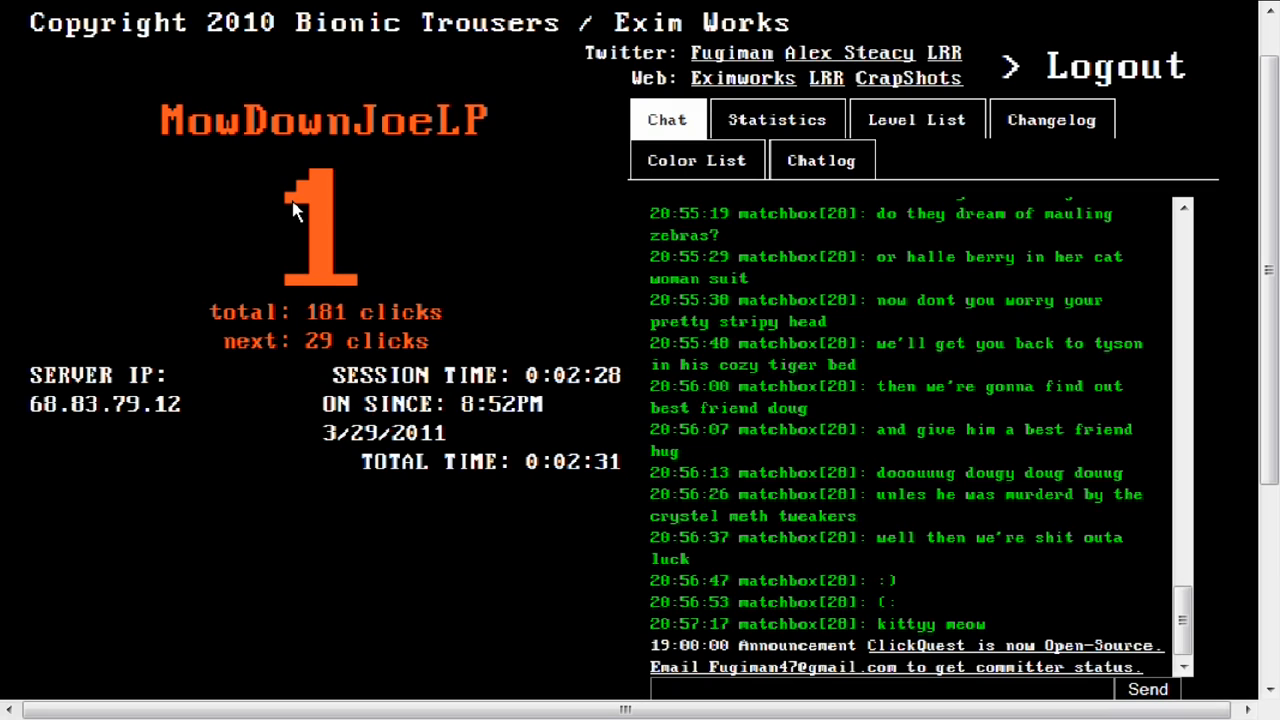
left_click(320, 224)
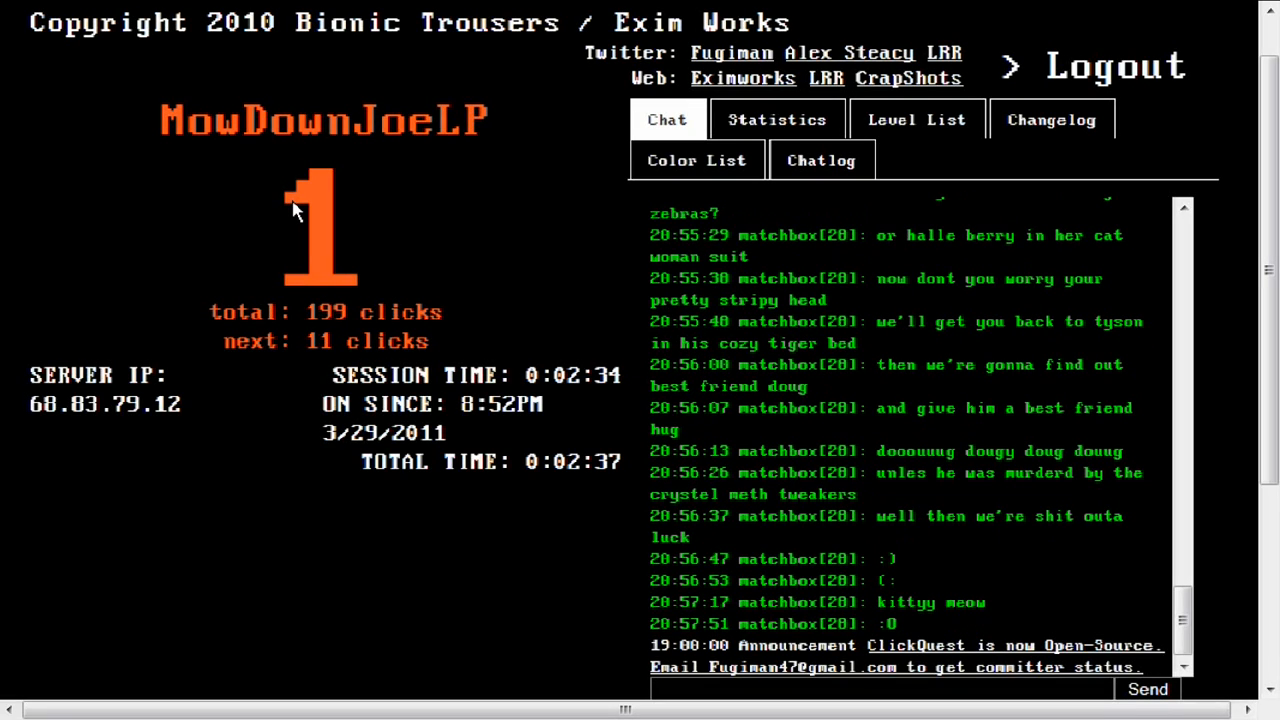
left_click(320, 224)
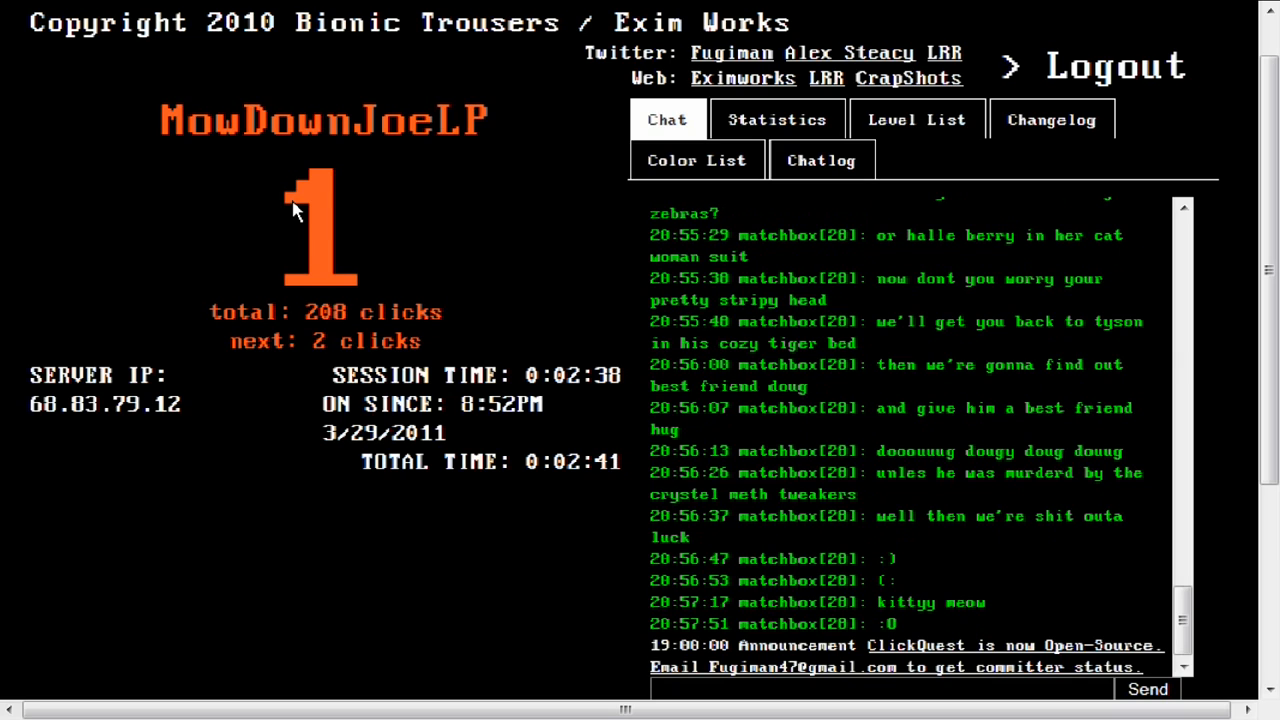
left_click(320, 220)
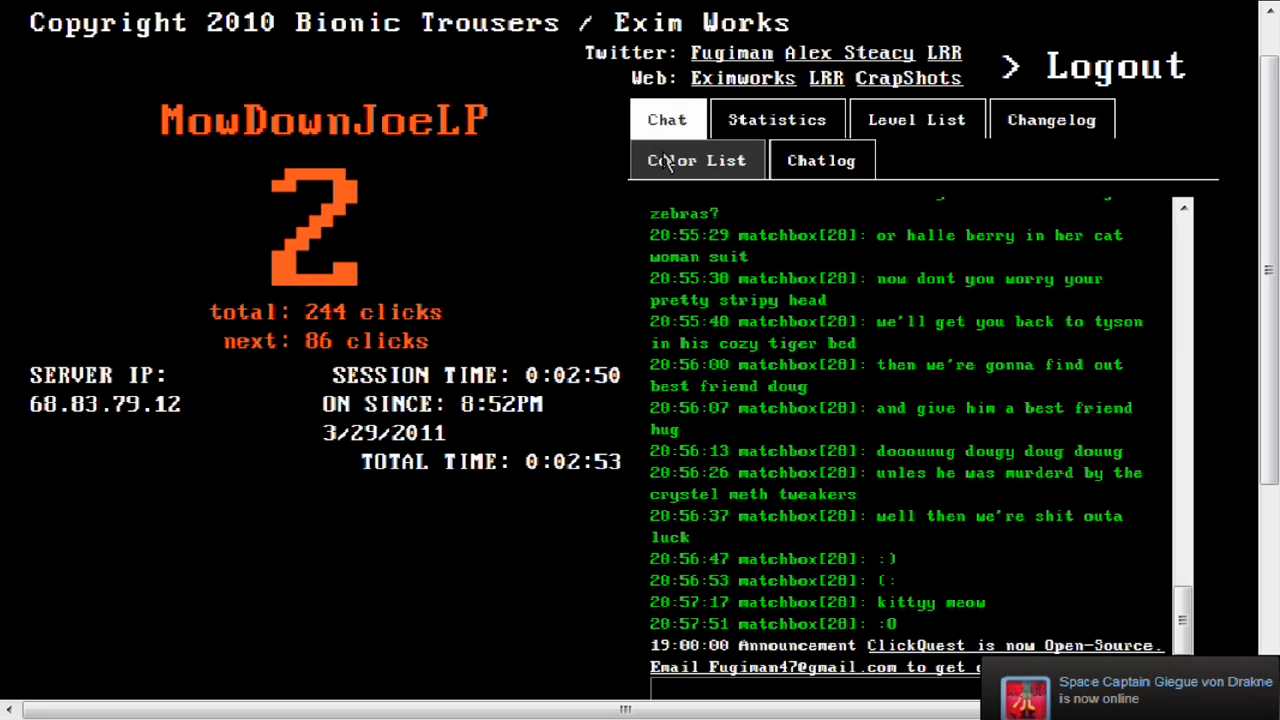
Step: Review the Color List, then the Level List of click thresholds, scrolling through it
left_click(696, 160)
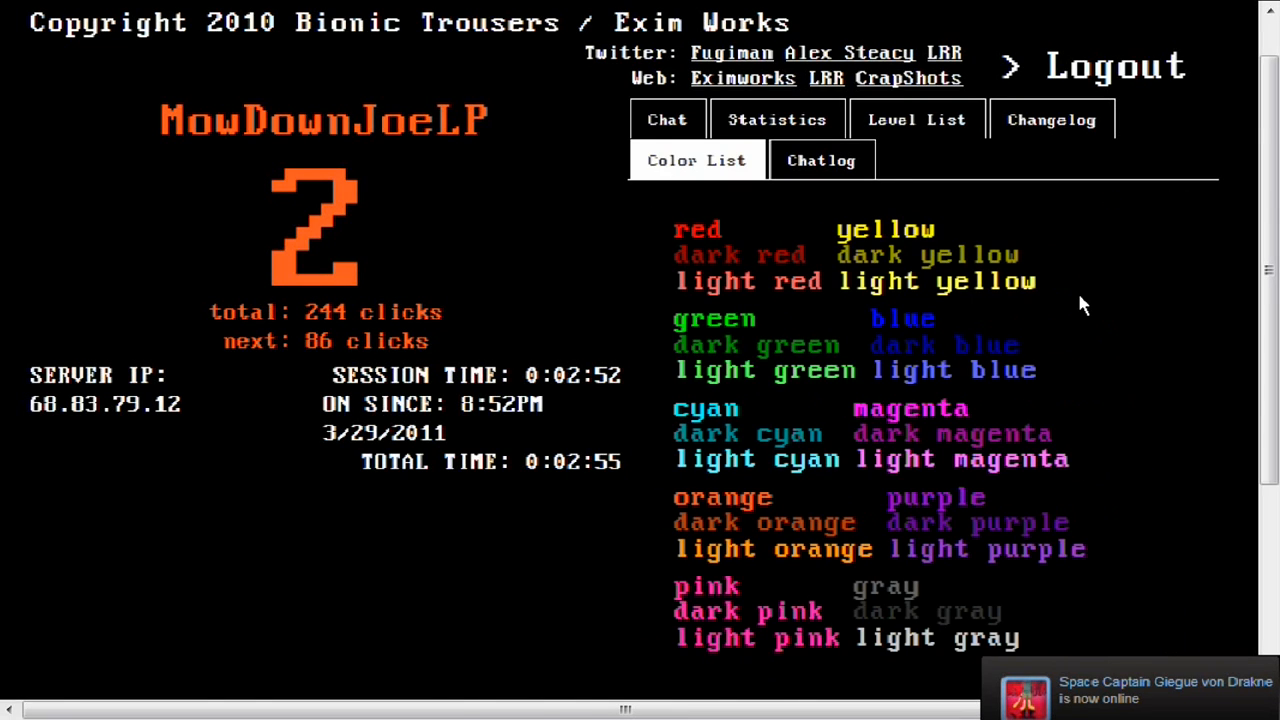
mouse_move(916, 120)
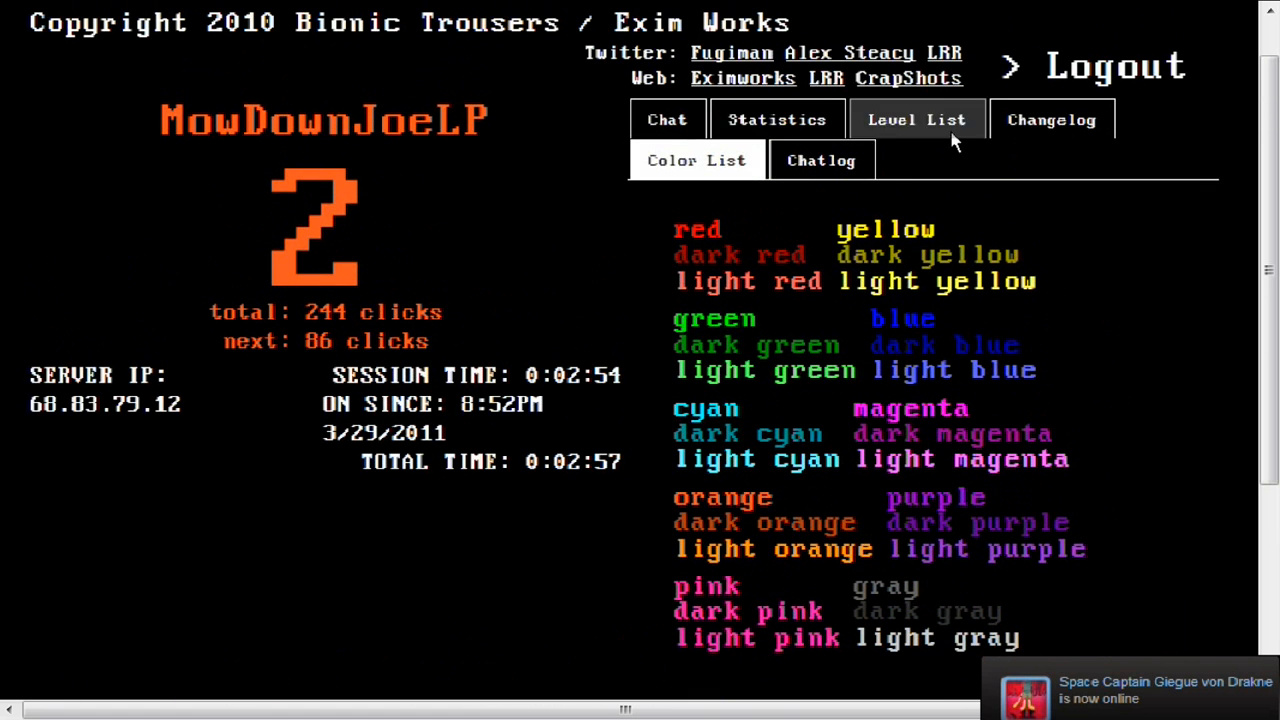
left_click(916, 120)
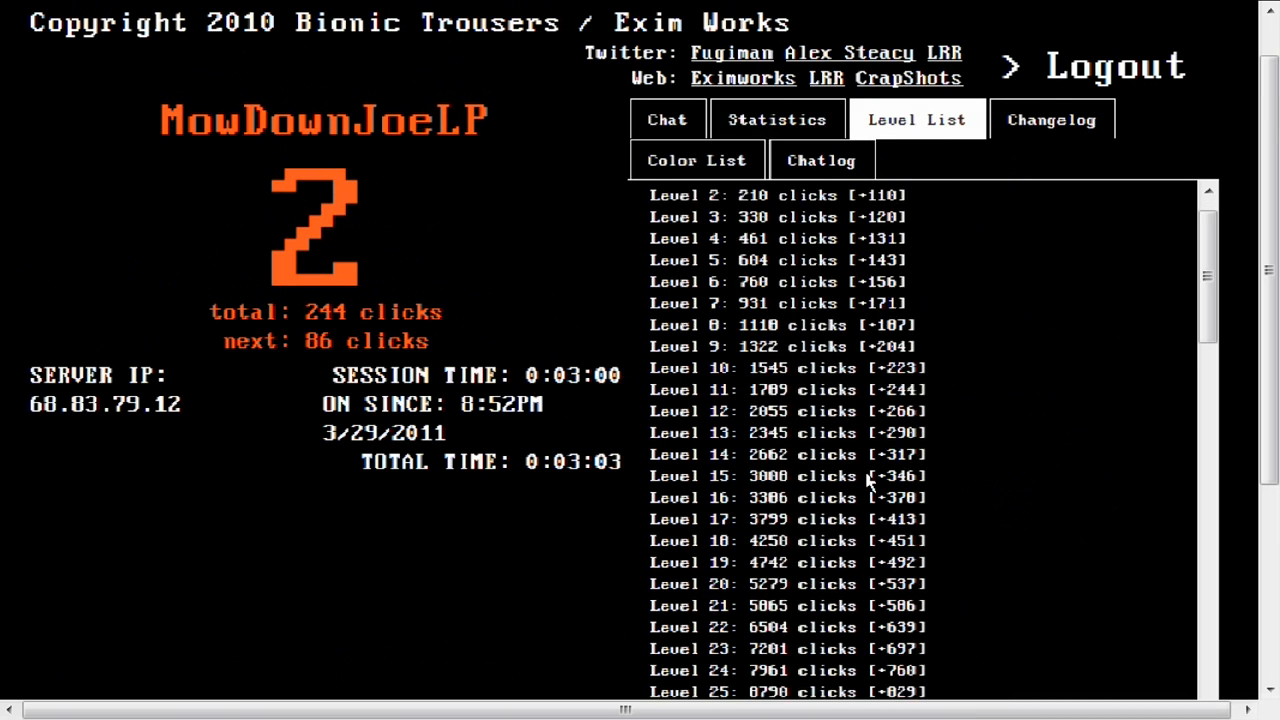
scroll("down", 3)
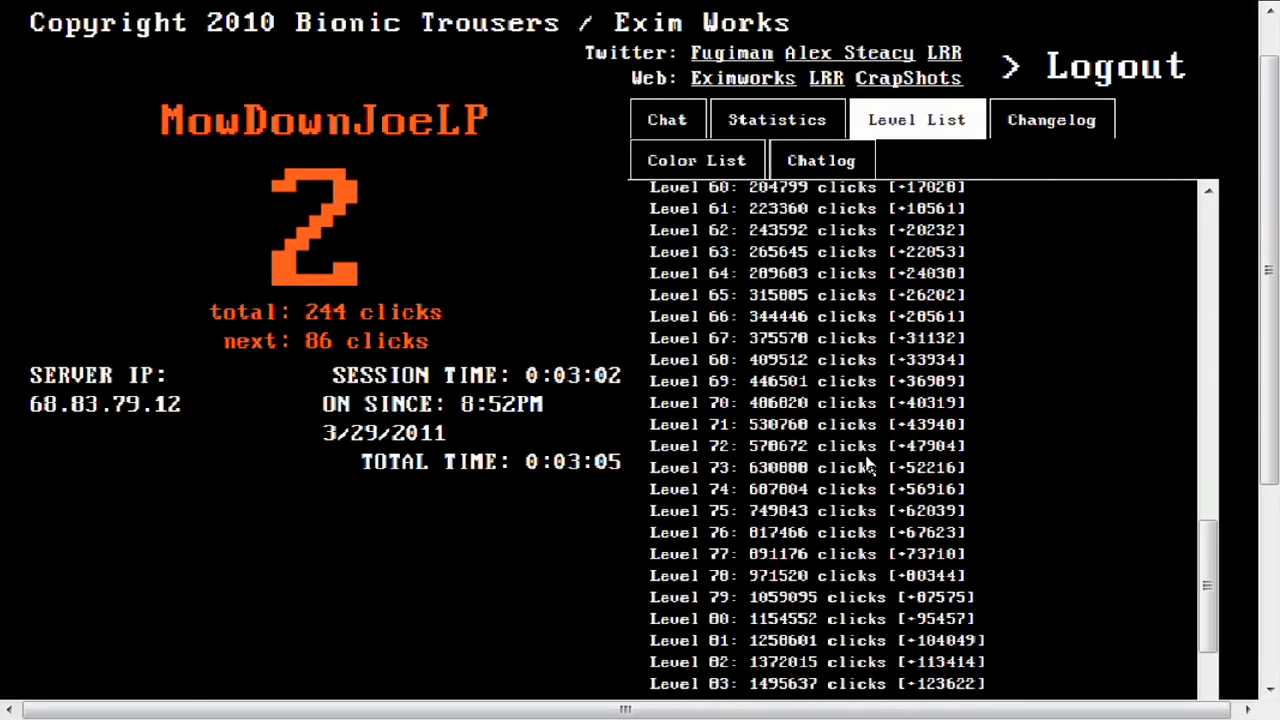
scroll("down", 3)
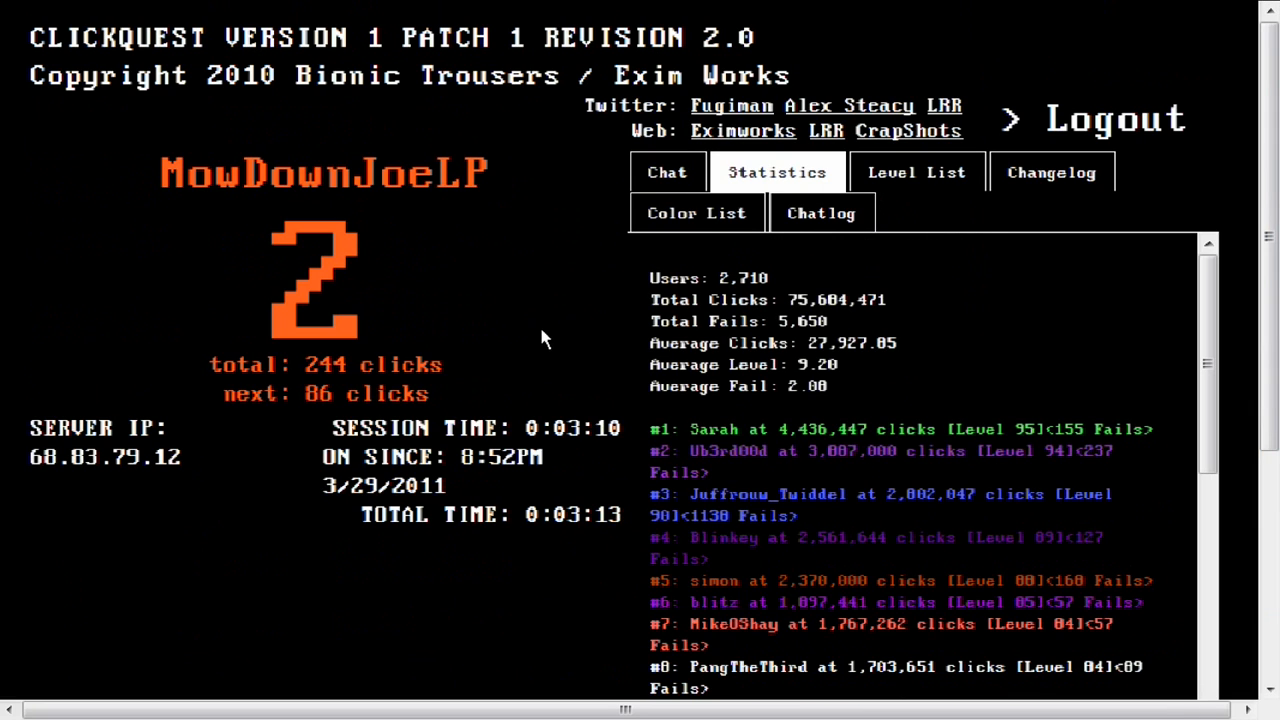
Step: Look over the online players section, then switch to the Changelog of version updates
scroll("down", 3)
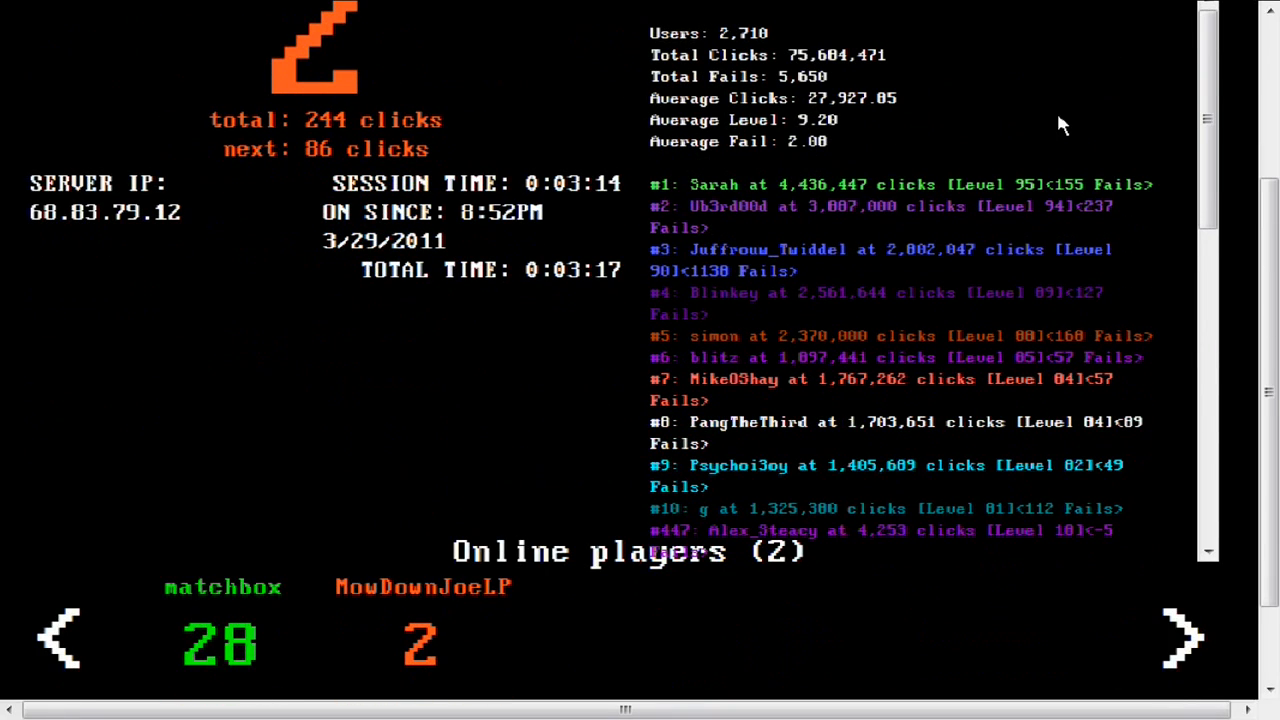
mouse_move(1044, 110)
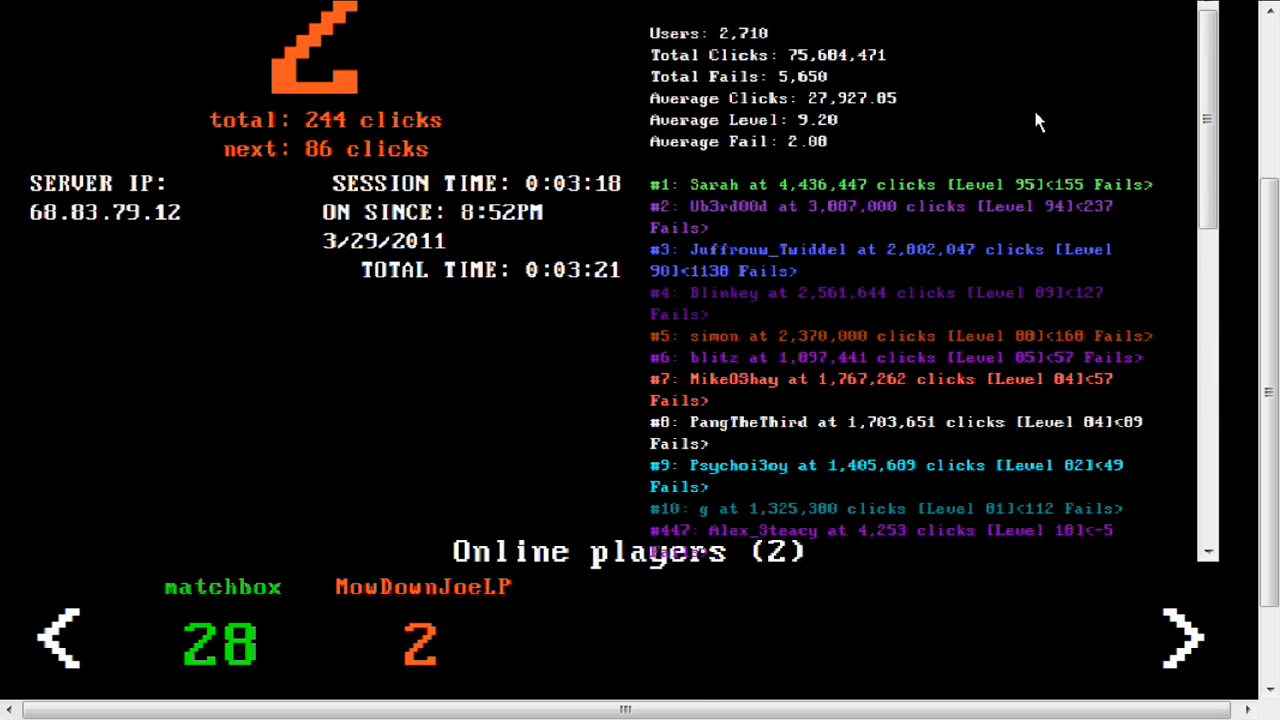
scroll("up", 3)
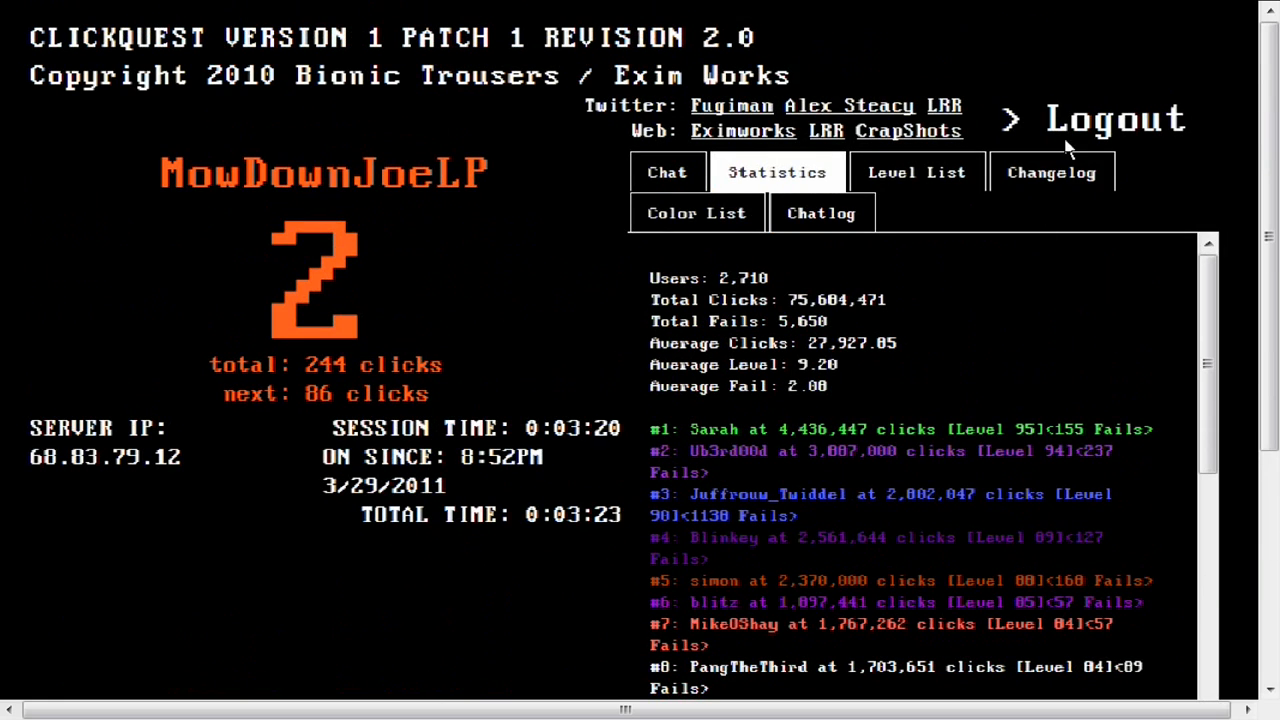
left_click(1052, 172)
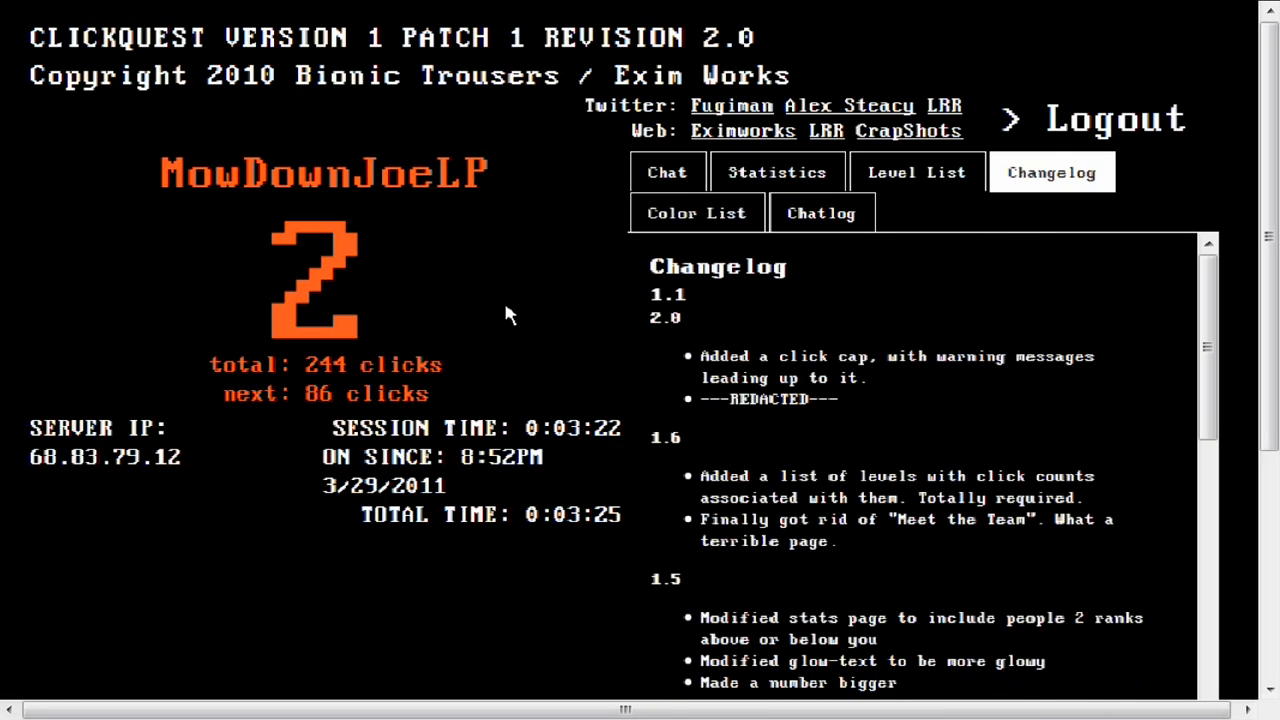
mouse_move(768, 292)
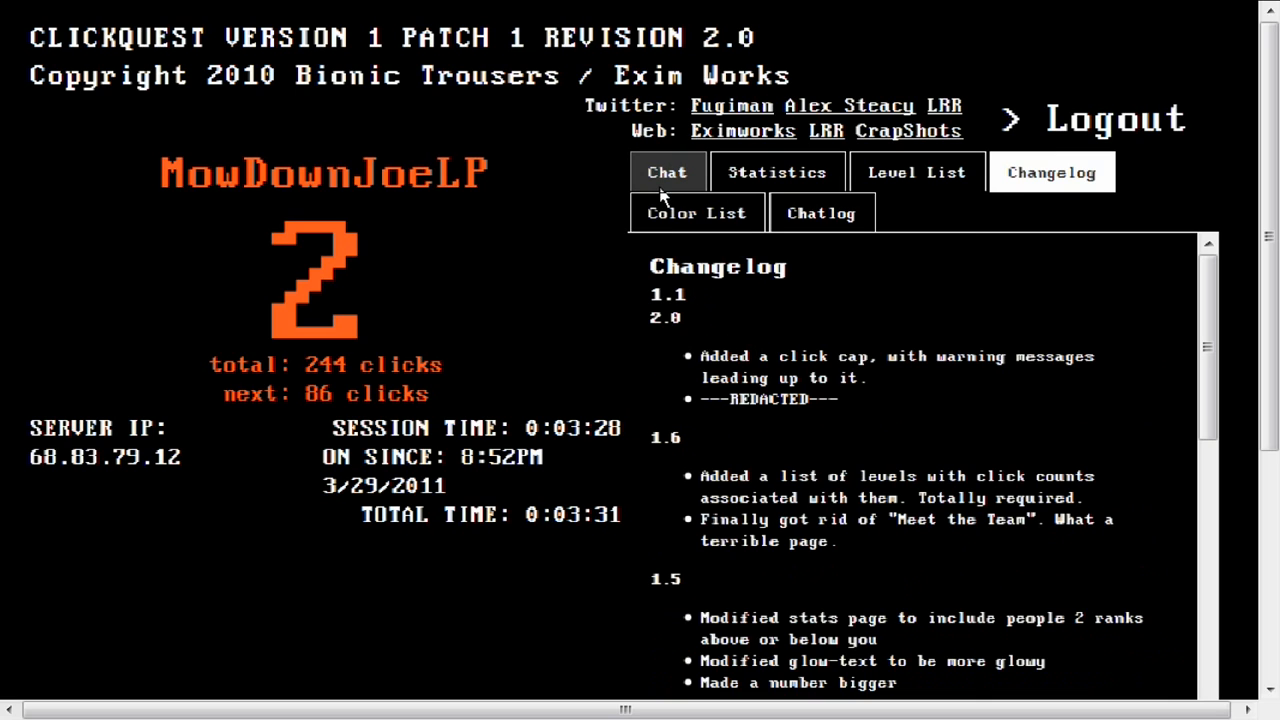
Step: Return to Chat and click the counter up to 329, one click short of level 3
left_click(668, 172)
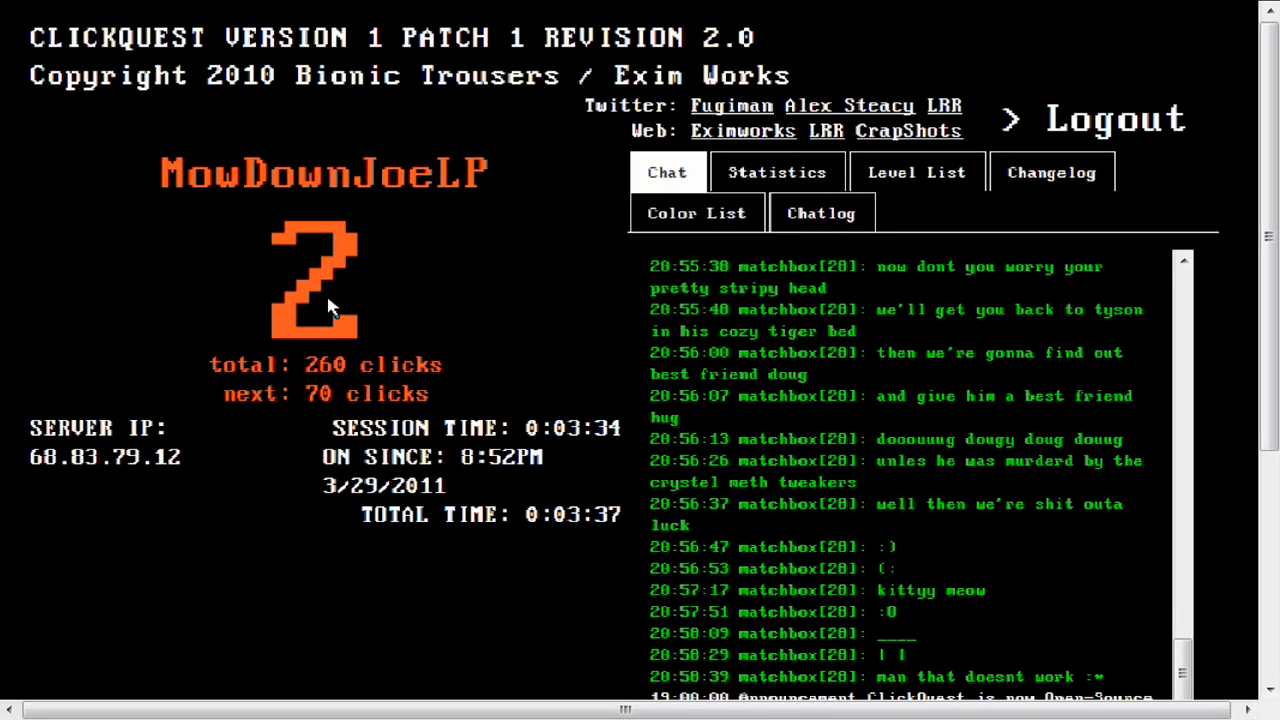
left_click(324, 280)
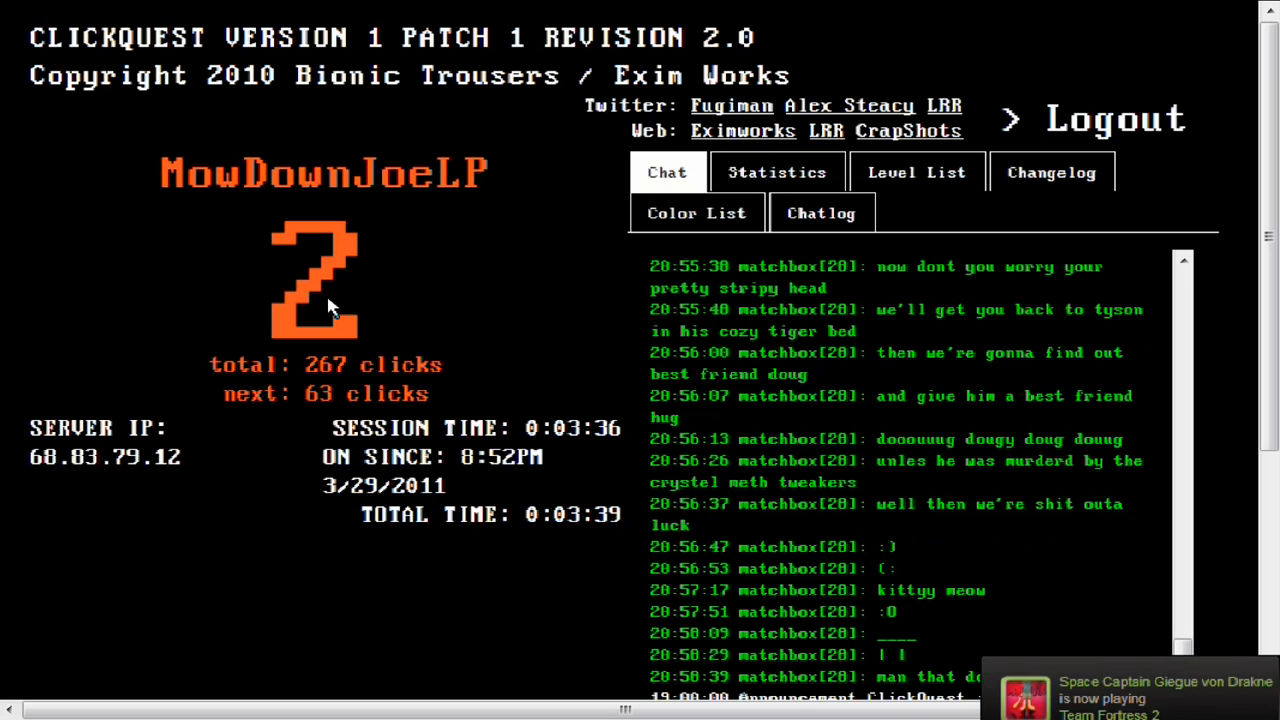
left_click(316, 284)
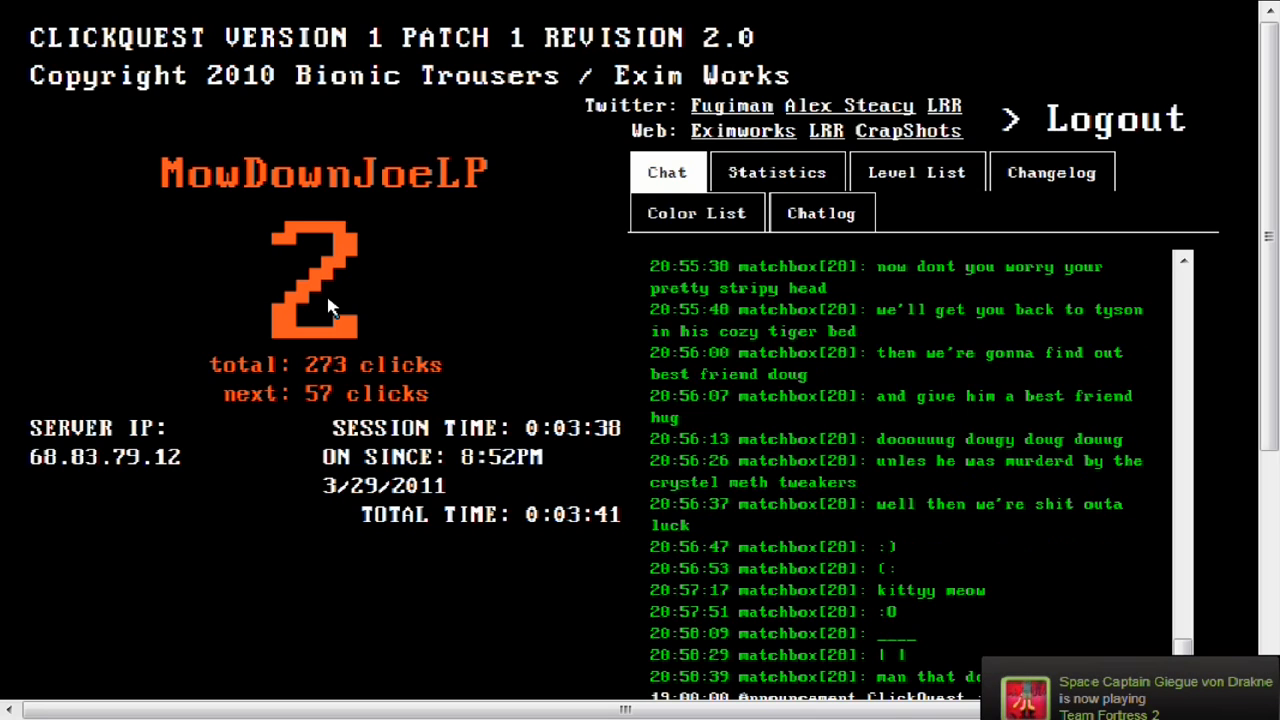
left_click(320, 284)
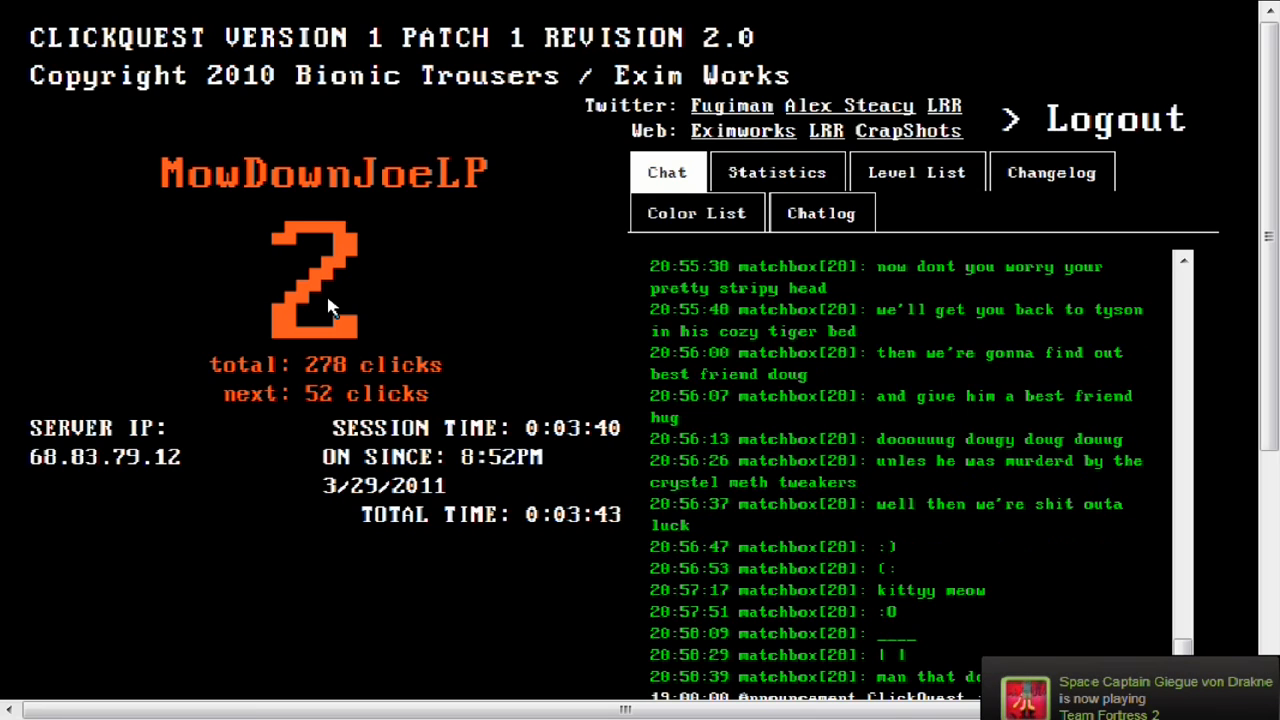
left_click(322, 284)
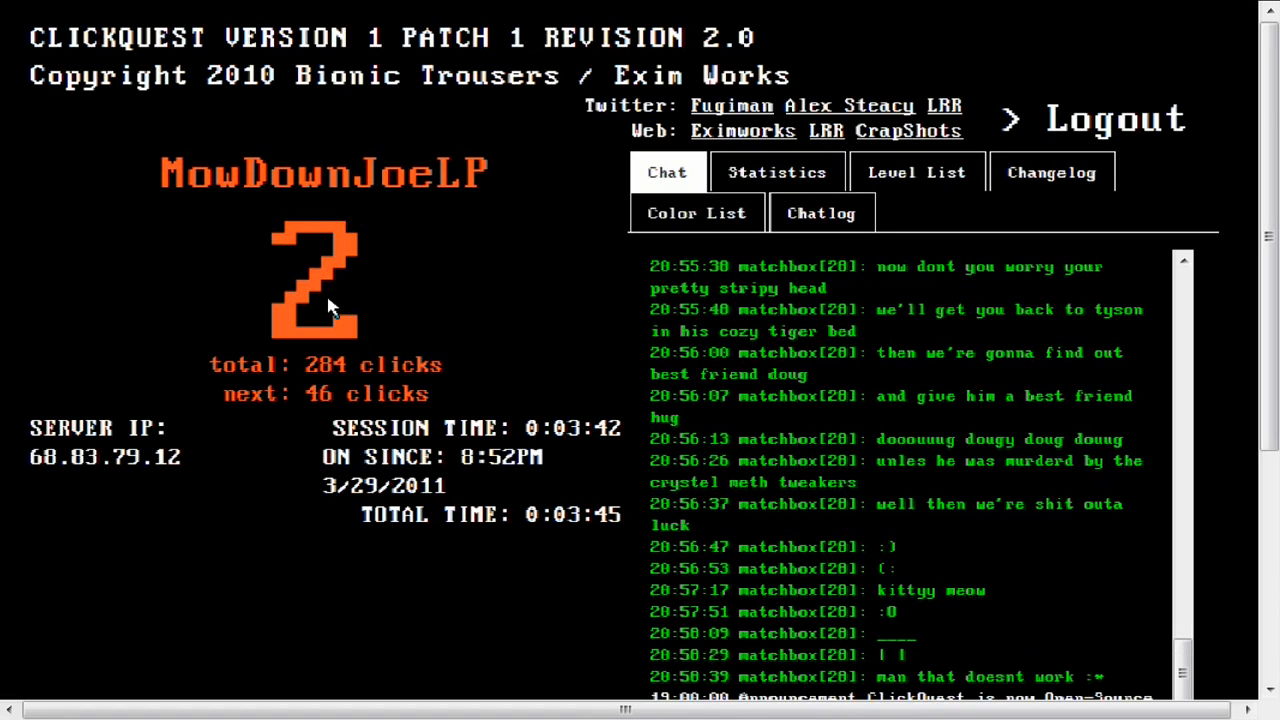
left_click(316, 280)
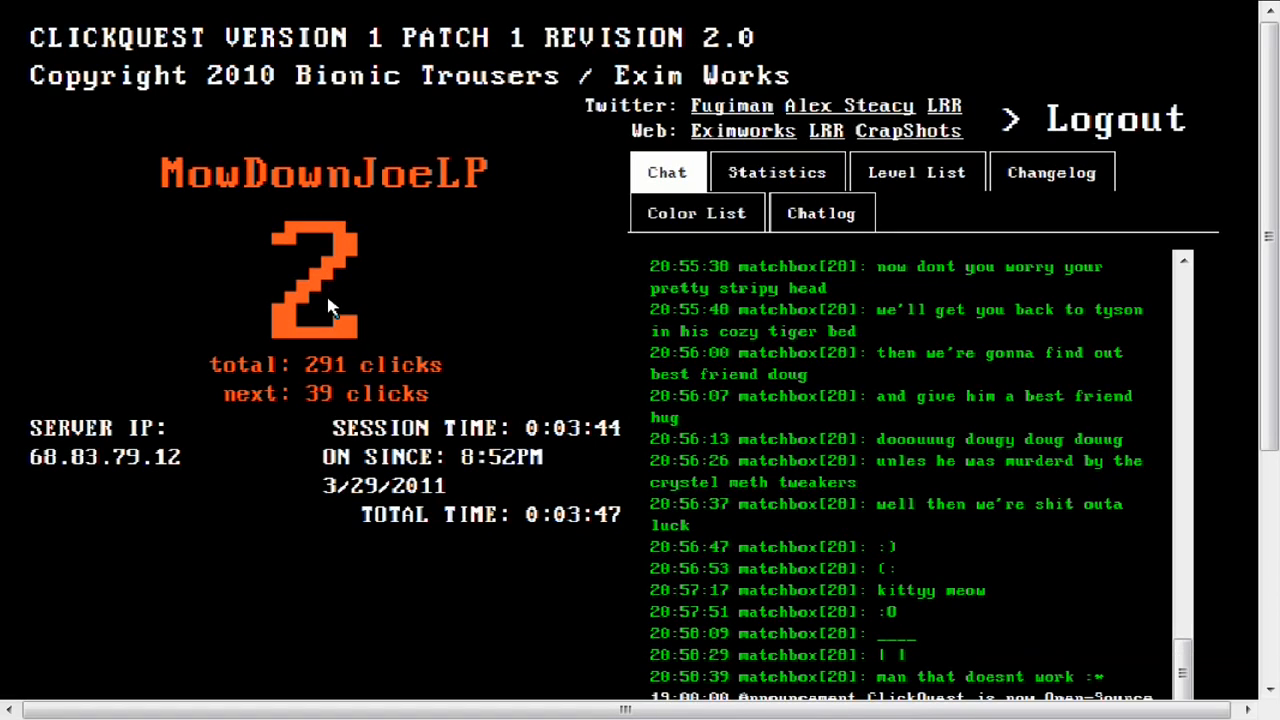
left_click(316, 280)
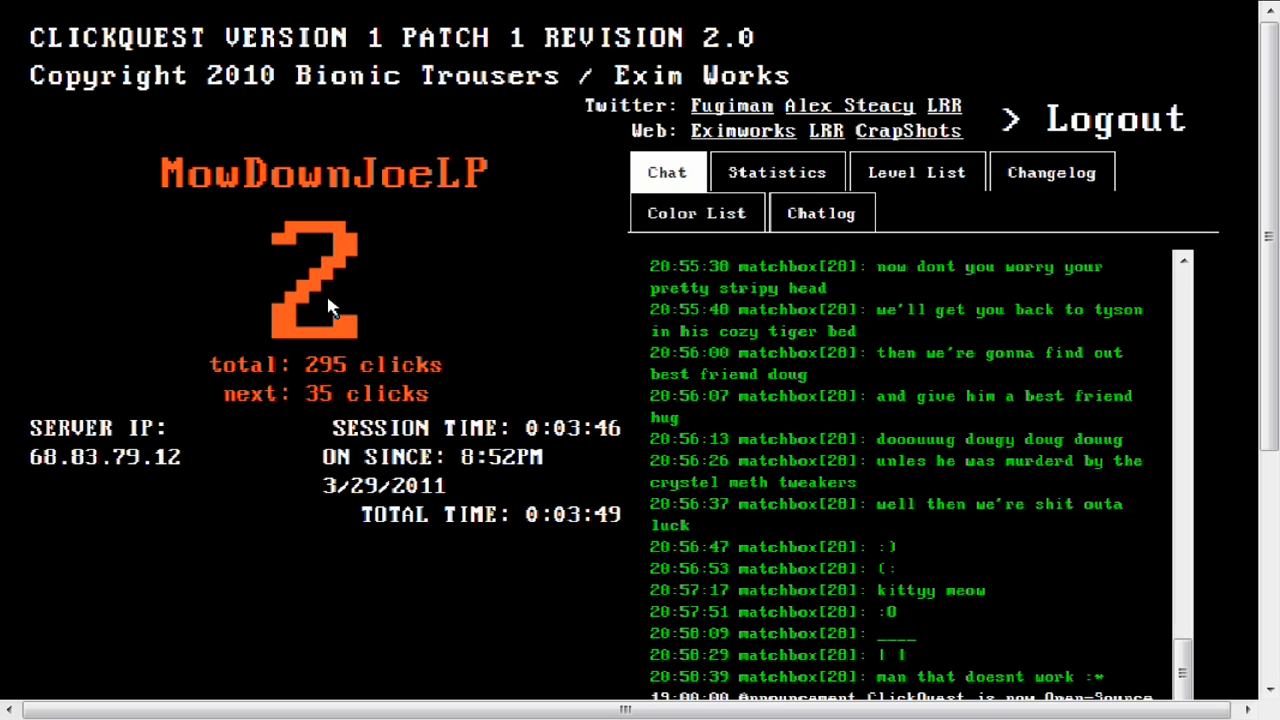
left_click(324, 290)
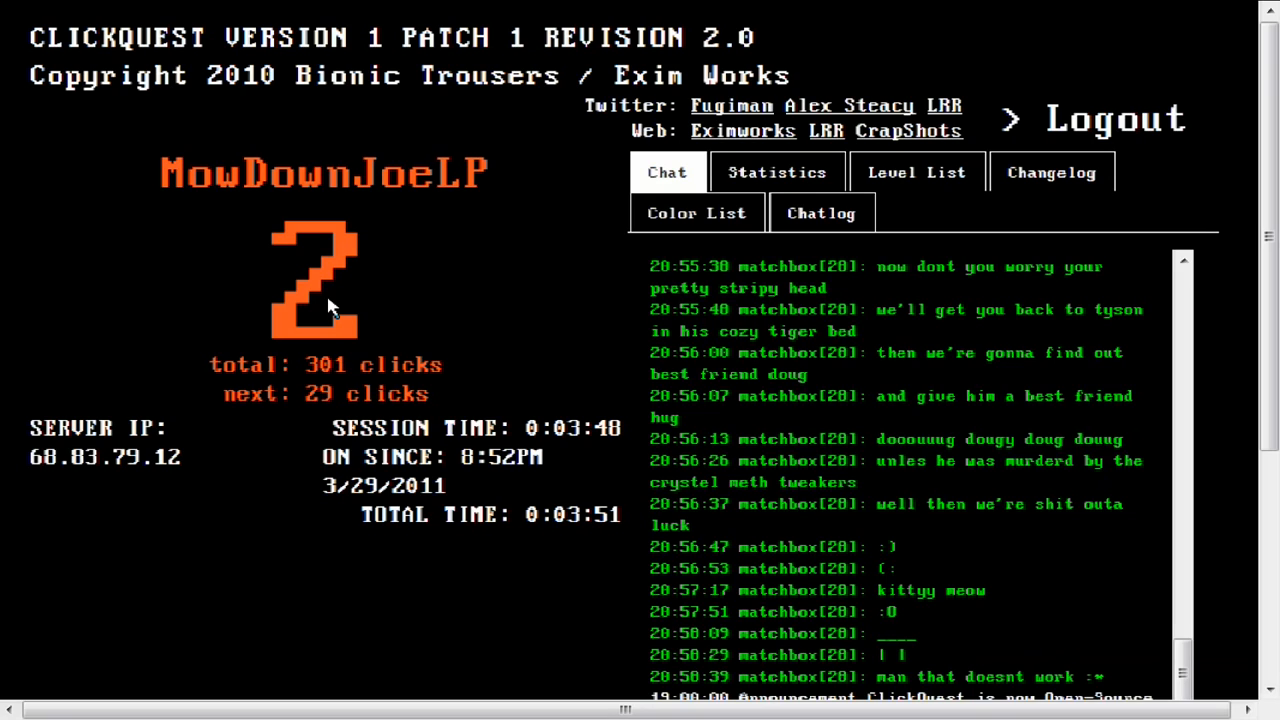
left_click(324, 280)
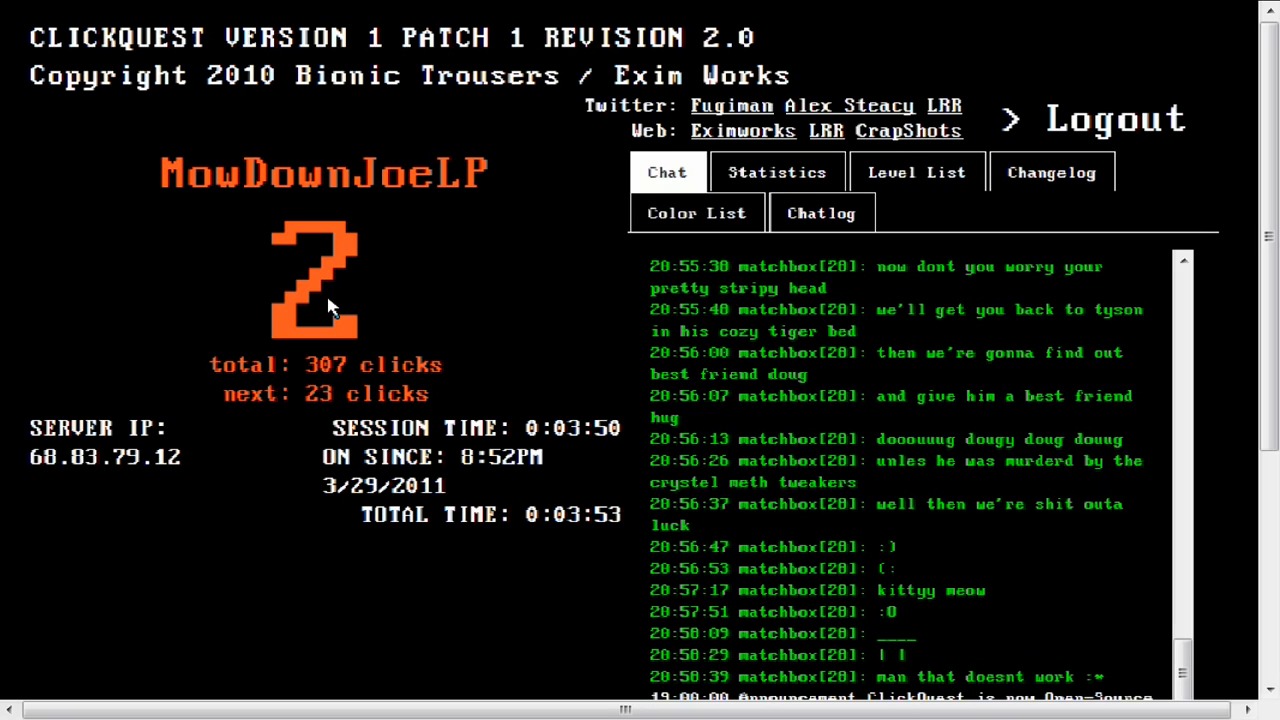
left_click(316, 280)
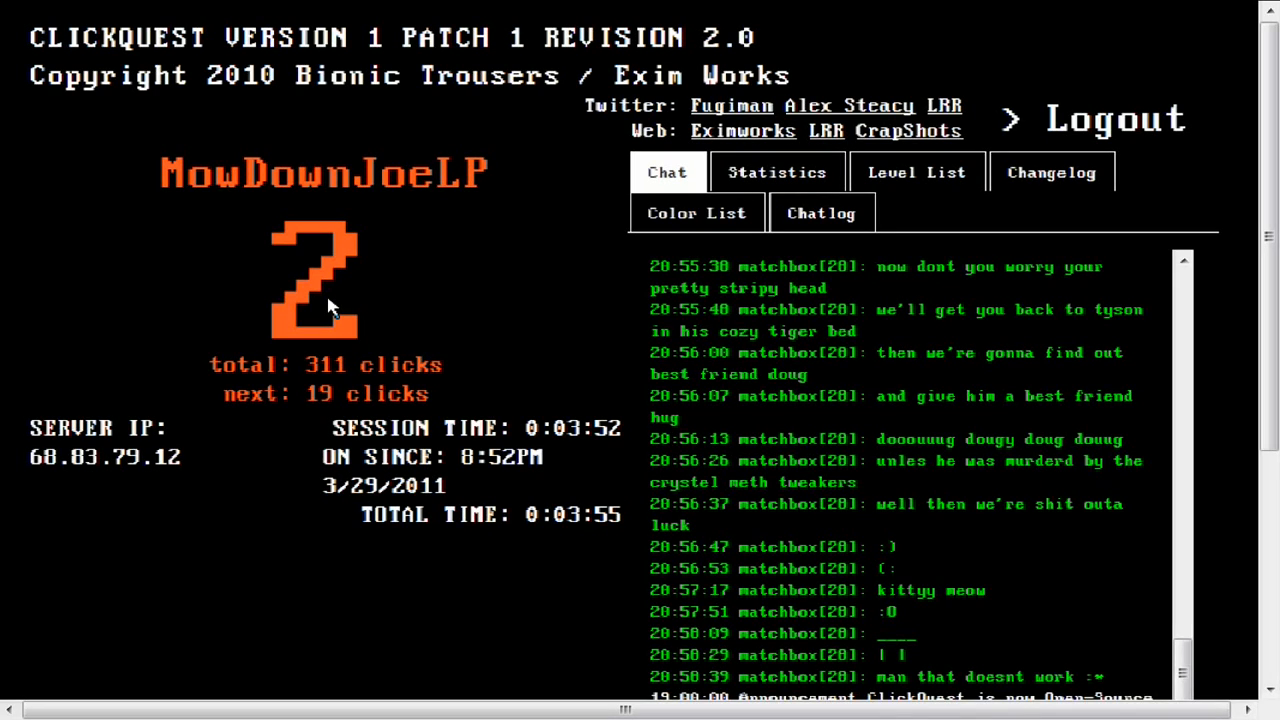
left_click(316, 280)
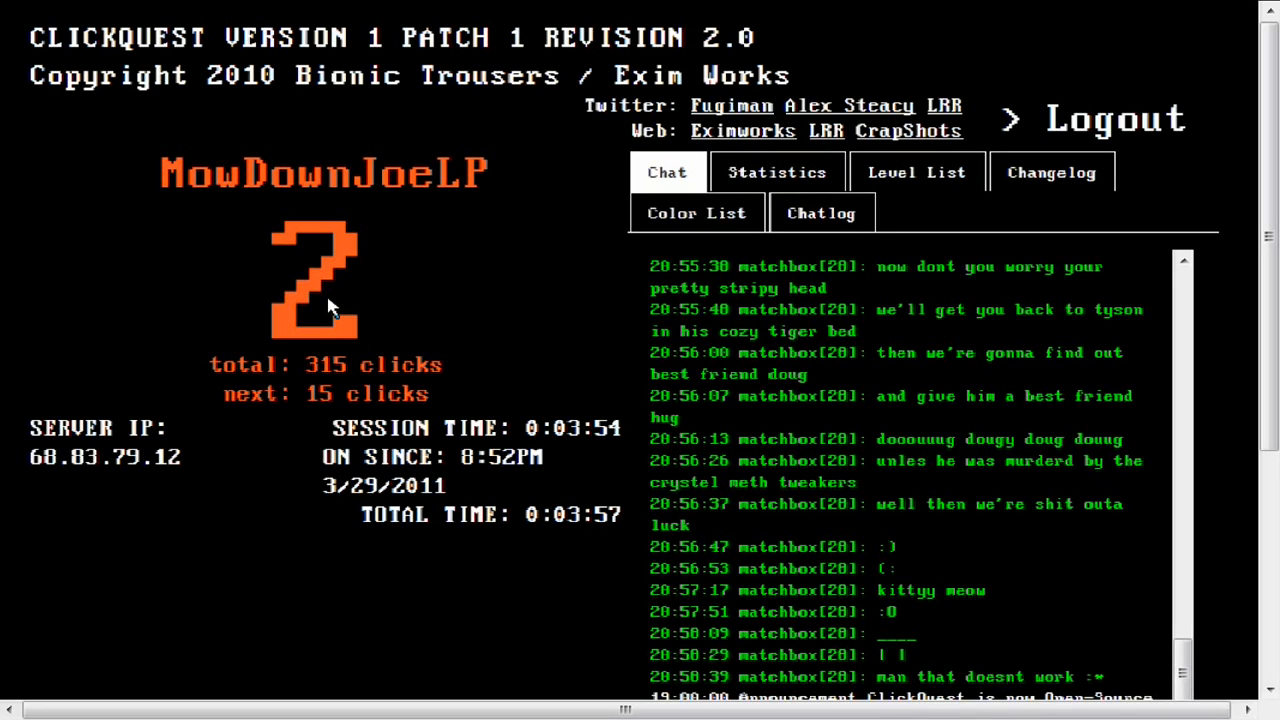
left_click(316, 280)
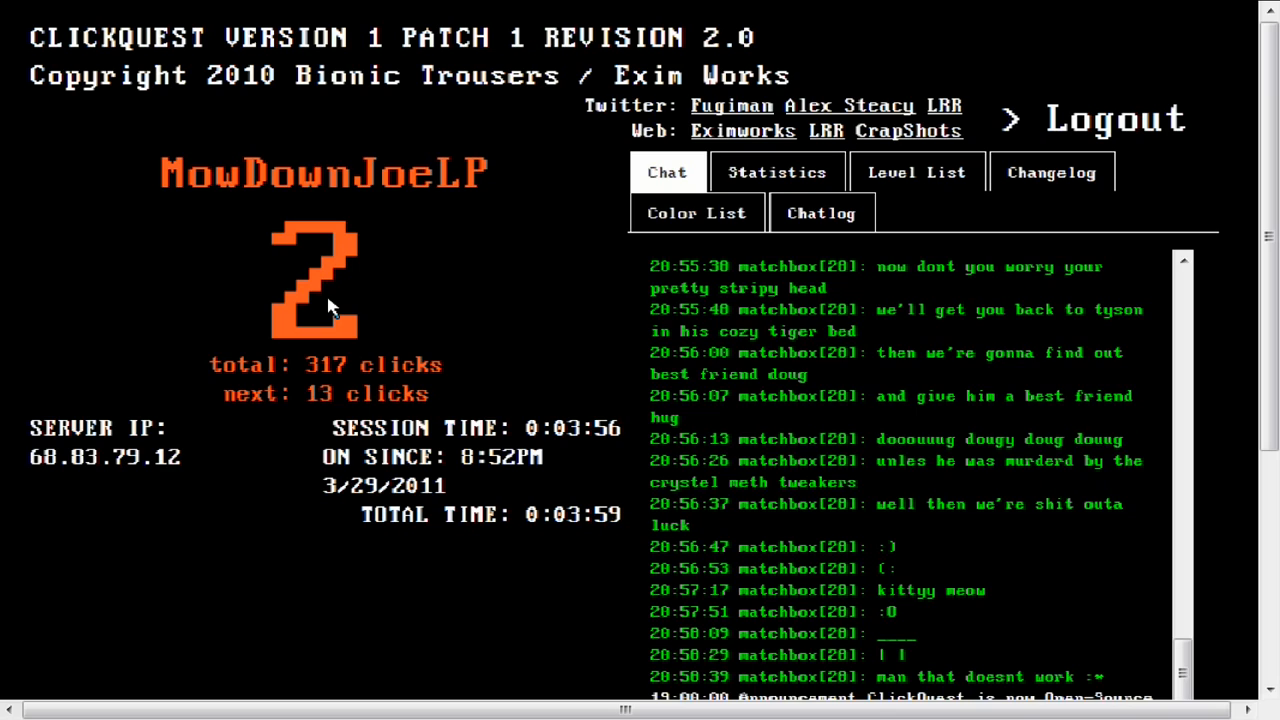
left_click(316, 280)
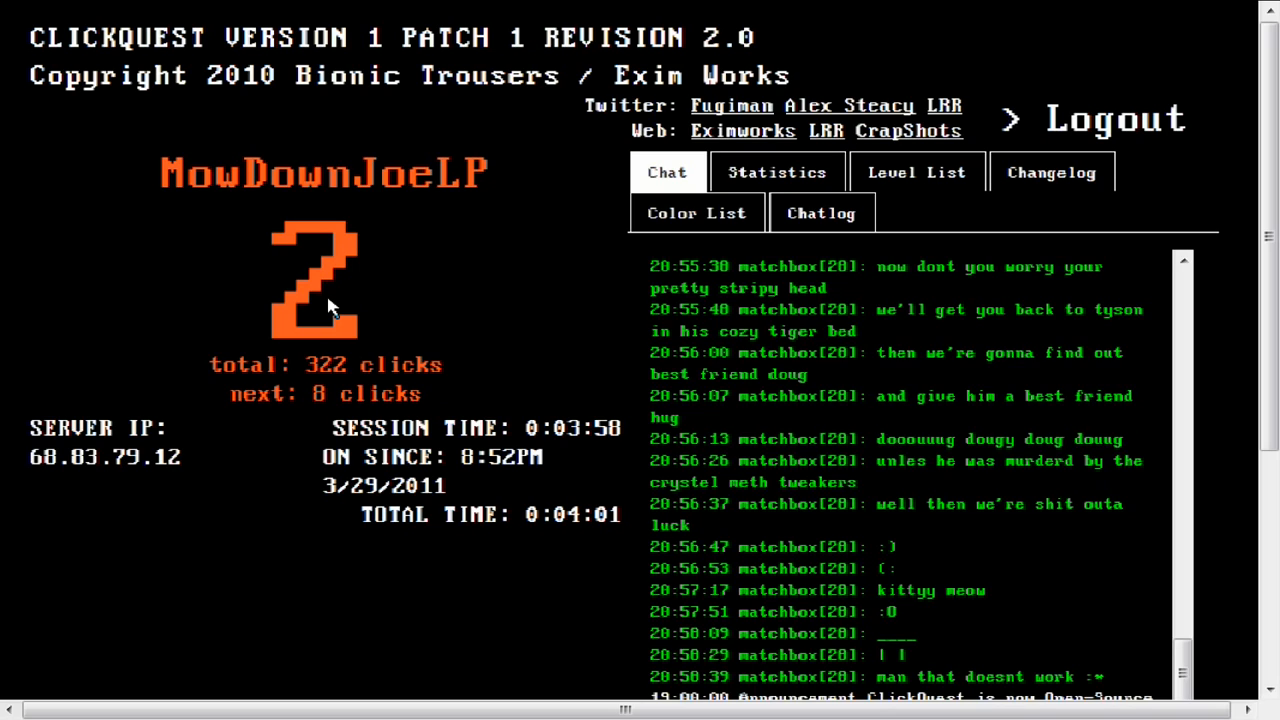
left_click(316, 280)
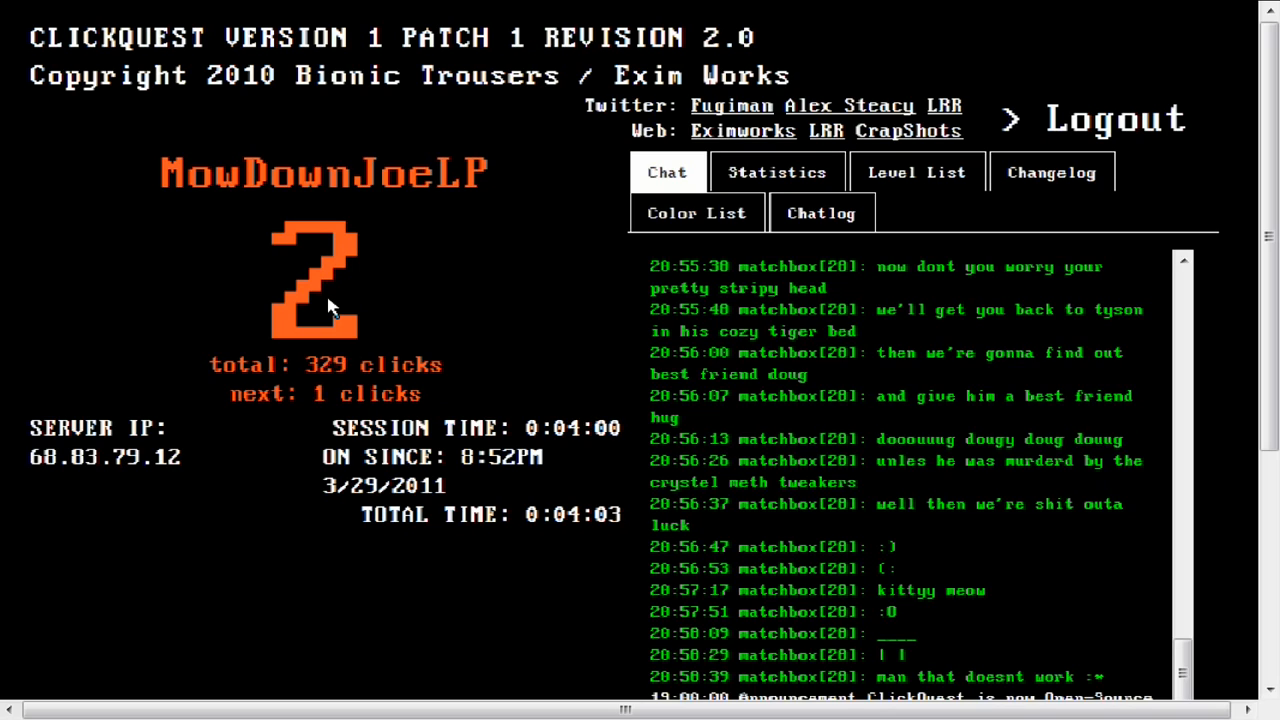
Step: Take the last click into level 3, then keep clicking through to level 4 at 484 clicks
left_click(316, 280)
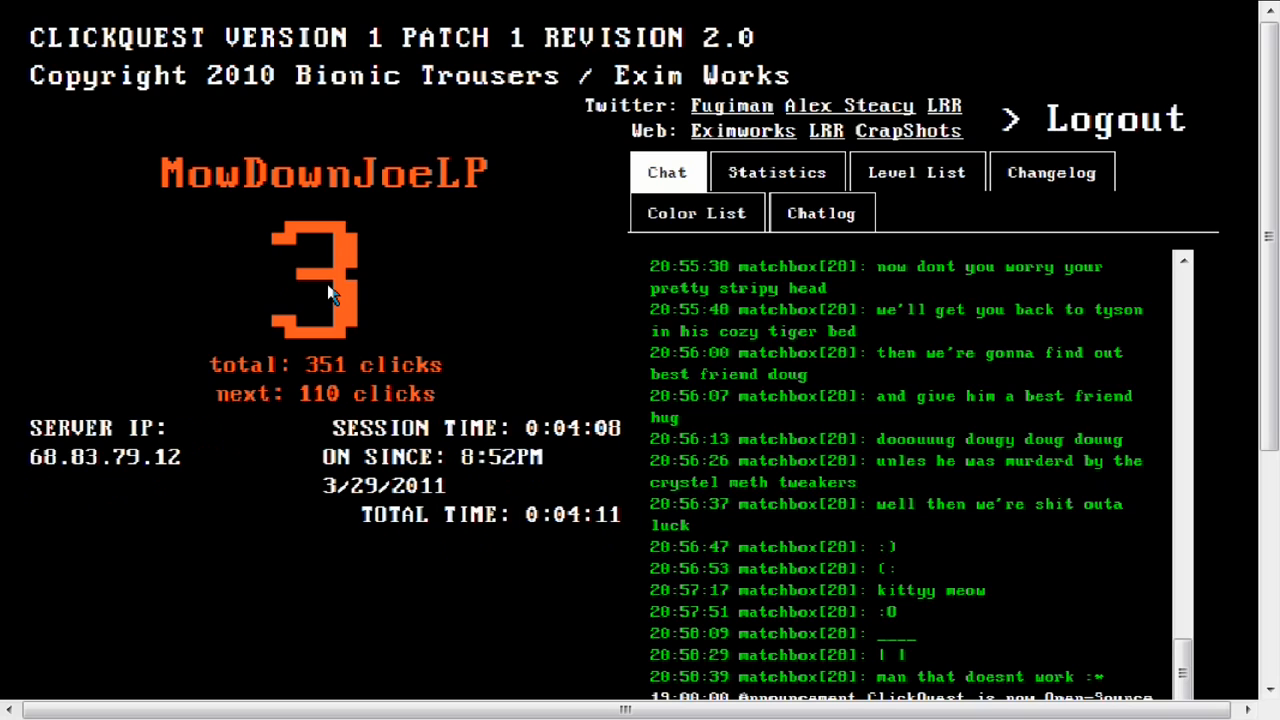
left_click(312, 276)
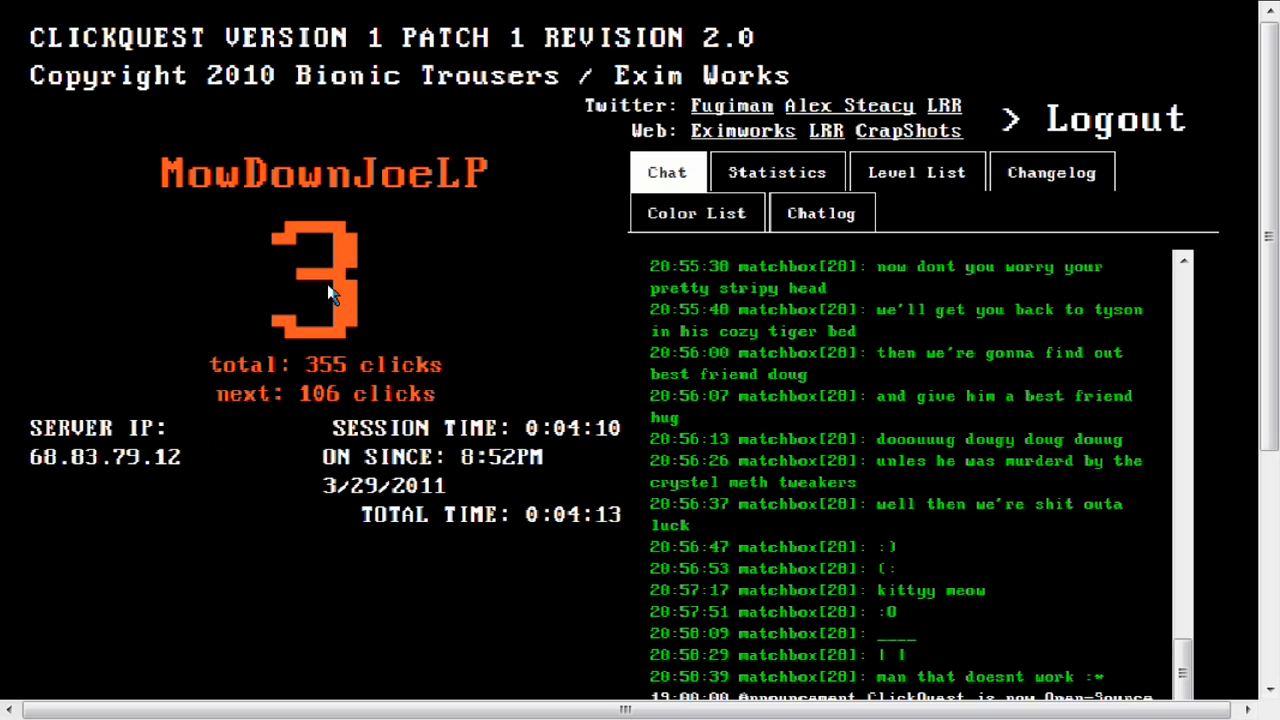
left_click(312, 276)
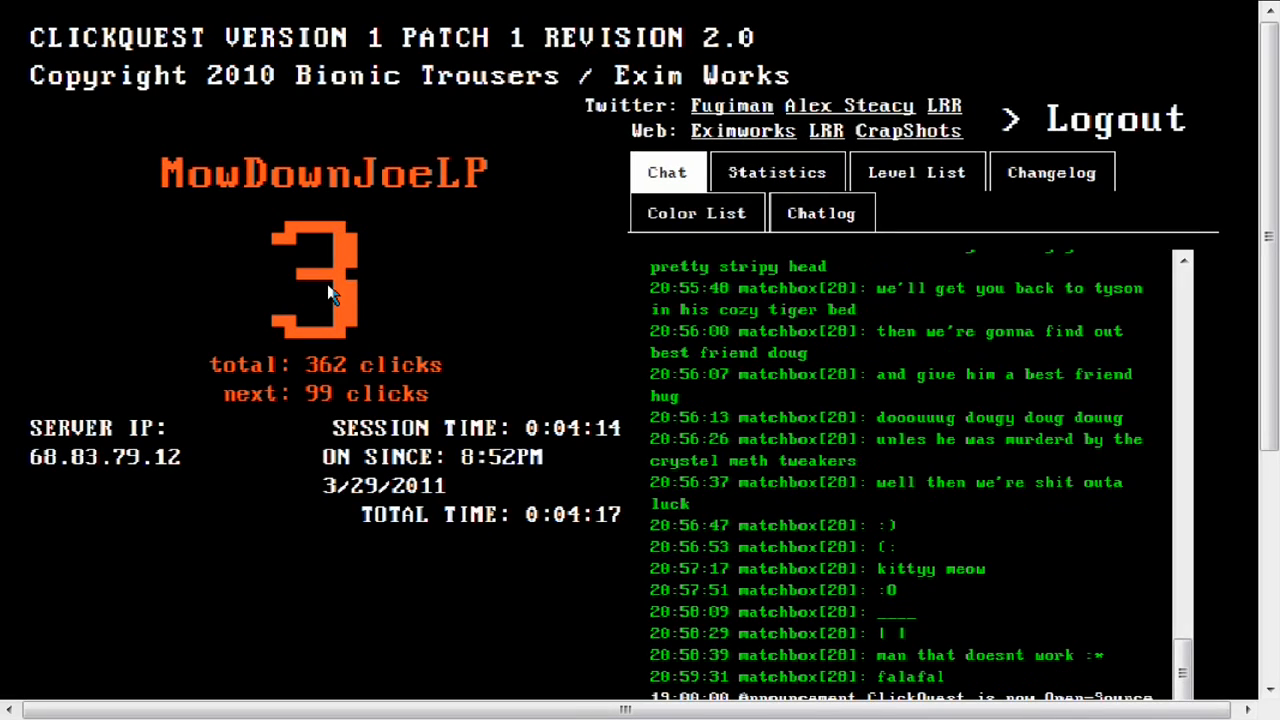
left_click(312, 278)
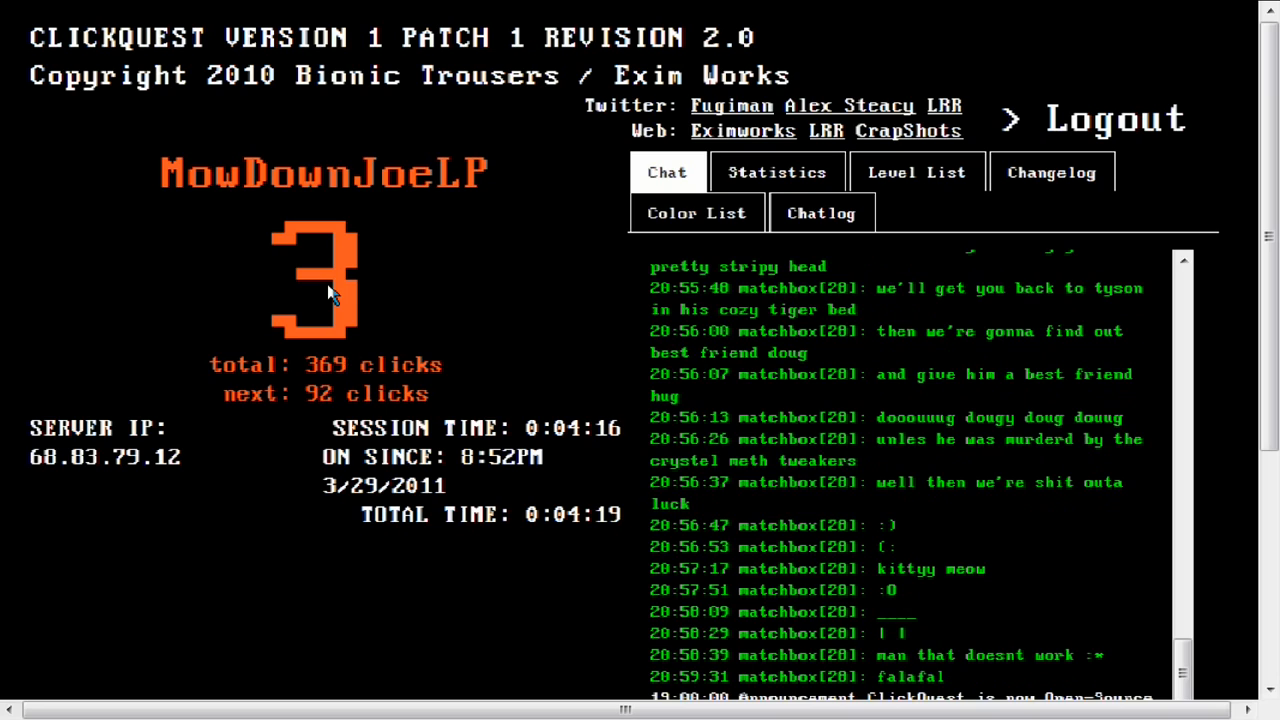
left_click(314, 276)
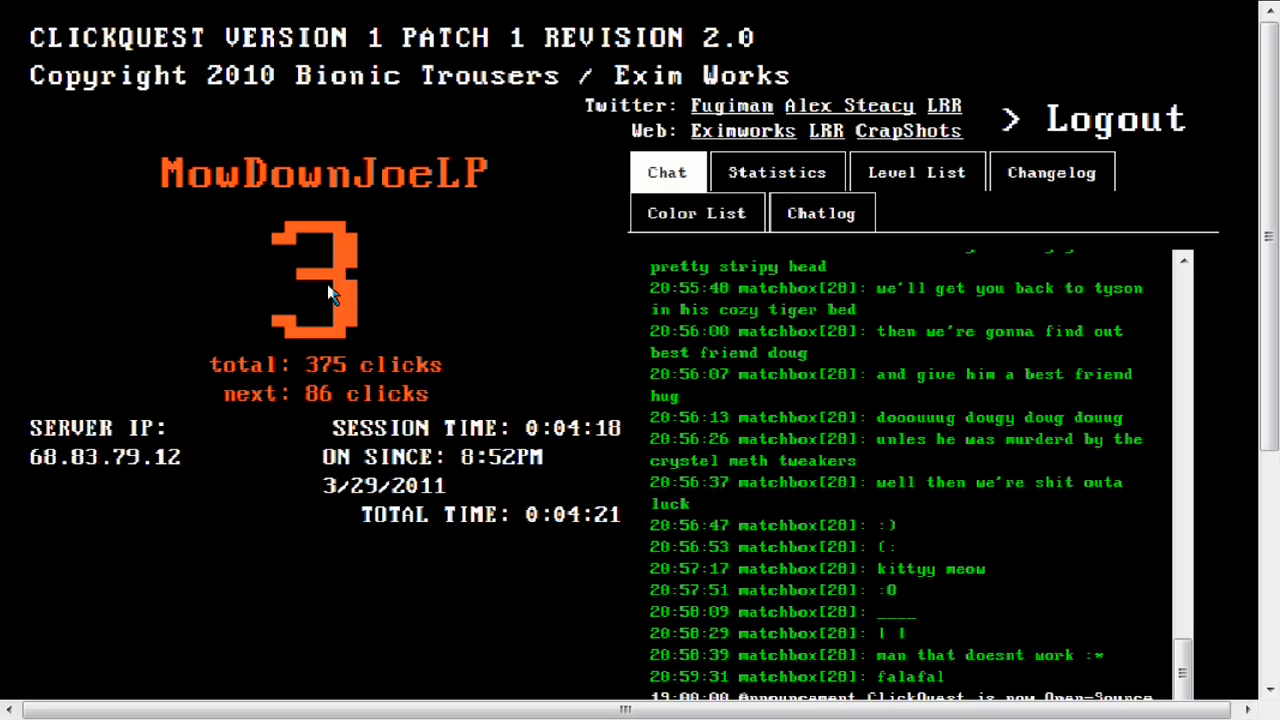
left_click(314, 278)
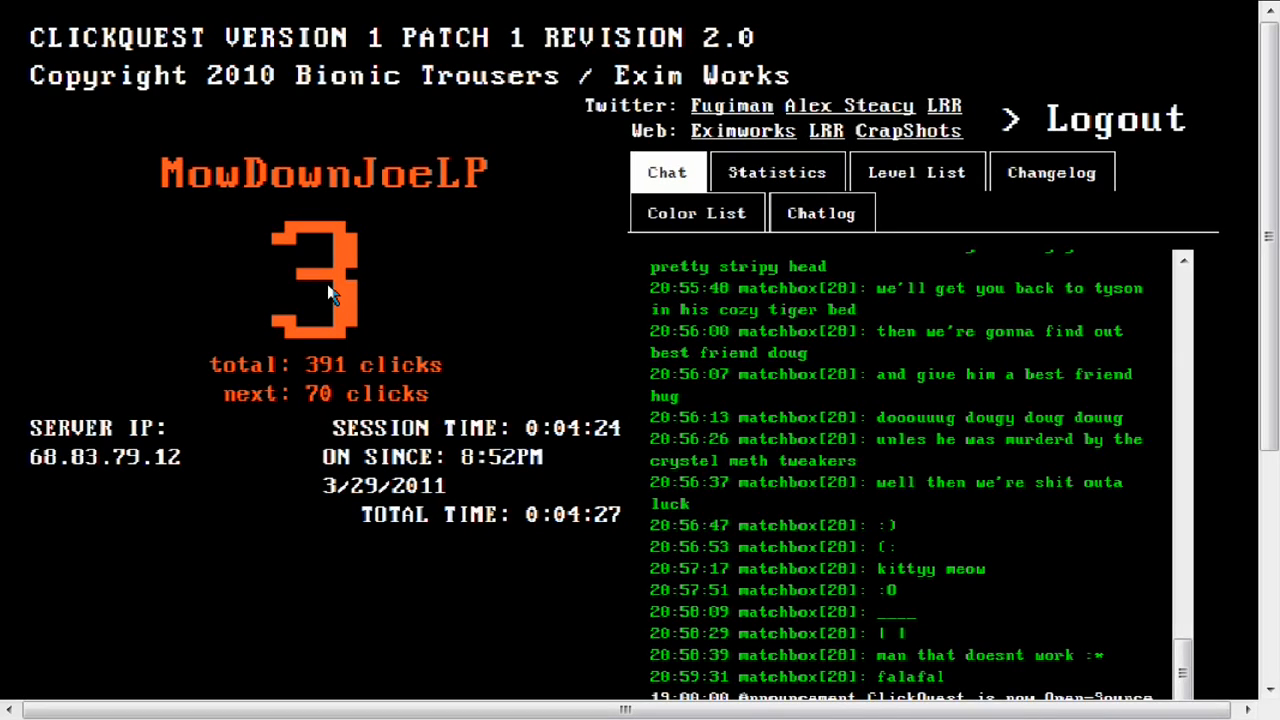
left_click(324, 280)
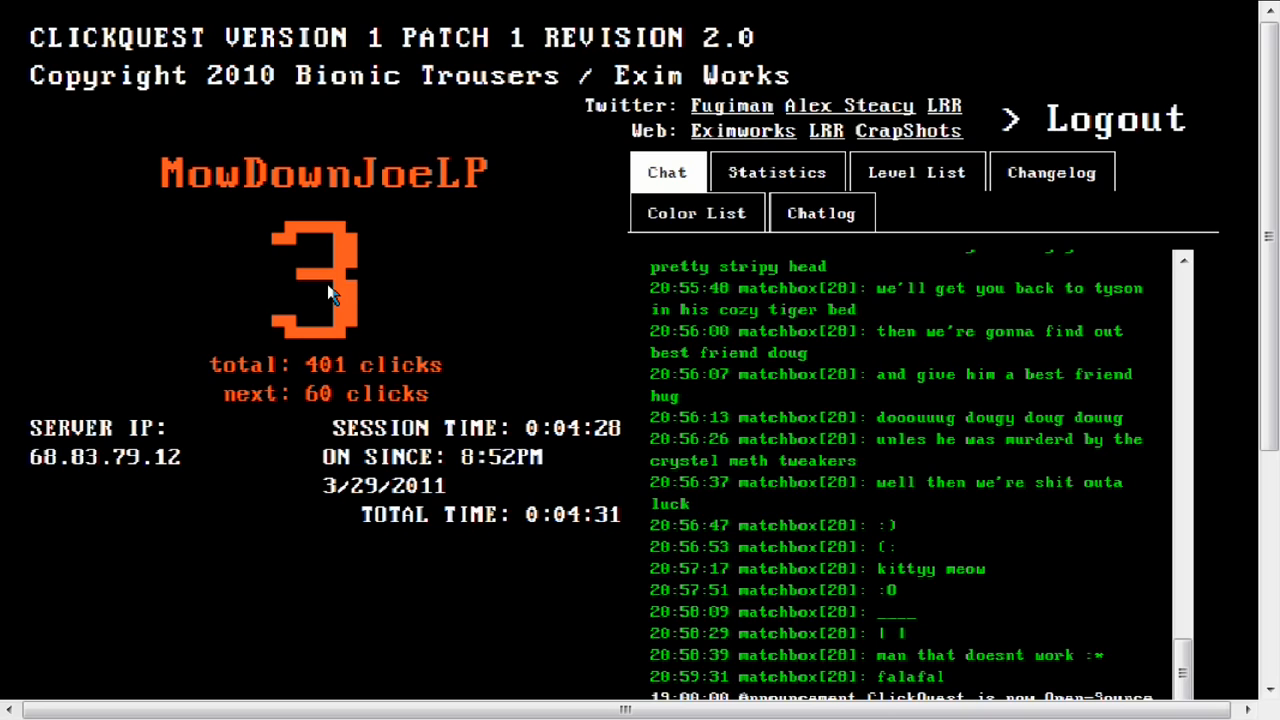
left_click(316, 276)
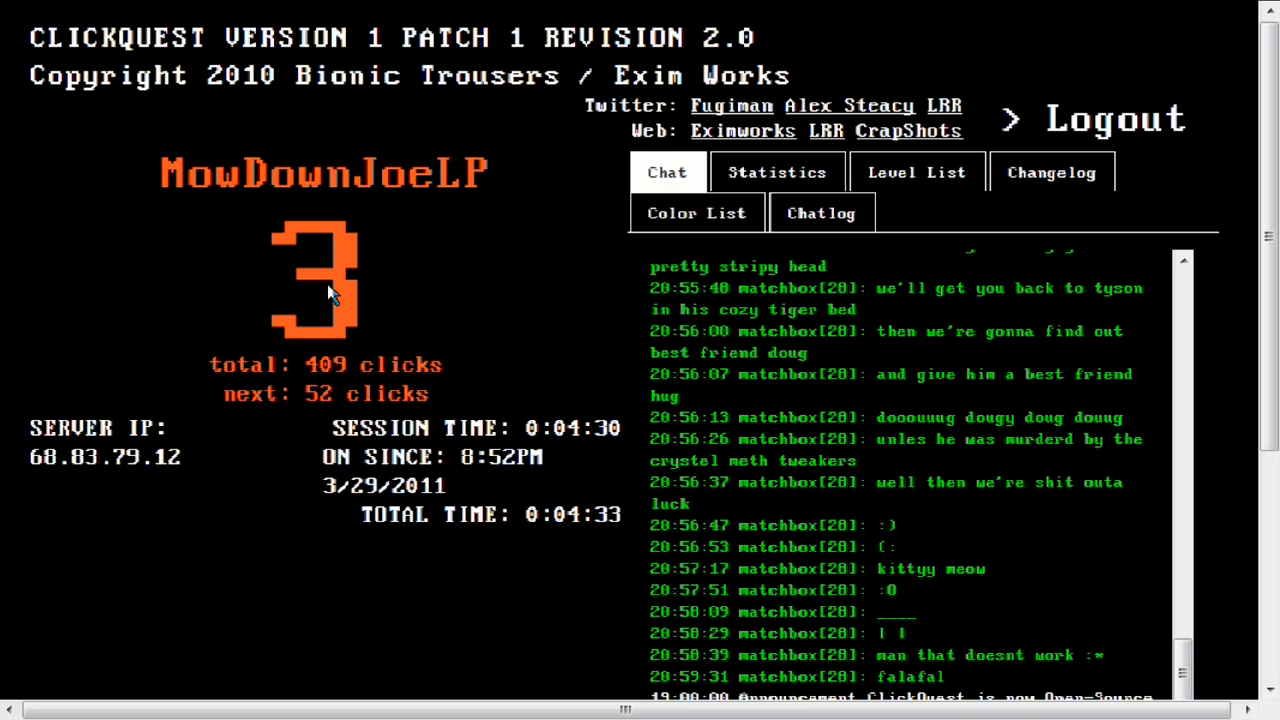
left_click(330, 290)
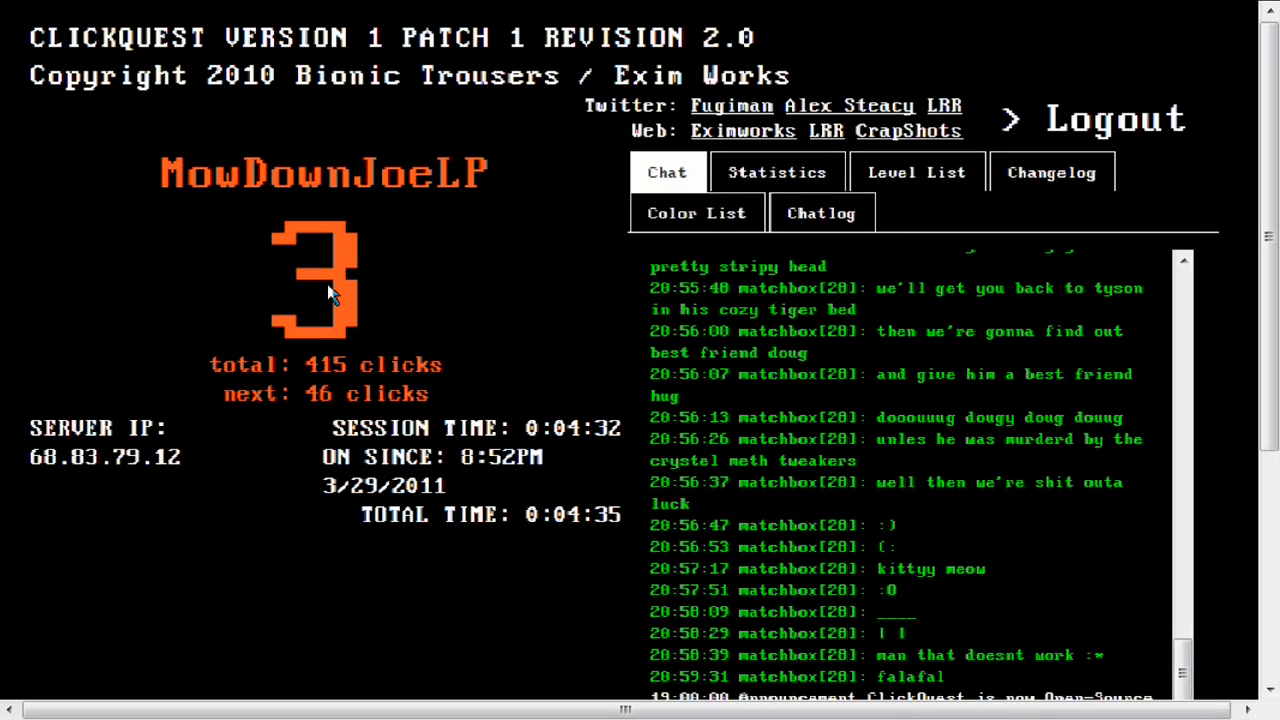
left_click(324, 276)
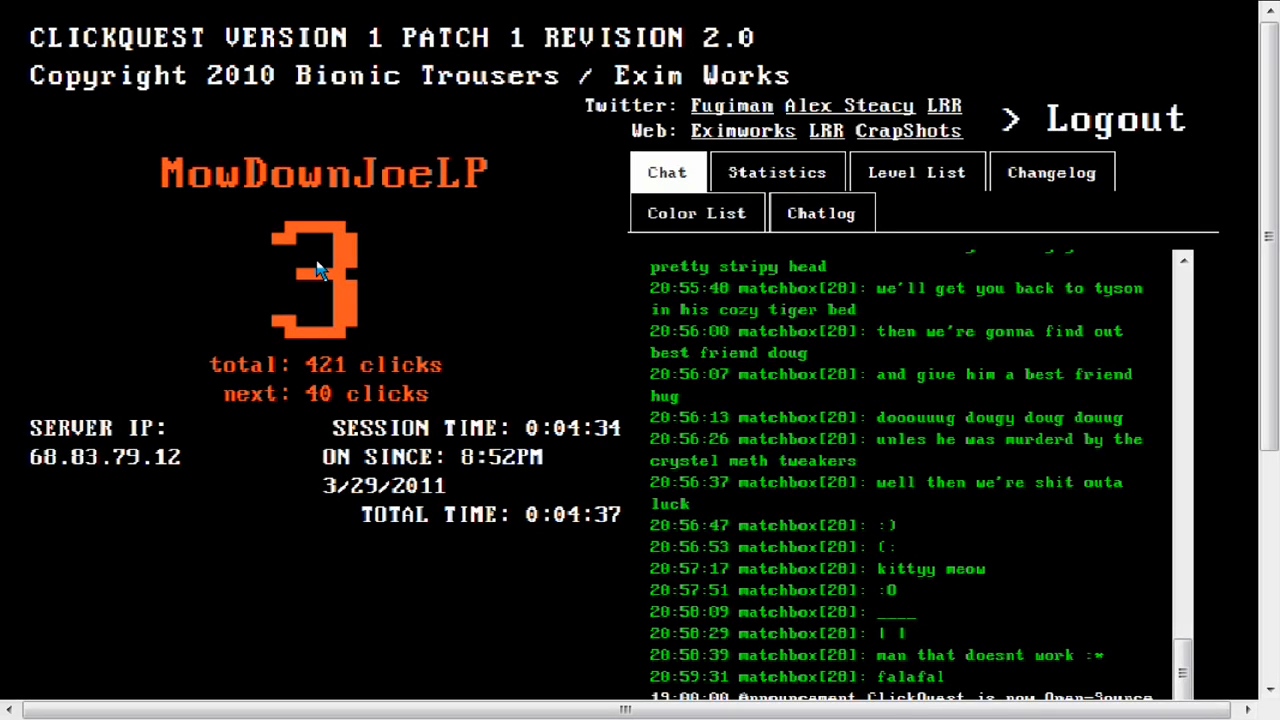
left_click(314, 280)
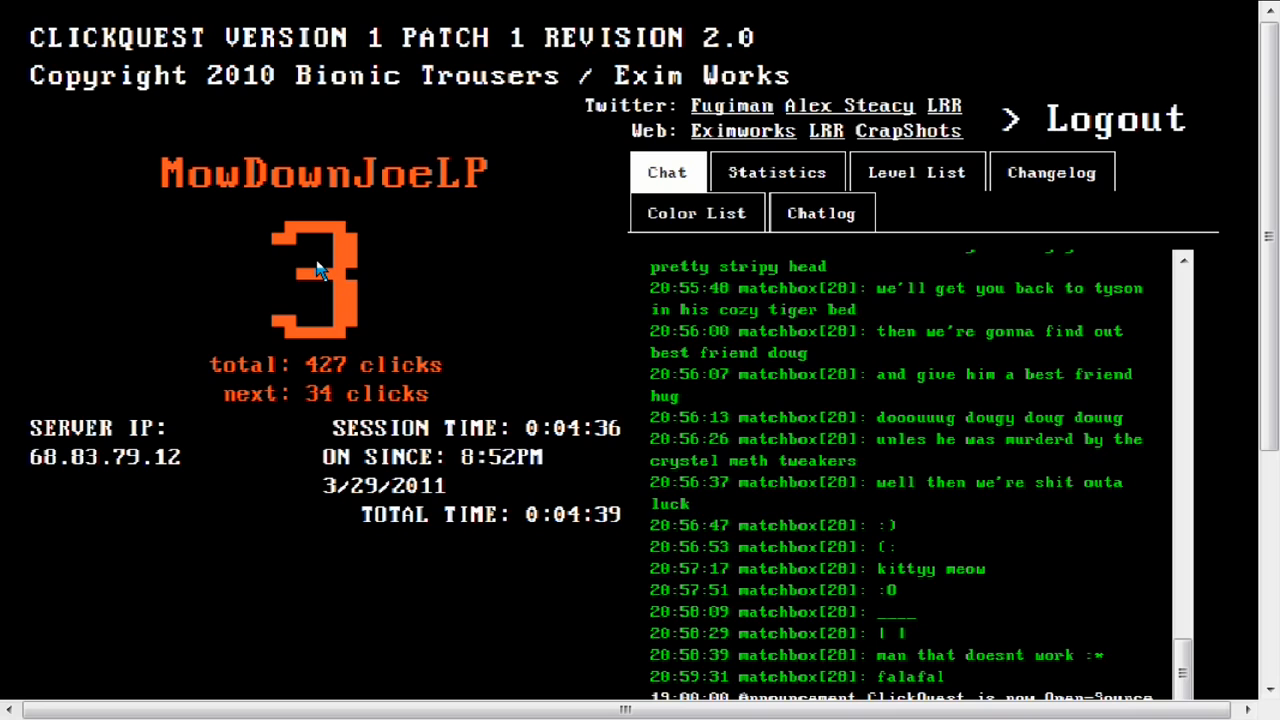
left_click(314, 278)
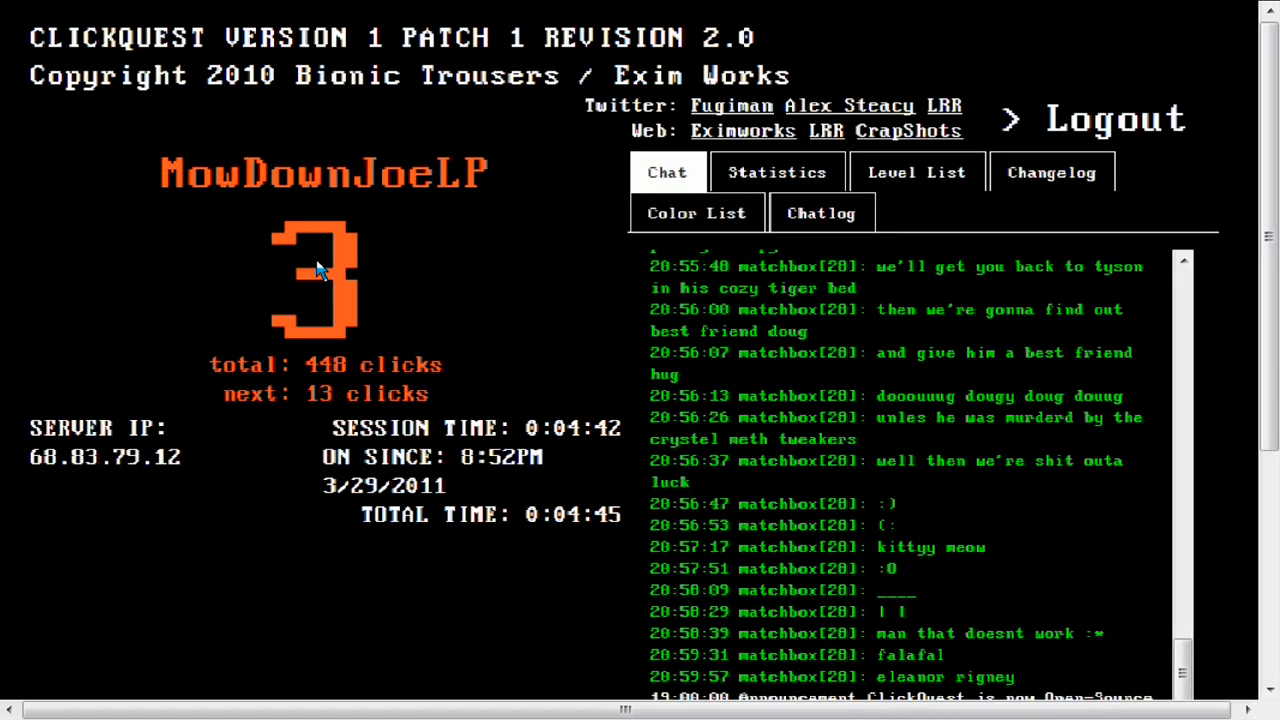
left_click(316, 278)
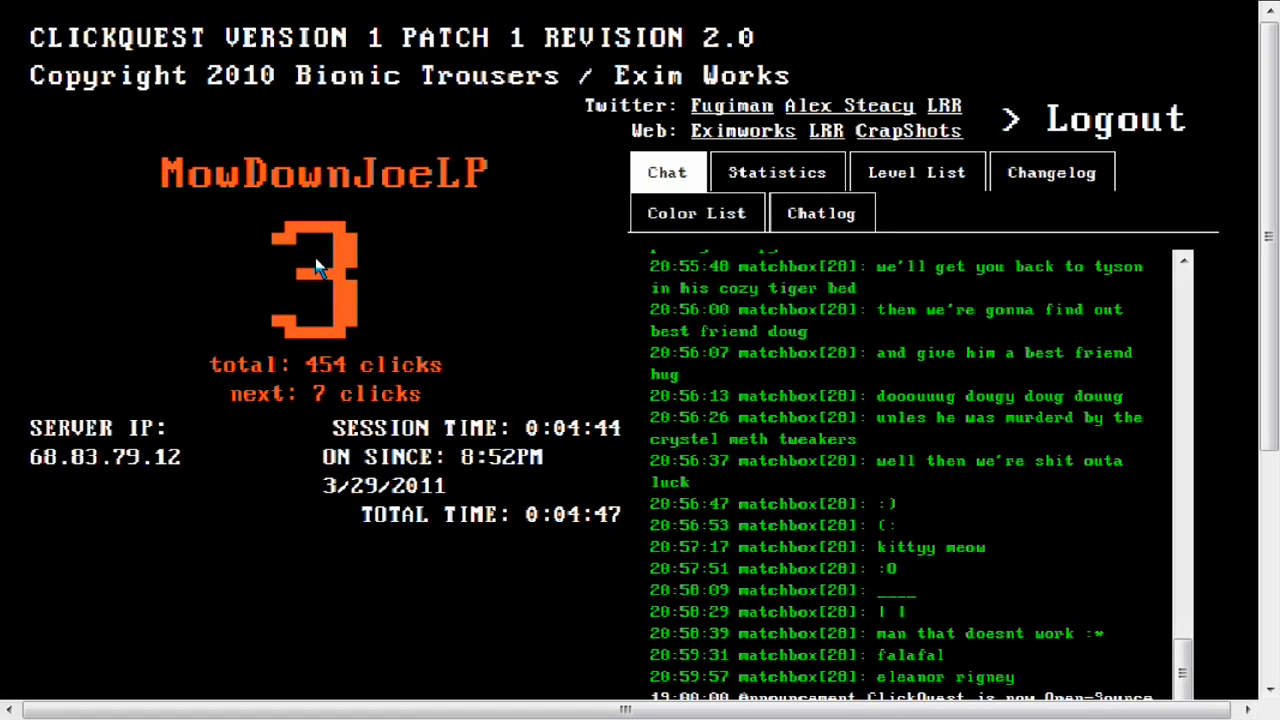
left_click(312, 280)
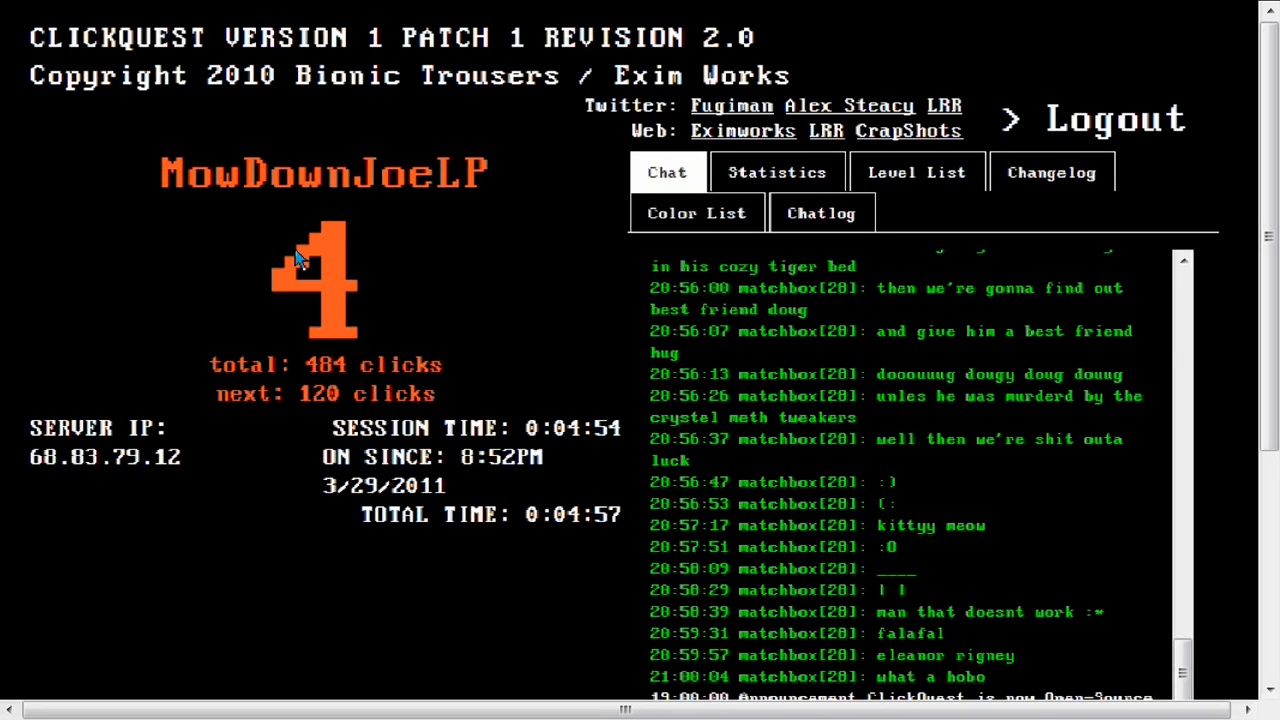
Step: Click the orange level counter until it reads 5 at 711 total clicks
left_click(316, 280)
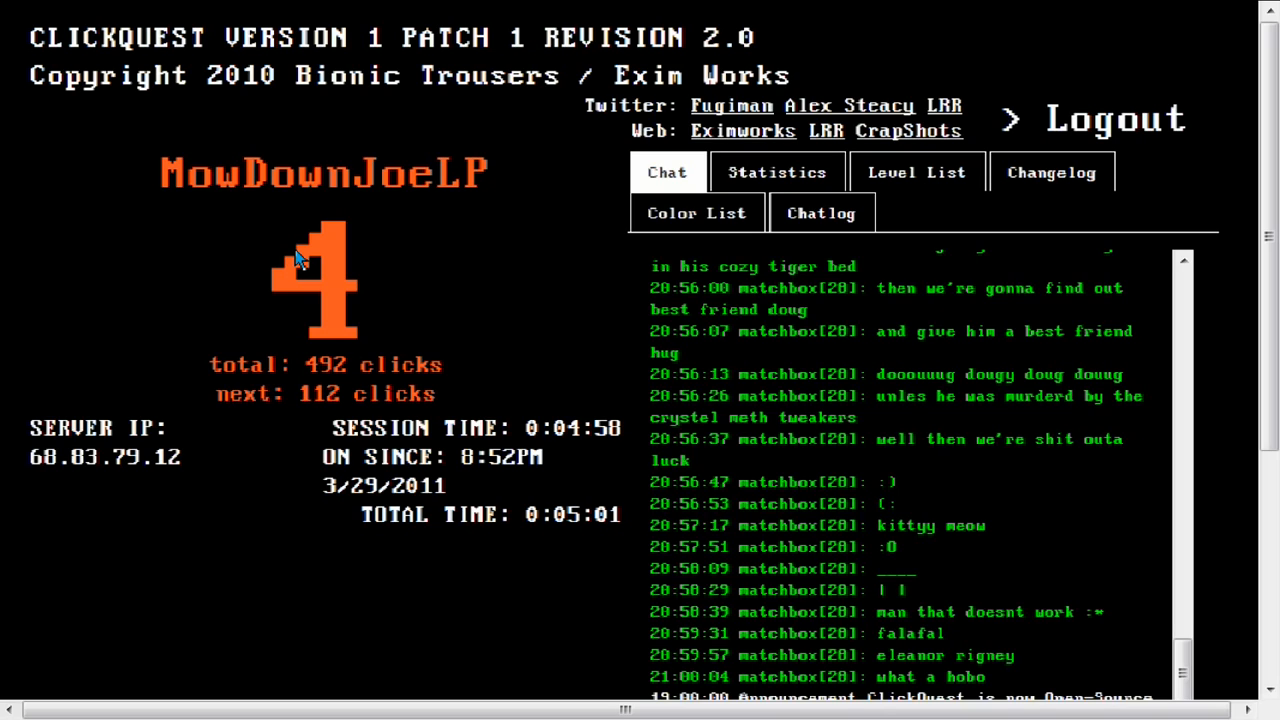
left_click(316, 280)
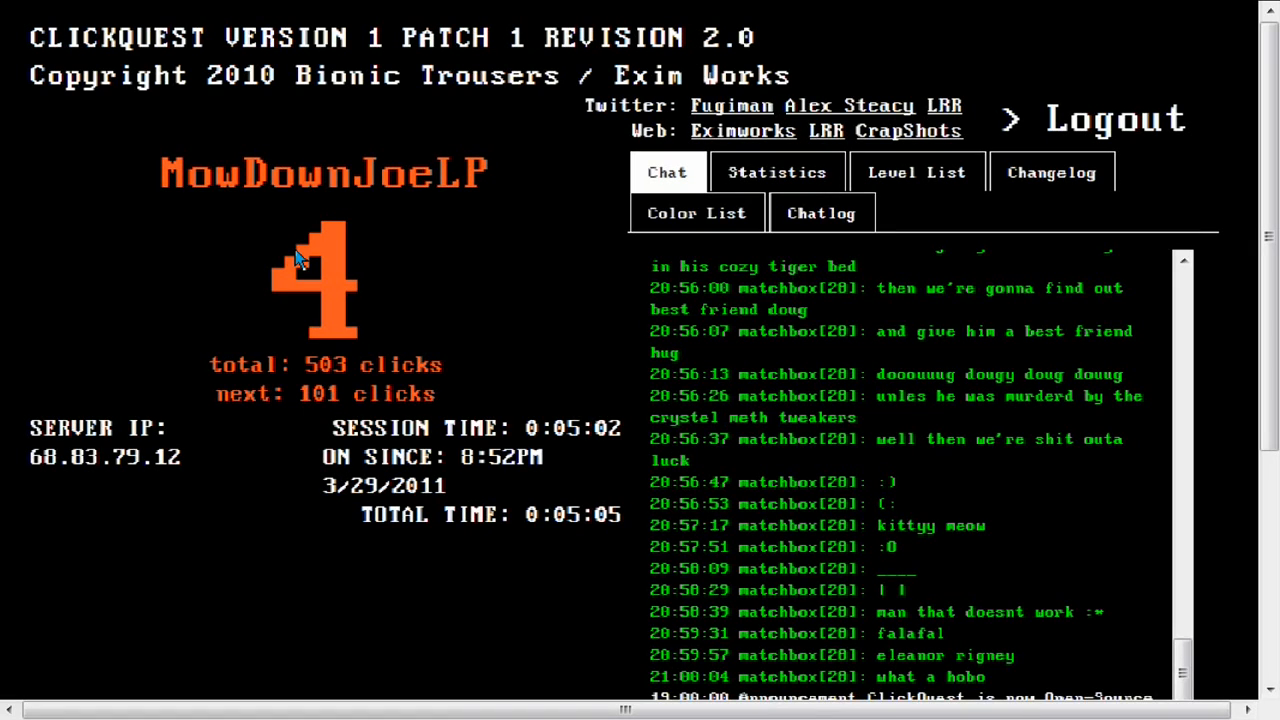
left_click(312, 280)
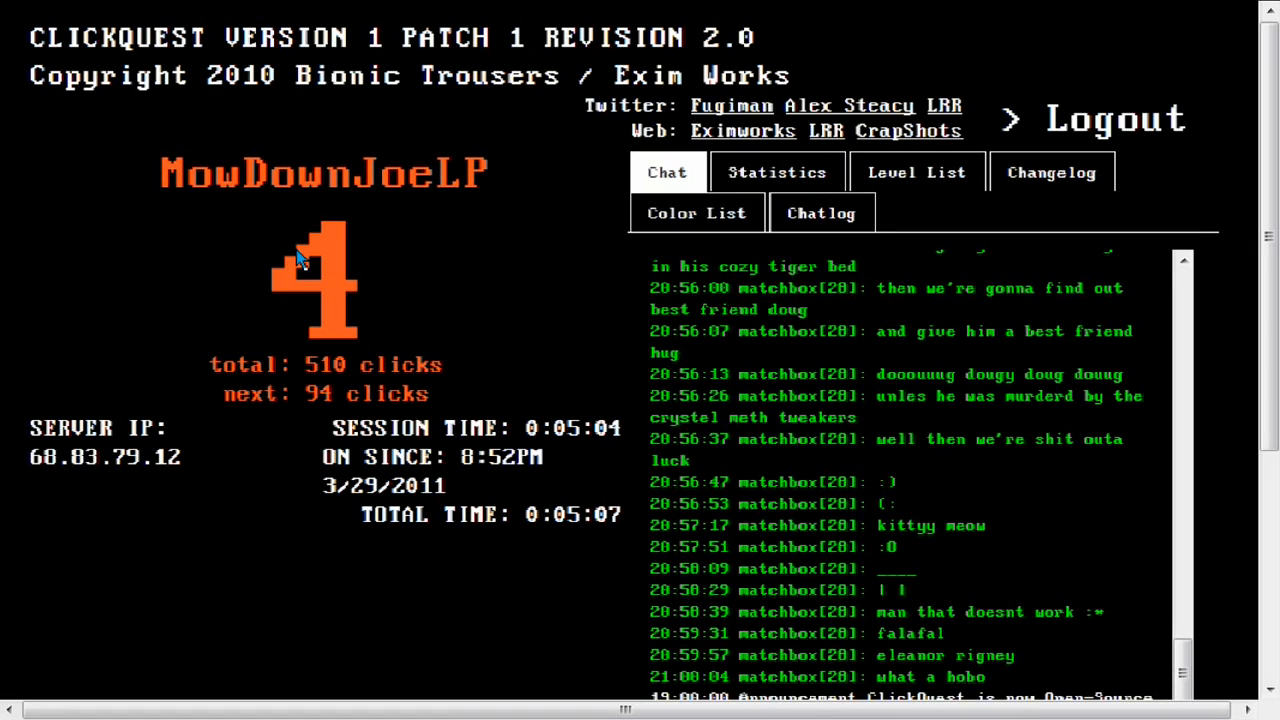
left_click(310, 280)
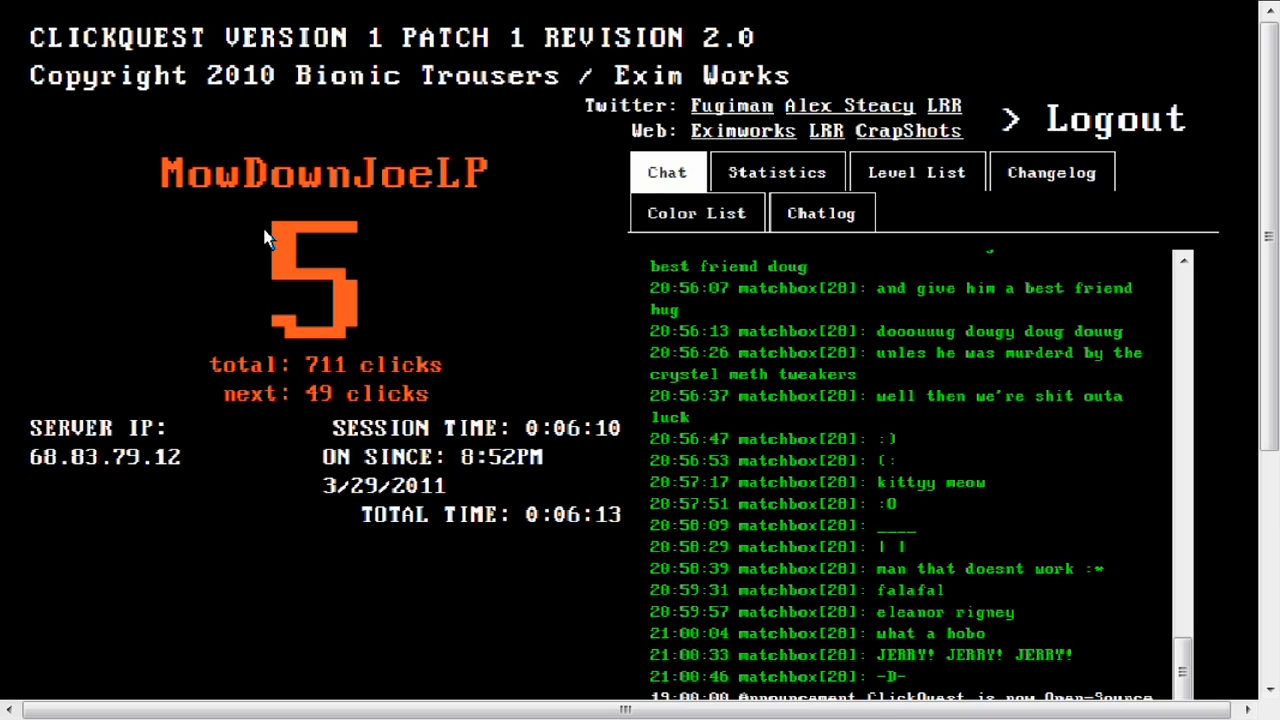
Step: Click through level 6 until the counter shows 7 at 993 total clicks
left_click(312, 280)
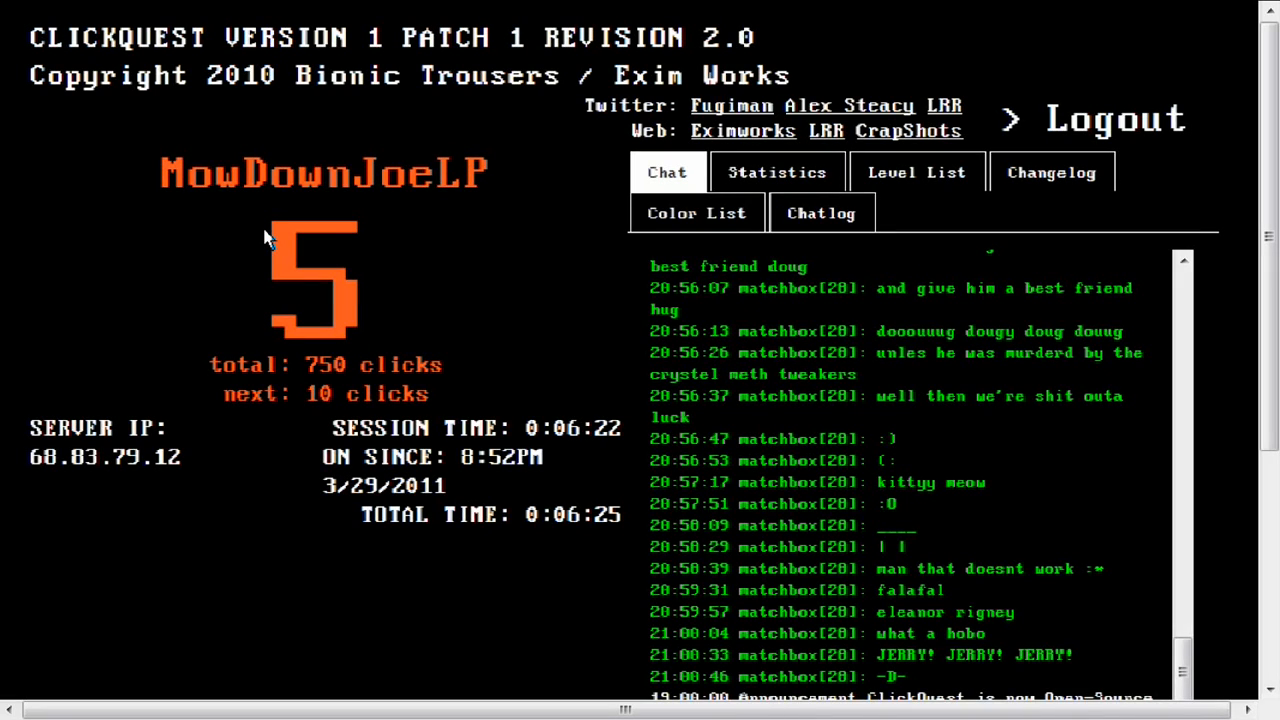
left_click(312, 280)
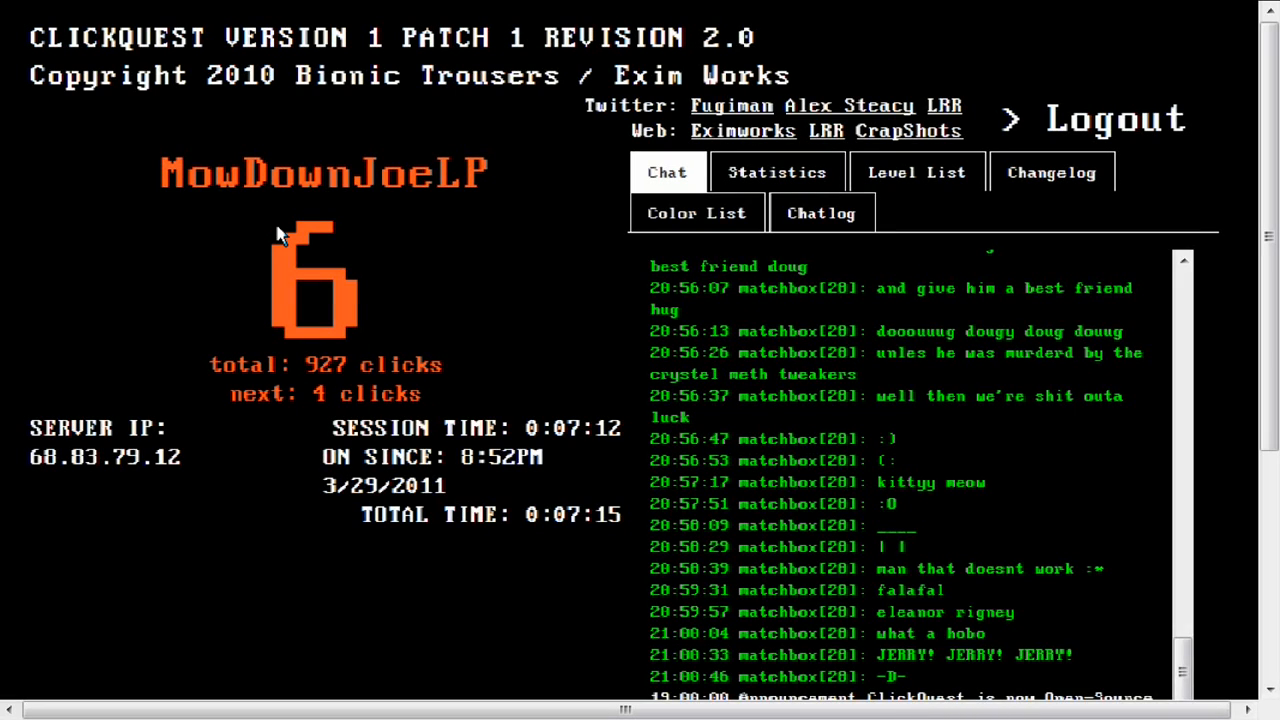
left_click(312, 276)
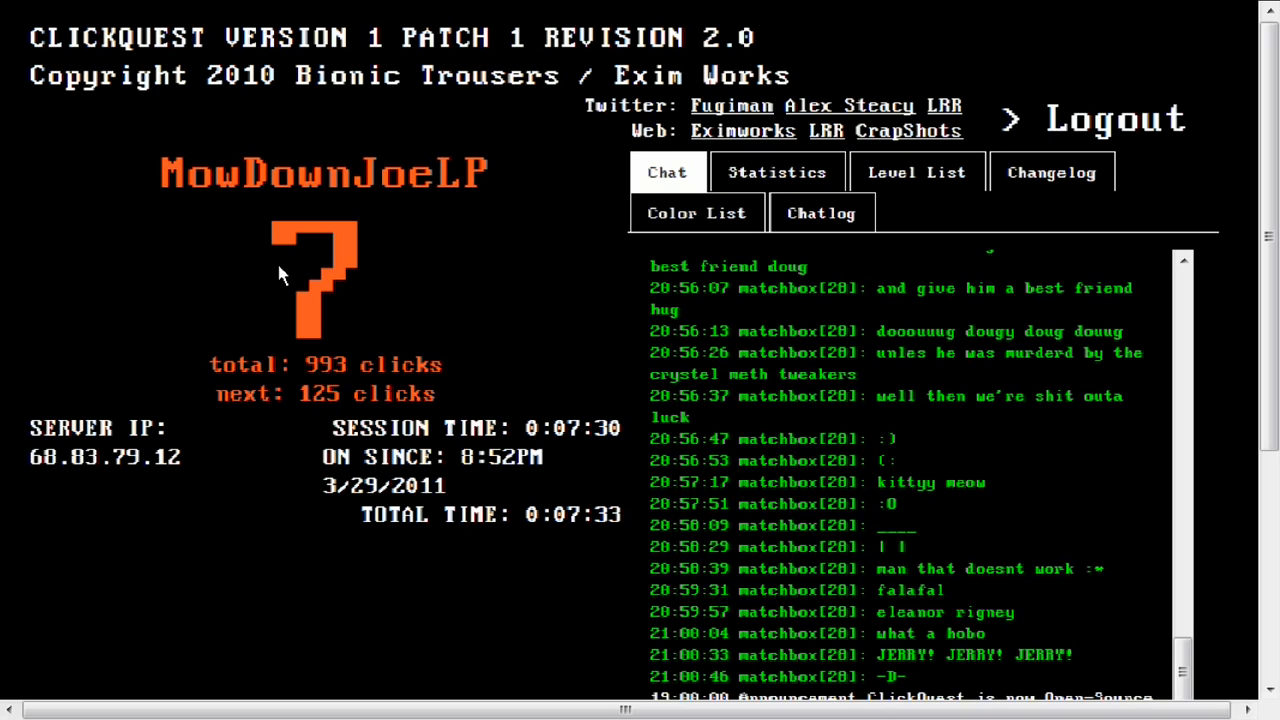
Step: Click the counter from 7 up to level 8, reaching 1159 total clicks
left_click(312, 276)
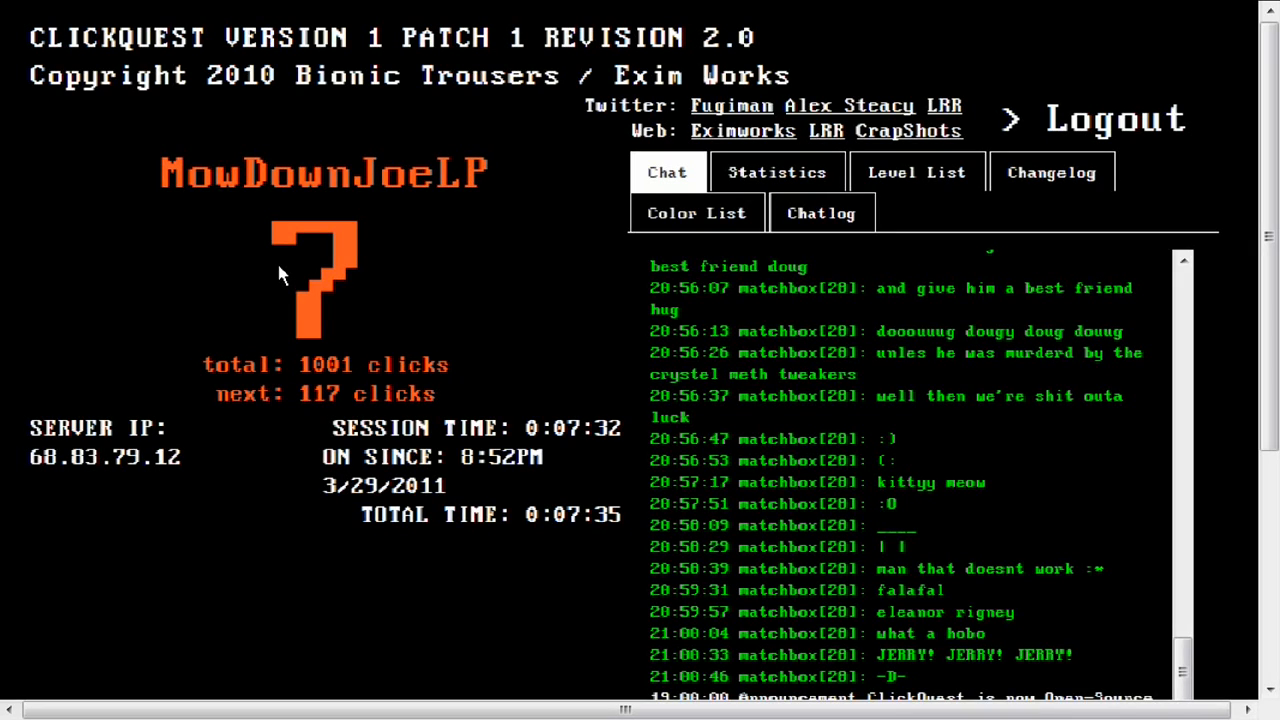
left_click(312, 276)
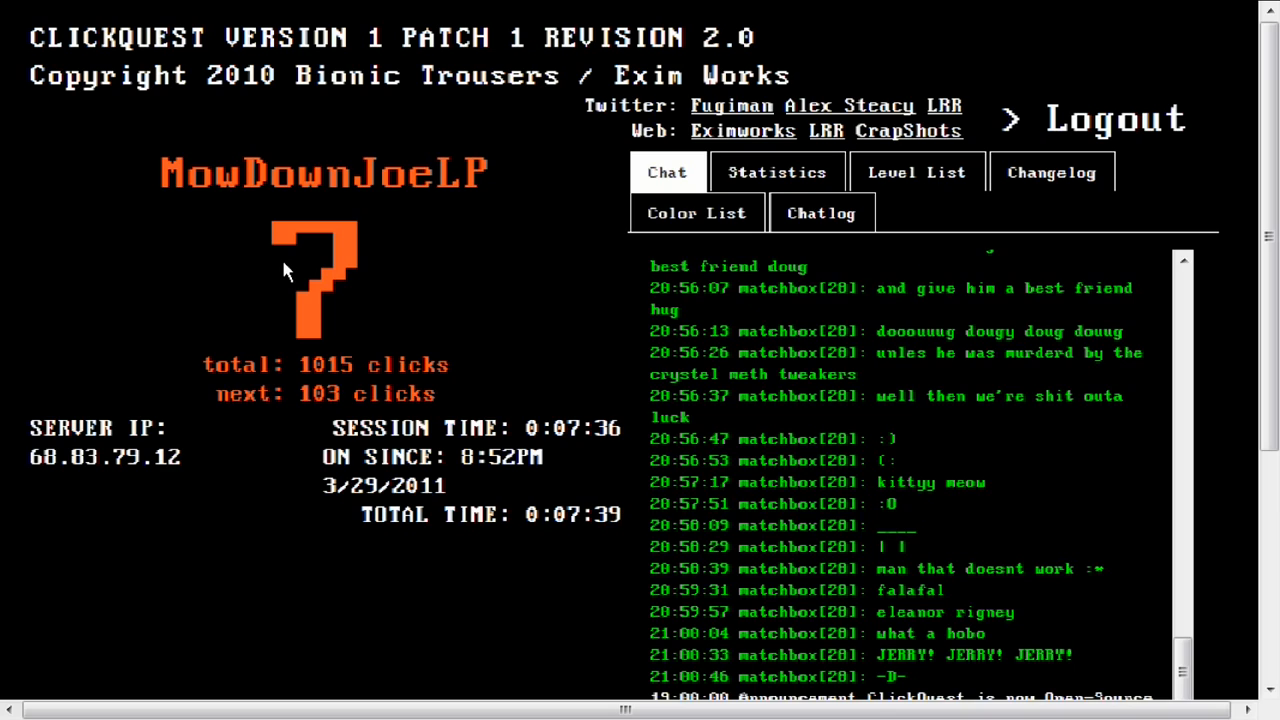
left_click(316, 280)
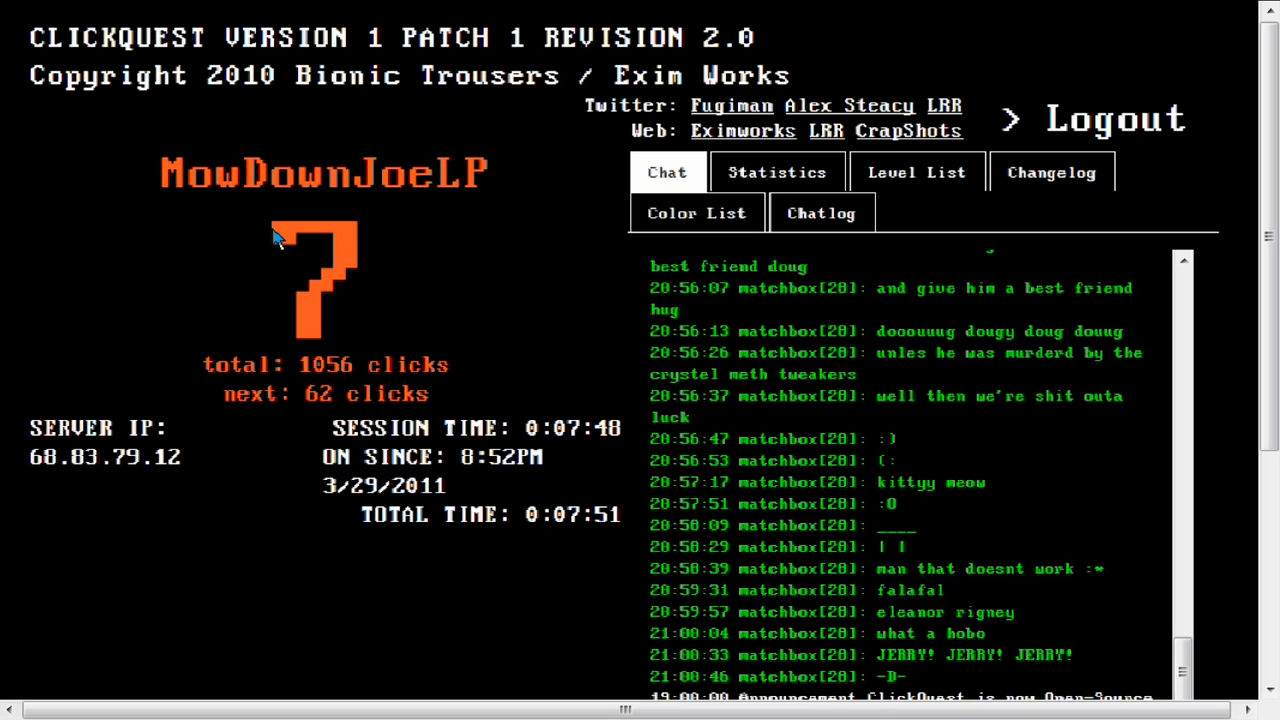
left_click(312, 280)
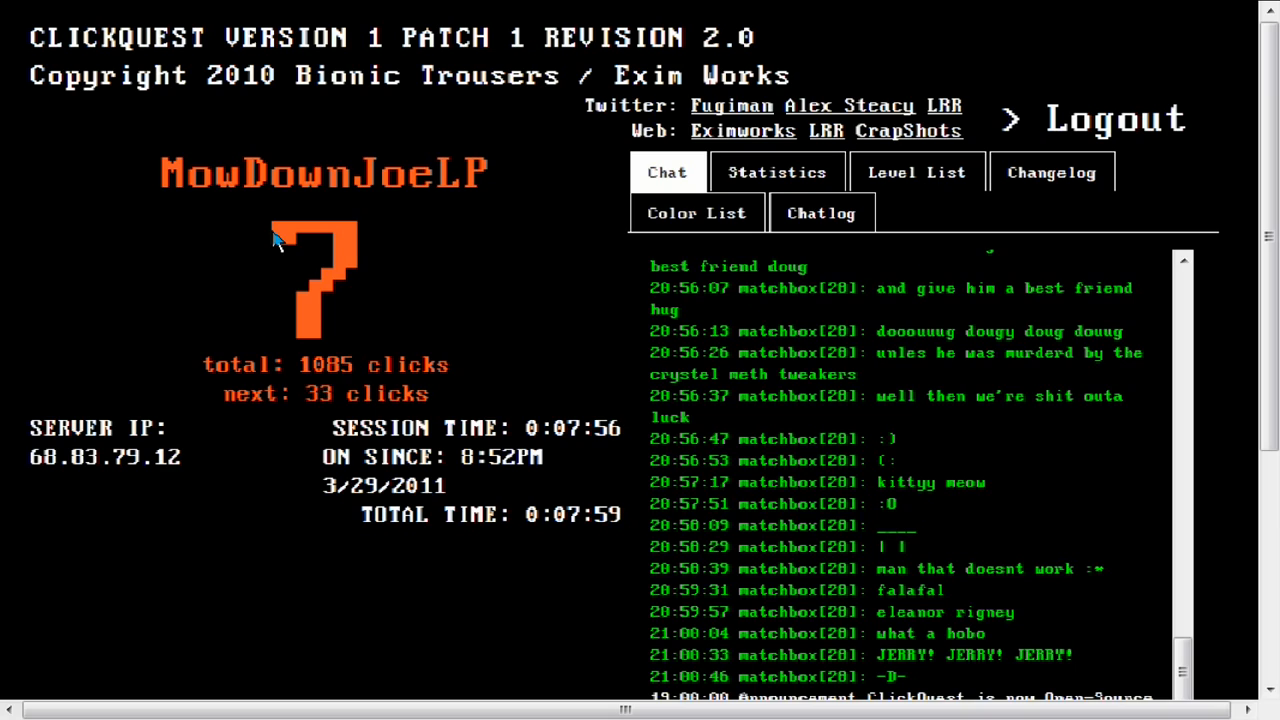
left_click(316, 280)
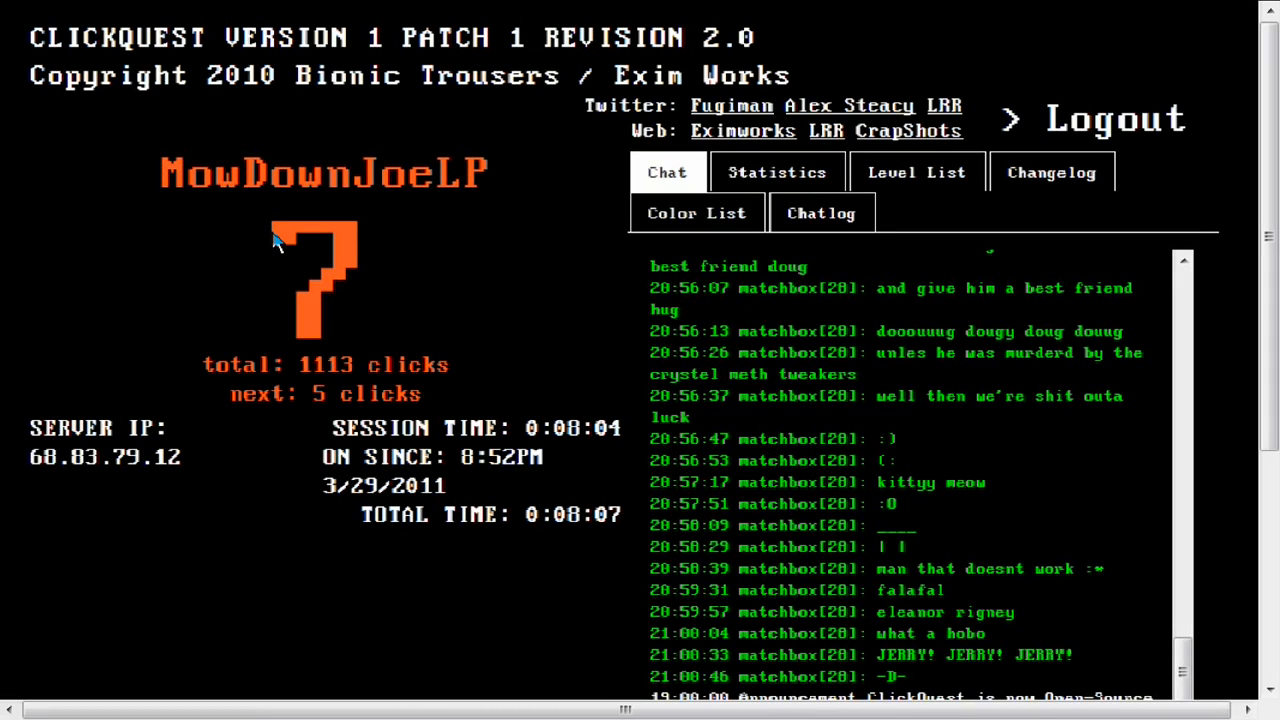
left_click(312, 280)
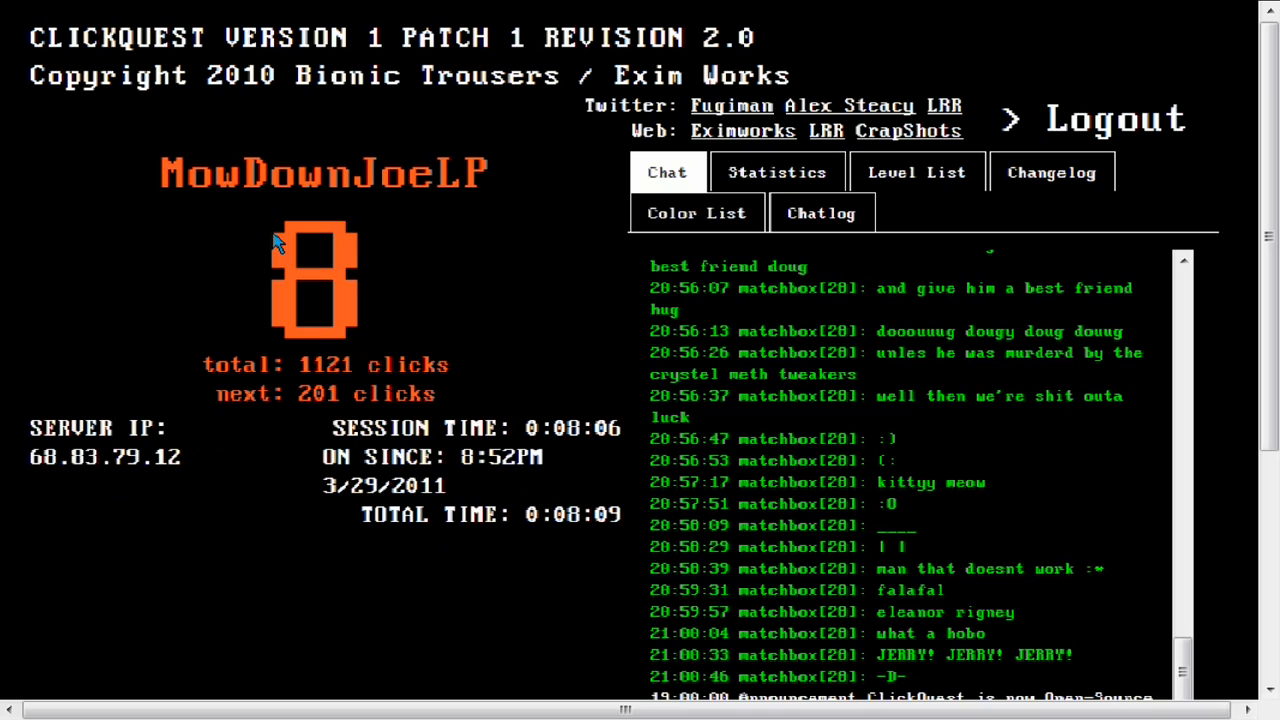
left_click(312, 280)
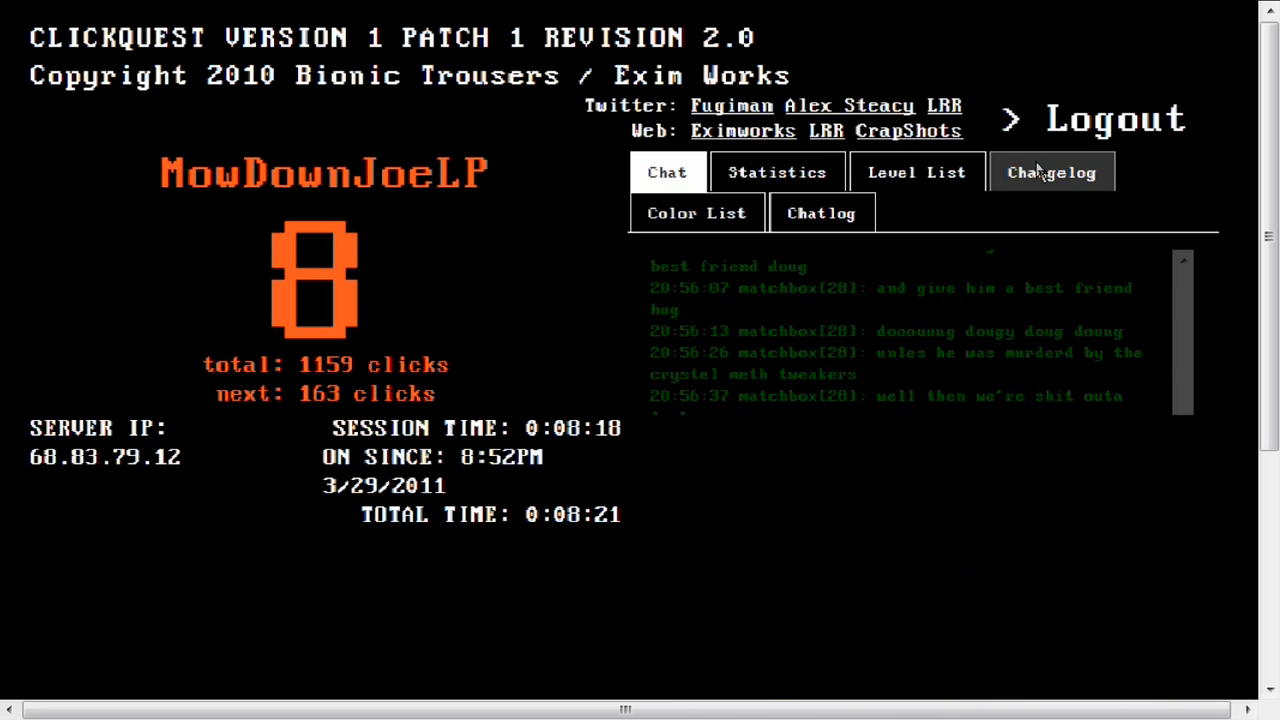
Step: Scroll the Changelog down to the version 1.3 through 1.0 notes, then keep clicking for points
left_click(1052, 172)
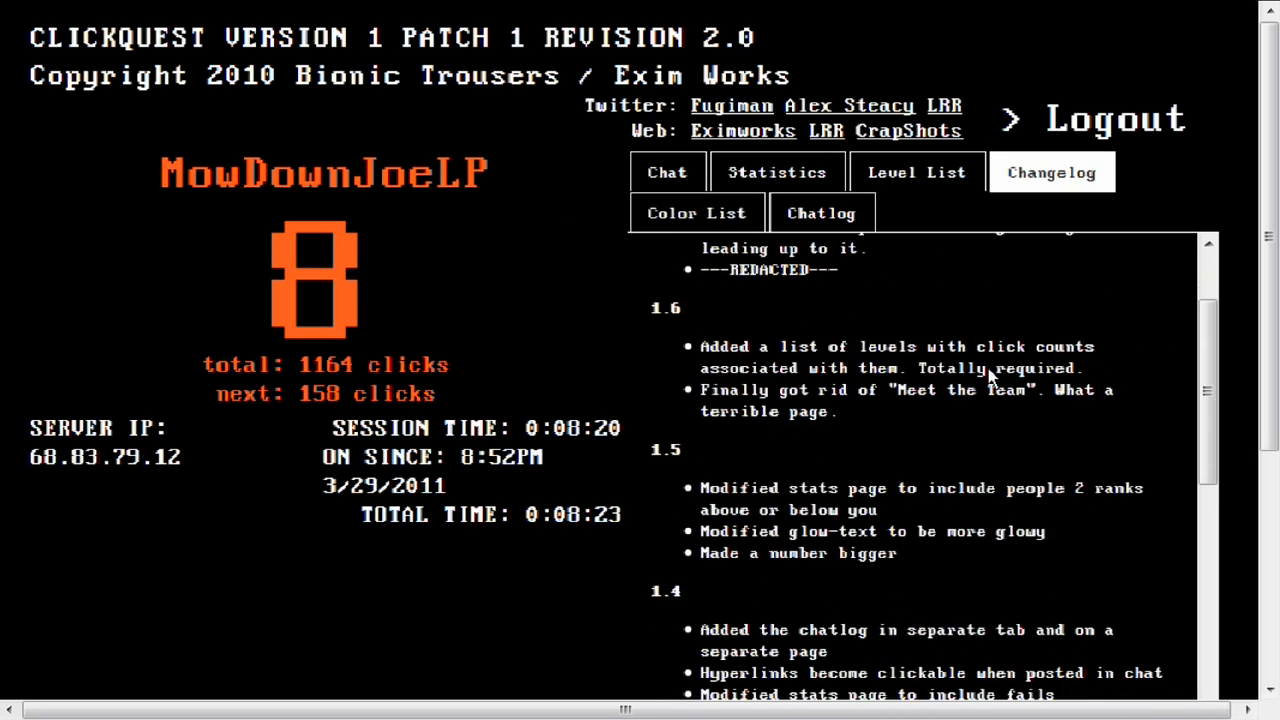
scroll("down", 3)
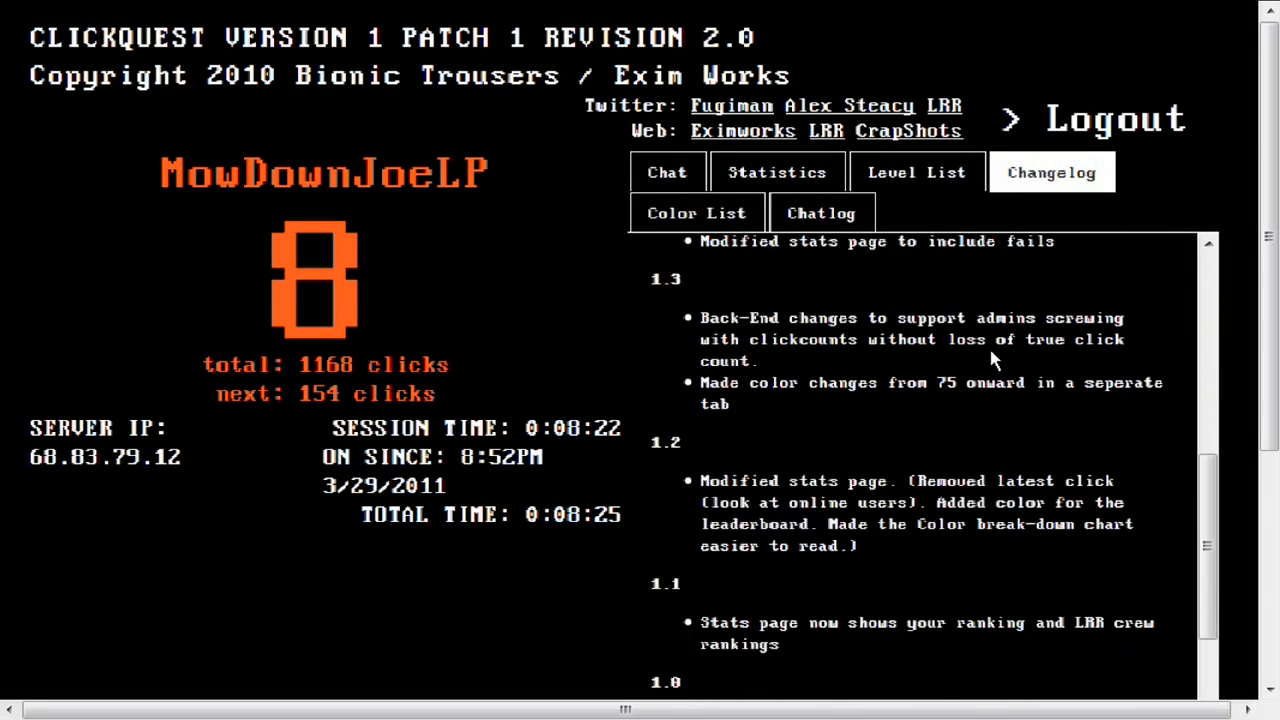
scroll("down", 3)
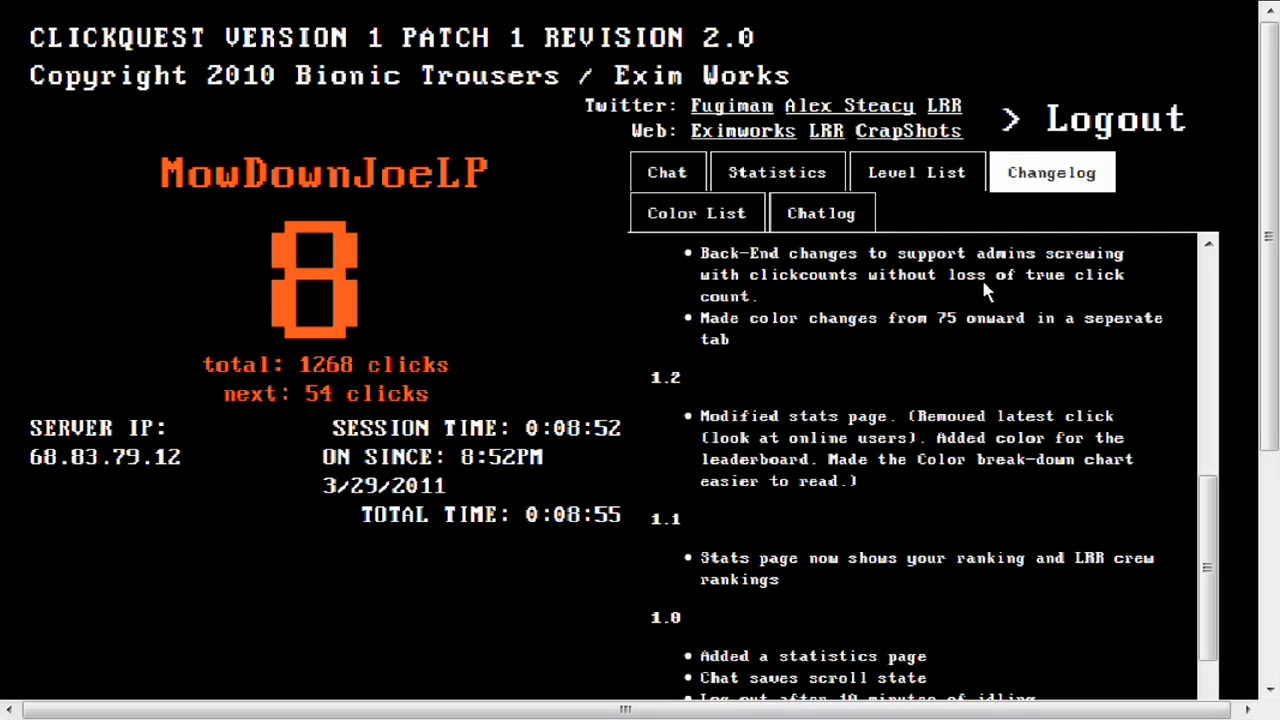
left_click(312, 280)
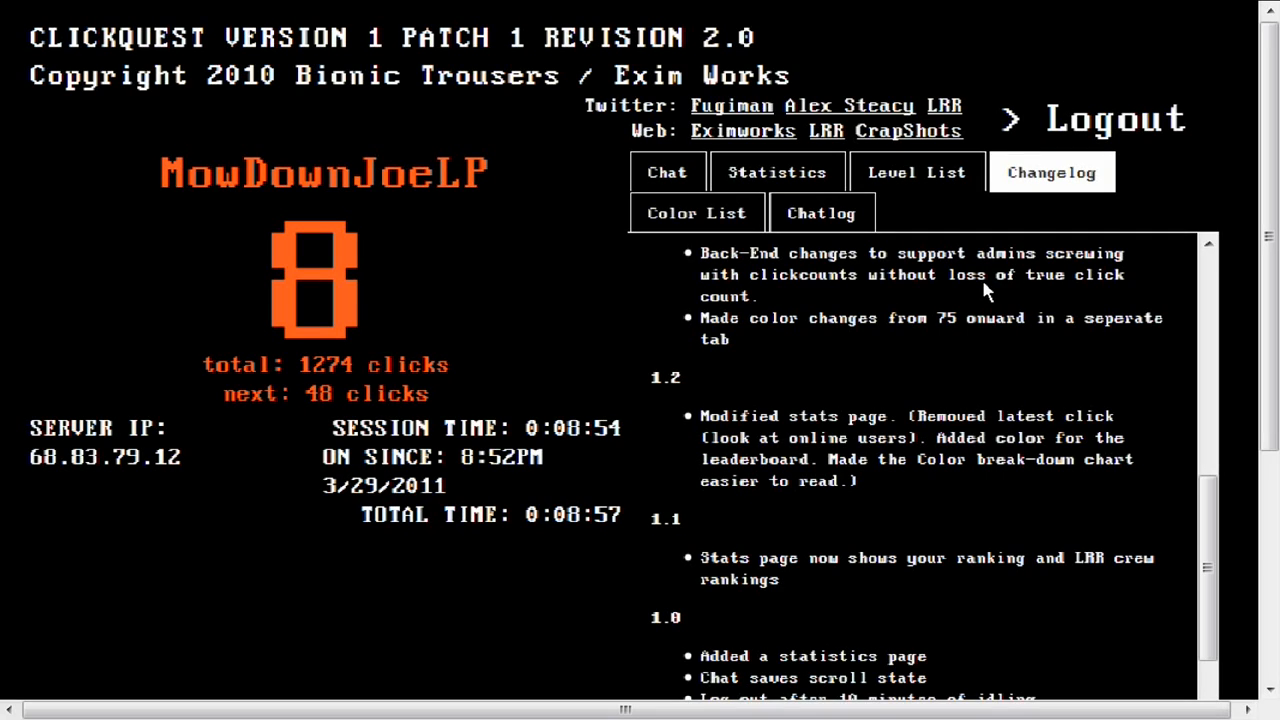